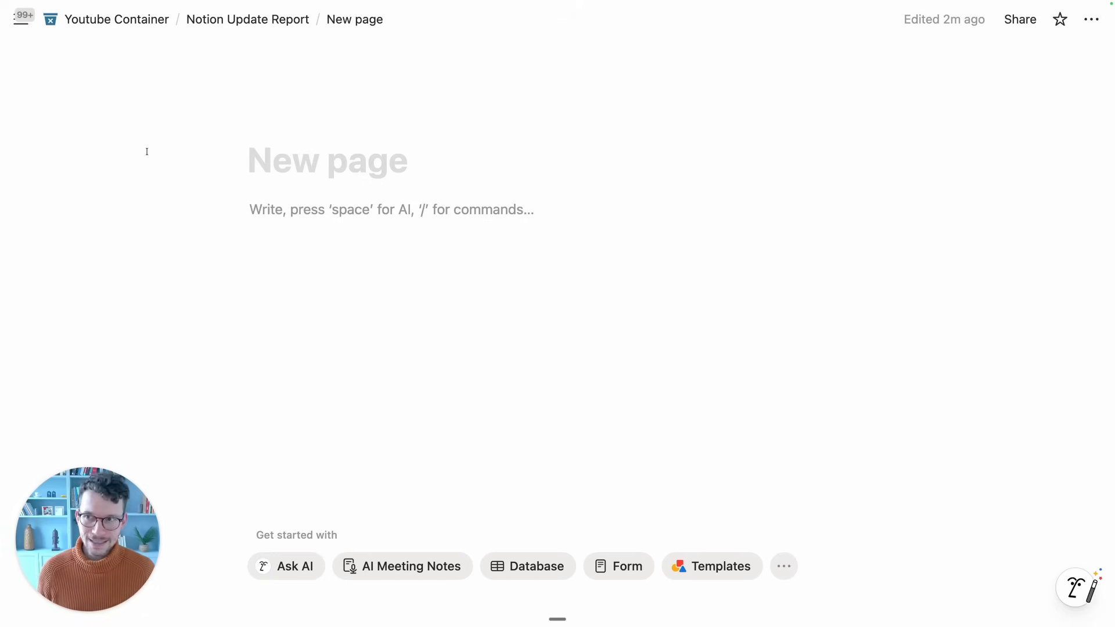
# - Open workspace Settings and scroll General down to the People directory and hover card options
pyautogui.click(21, 20)
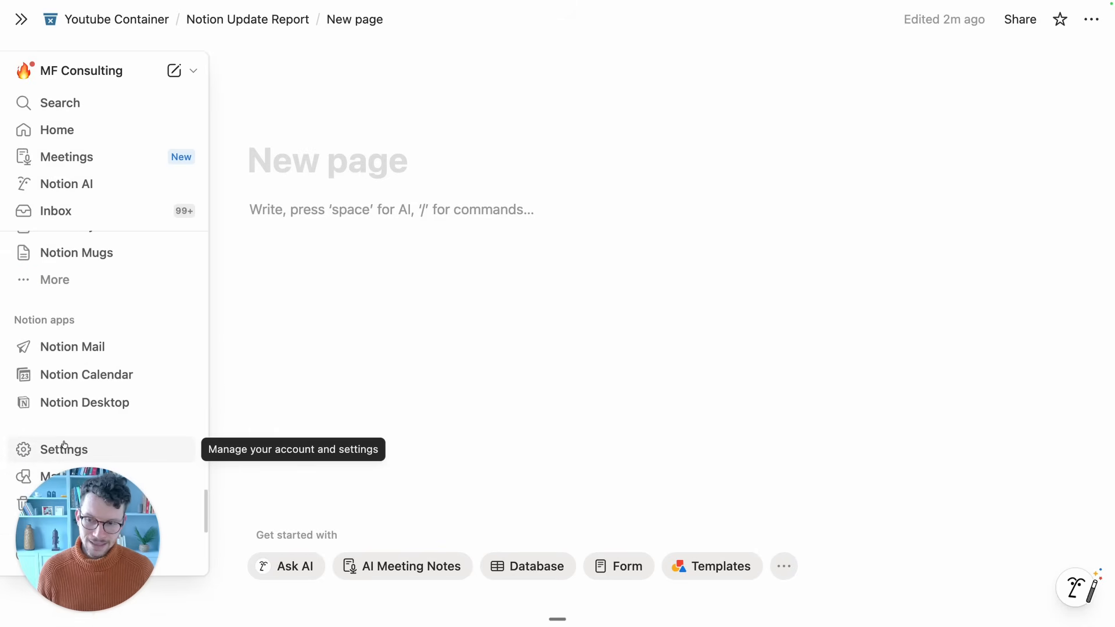
pyautogui.click(63, 449)
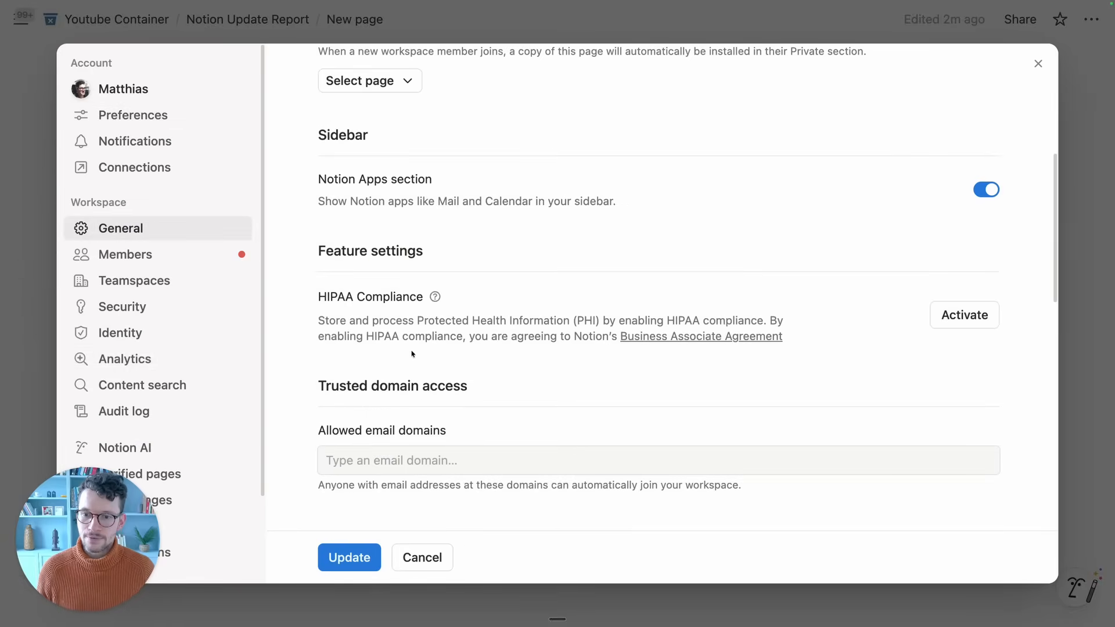
pyautogui.scroll(-3)
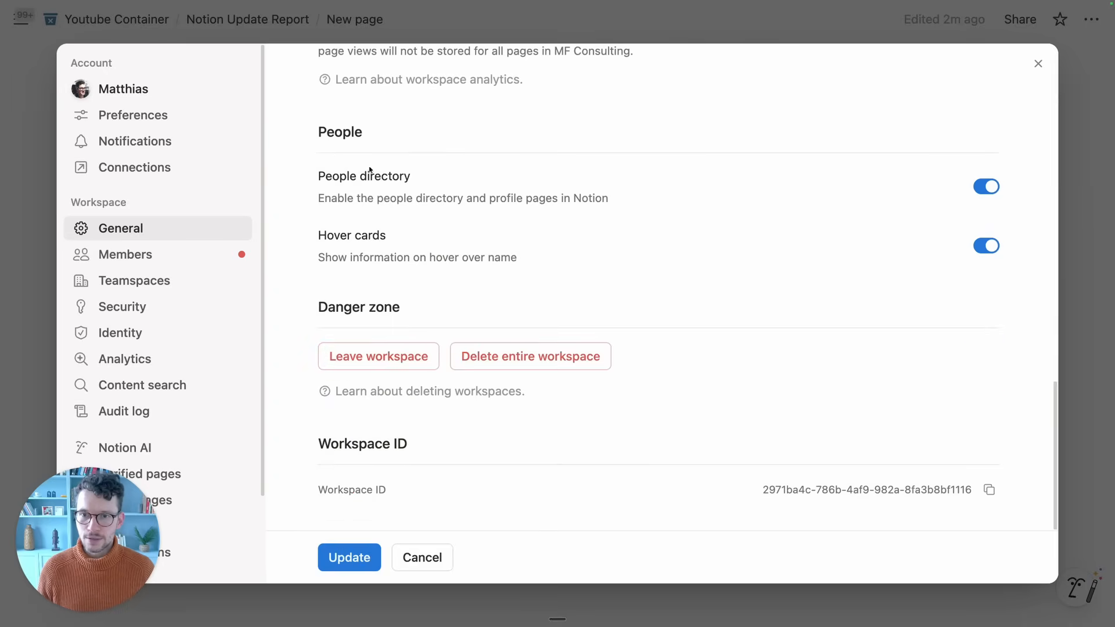
pyautogui.moveTo(313, 277)
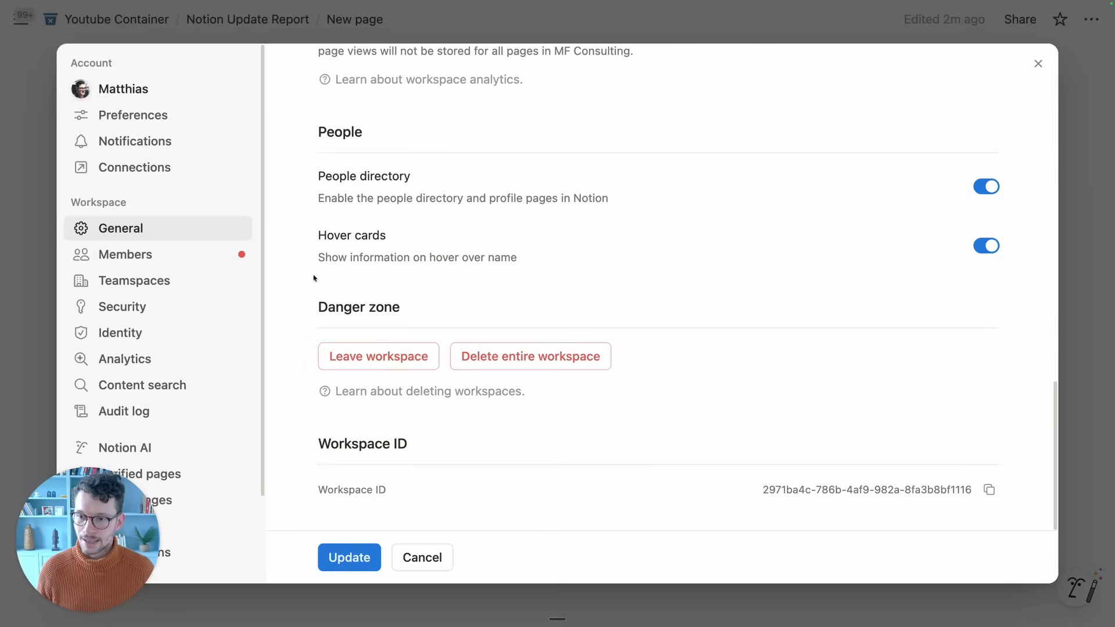
pyautogui.moveTo(226, 255)
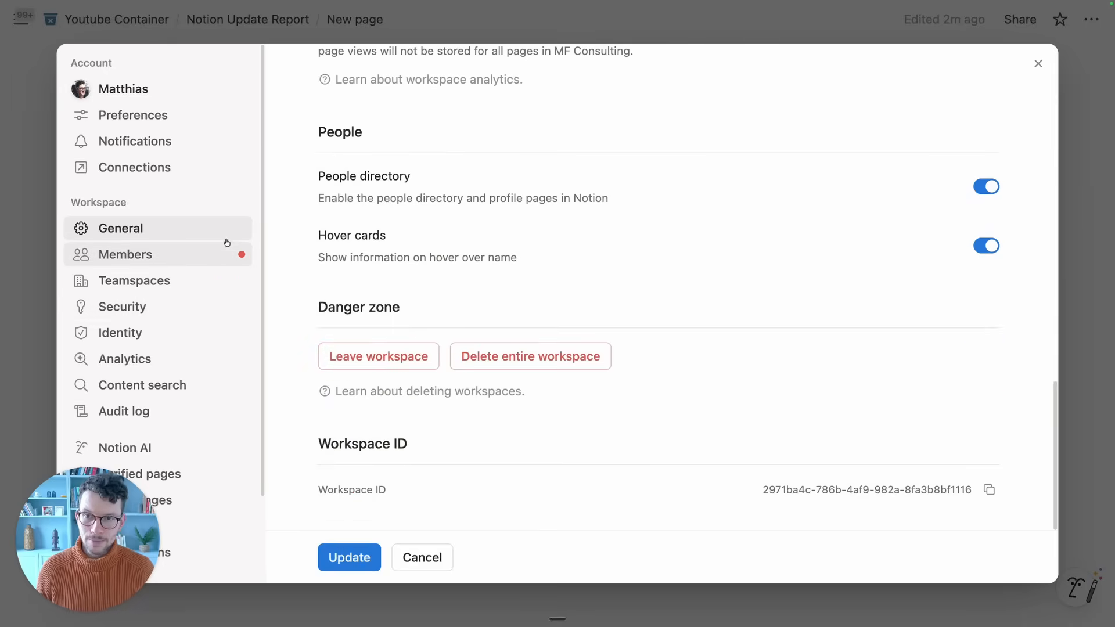
pyautogui.click(1038, 64)
pyautogui.write('people')
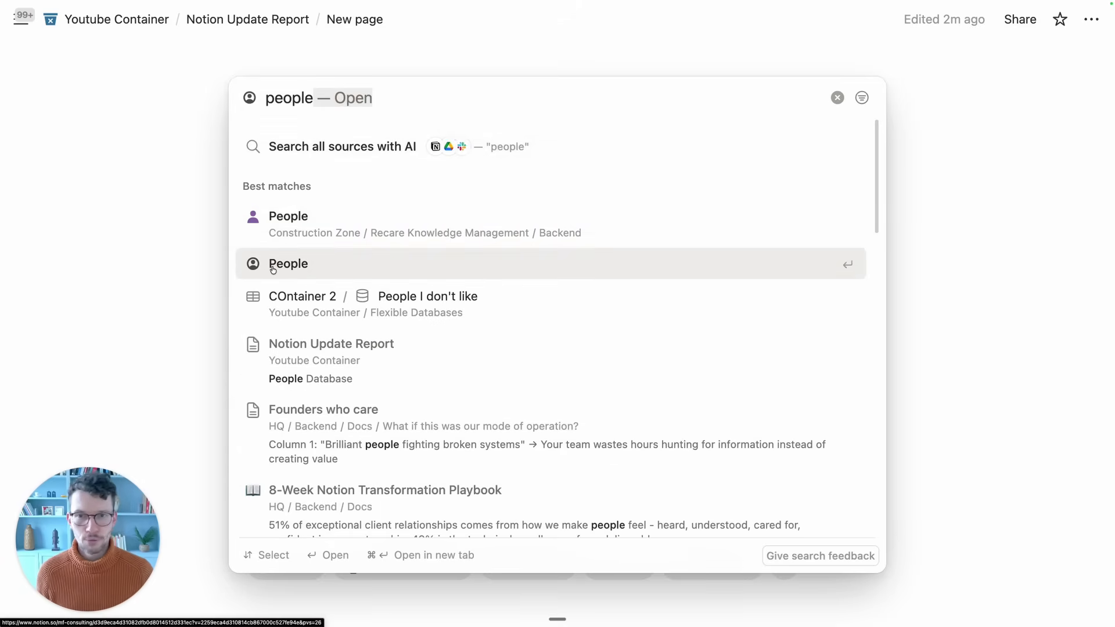
# - Open the People page listing two members and narrow its Name column
pyautogui.click(288, 264)
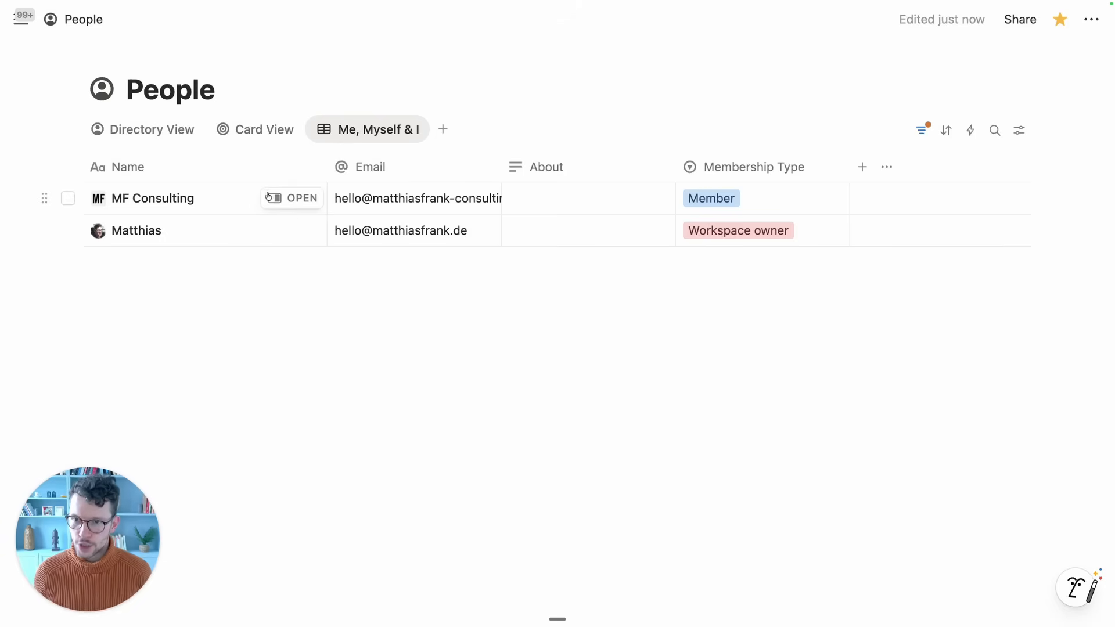
pyautogui.moveTo(234, 239)
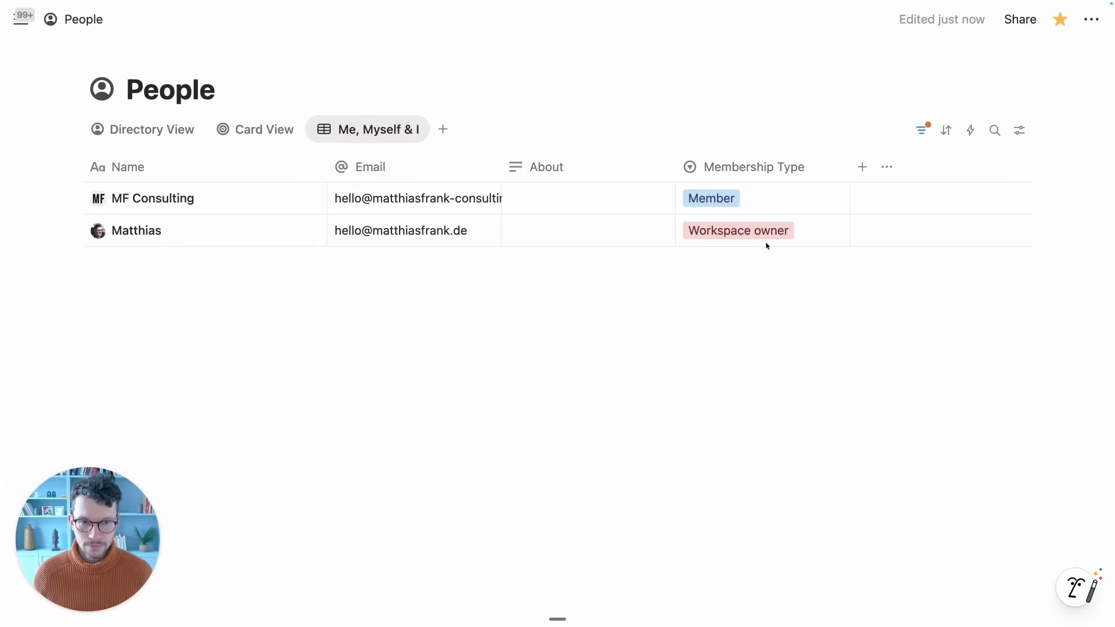
pyautogui.click(67, 230)
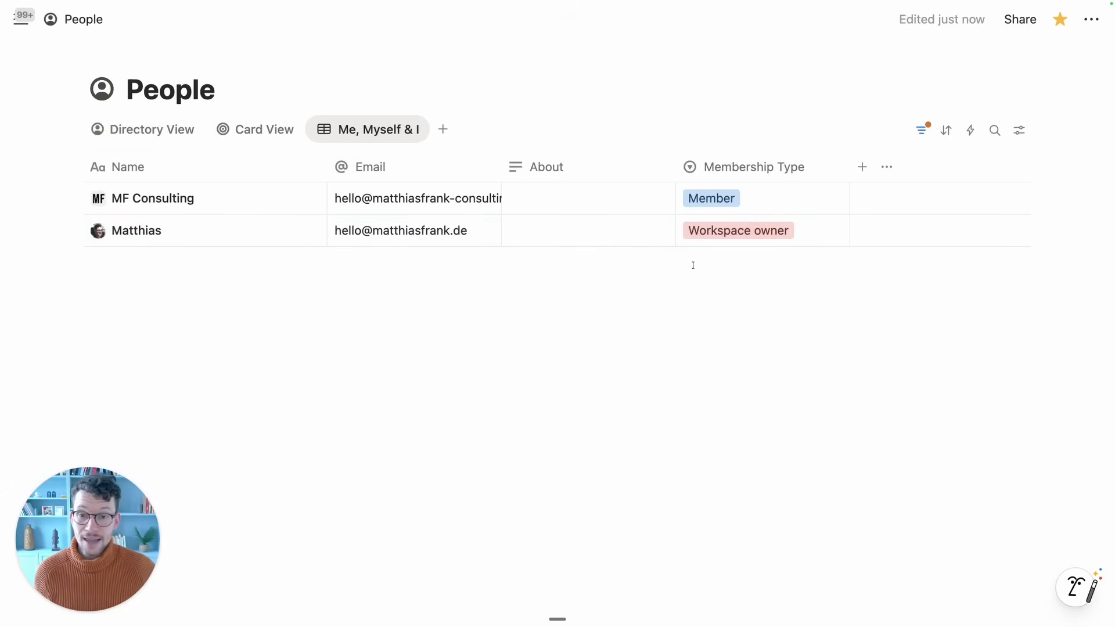
pyautogui.moveTo(862, 167)
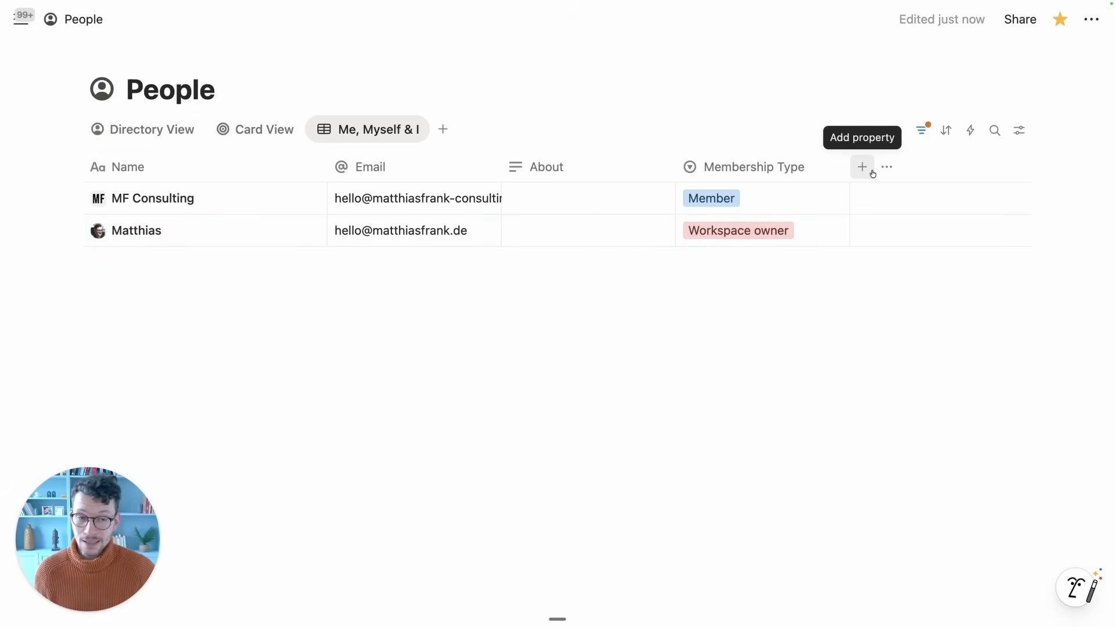
pyautogui.click(862, 167)
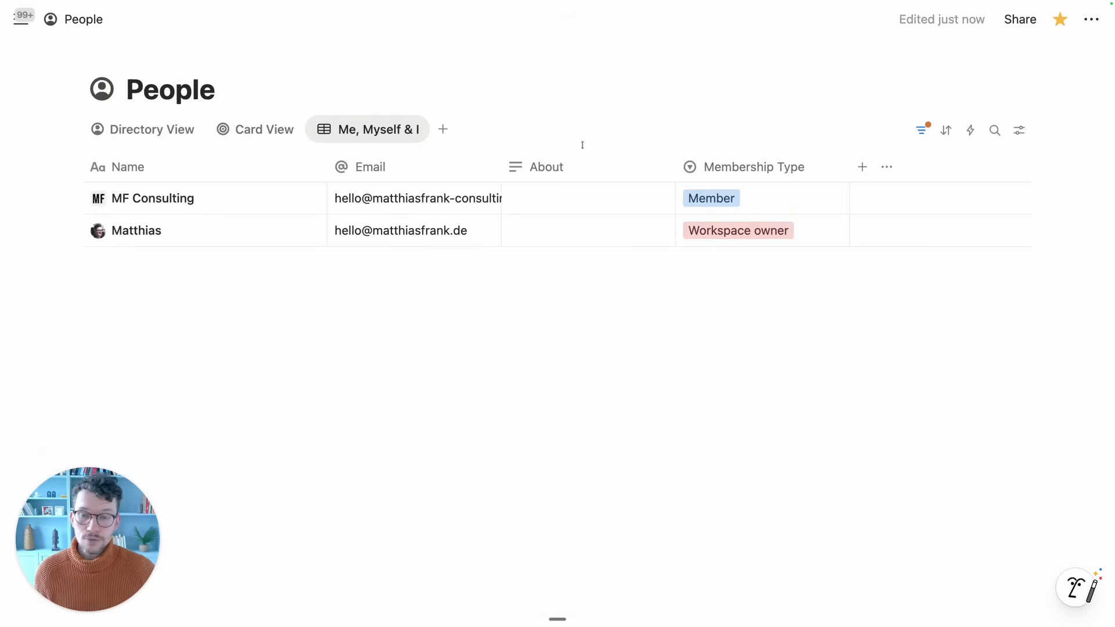
pyautogui.moveTo(298, 198)
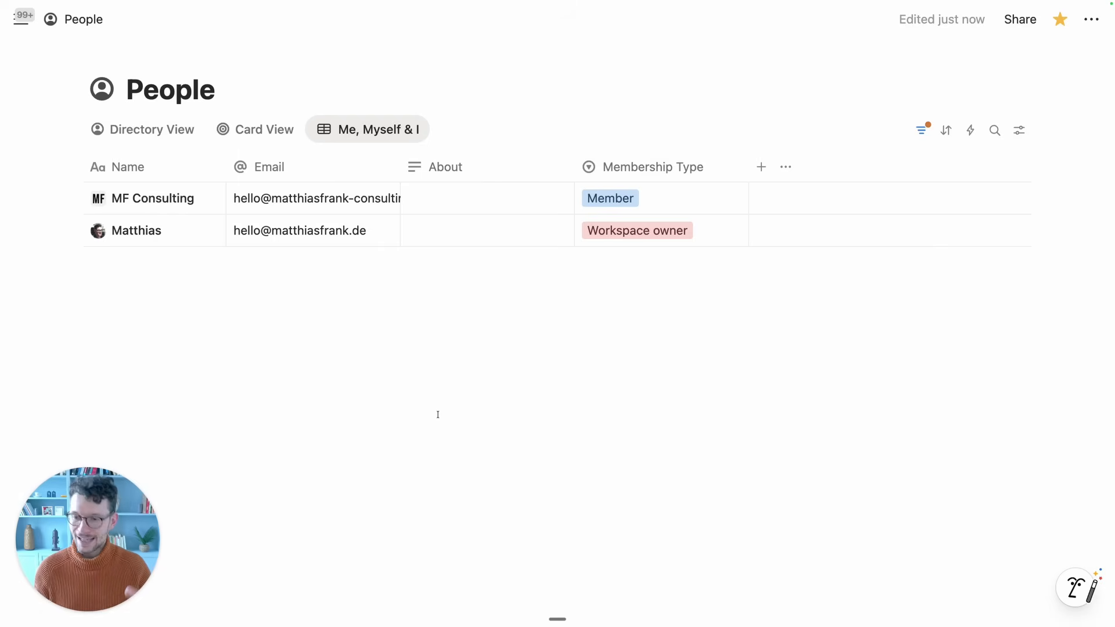
pyautogui.moveTo(514, 525)
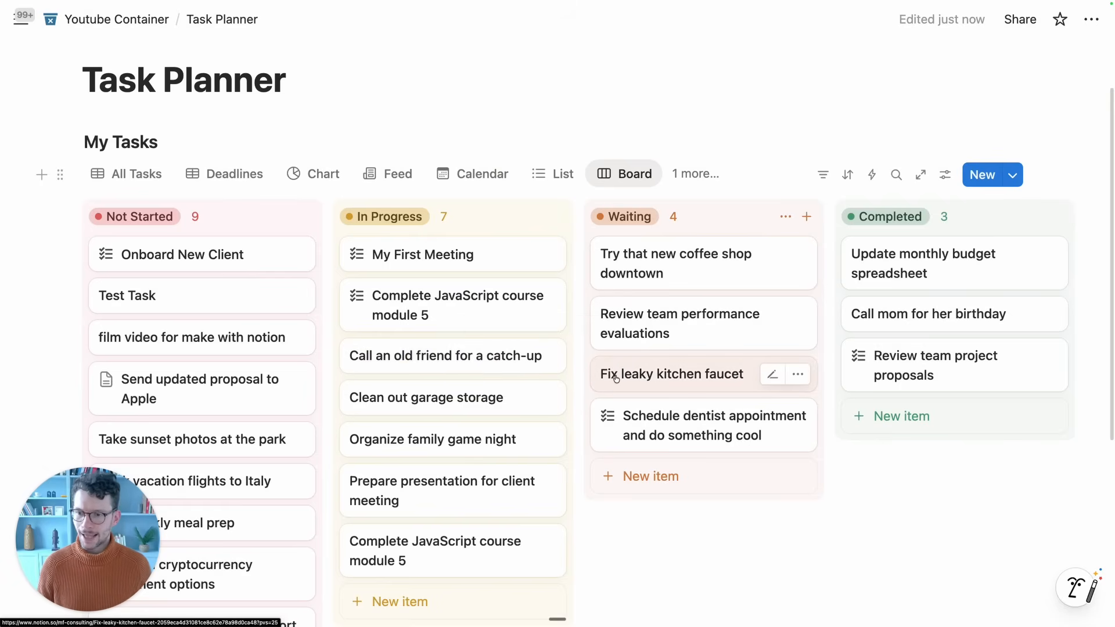
# - Make Priority, Area and Owner visible on the Task Planner board cards via Property visibility
pyautogui.scroll(-3)
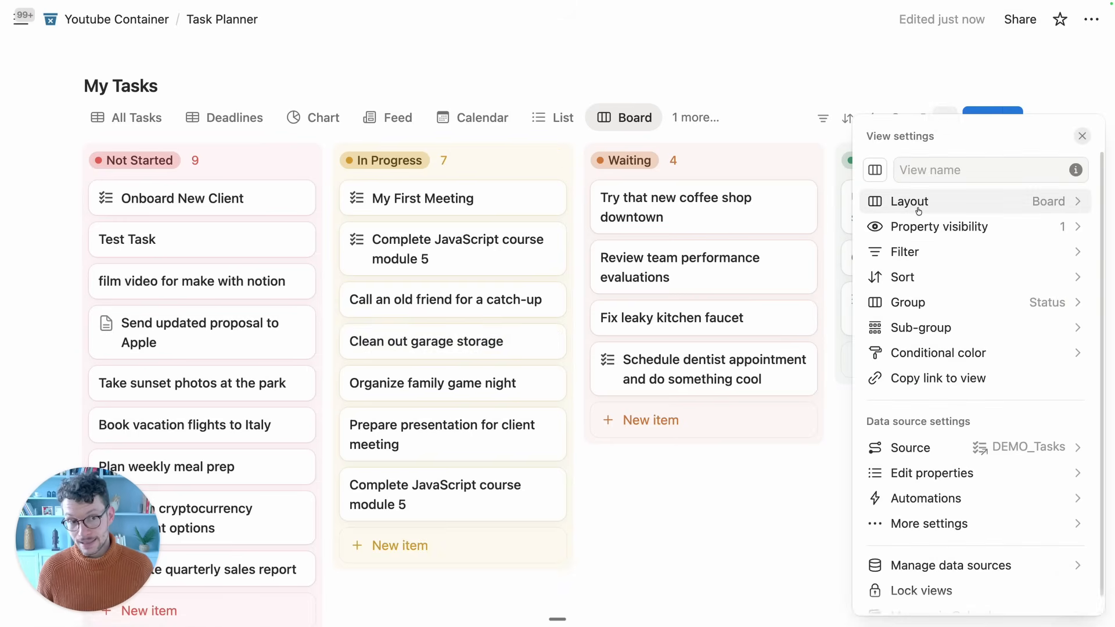
pyautogui.click(909, 202)
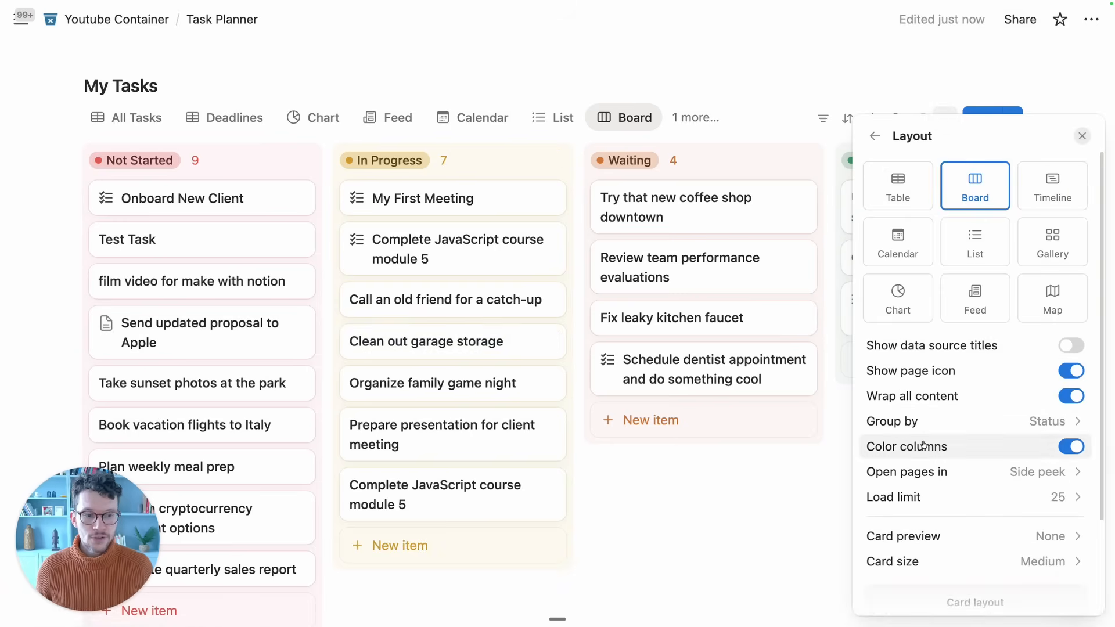
pyautogui.scroll(-3)
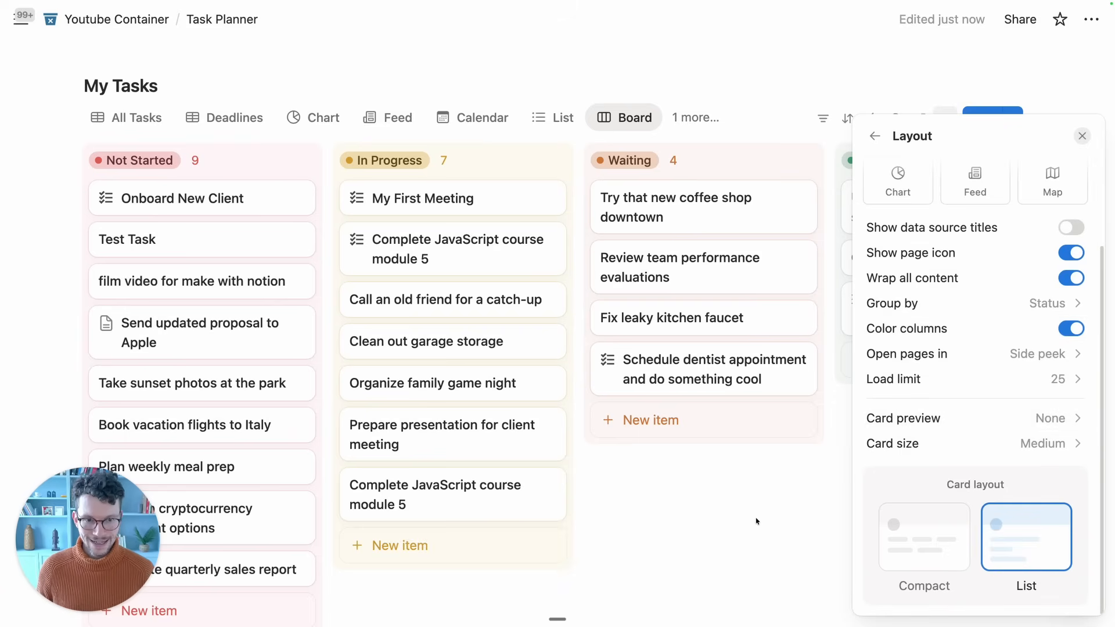
pyautogui.click(876, 136)
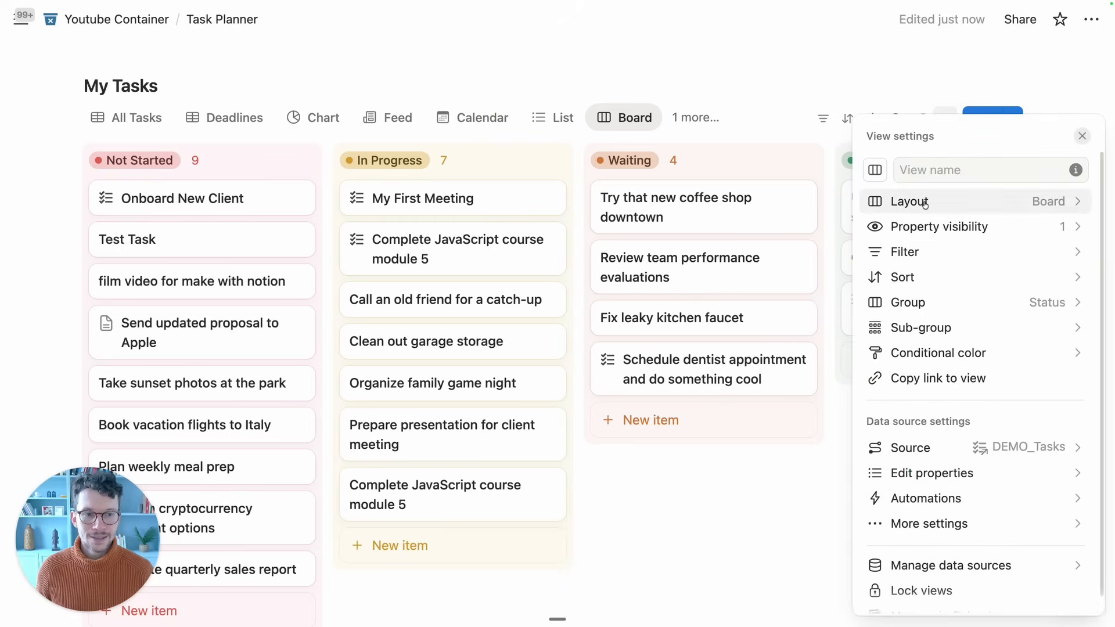
pyautogui.click(937, 226)
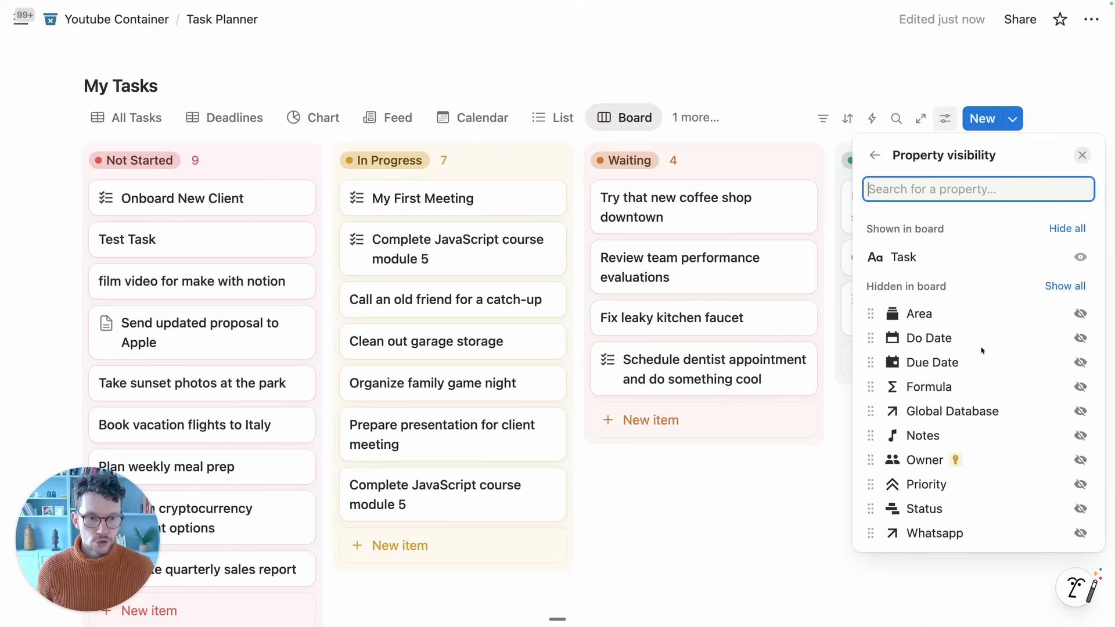
pyautogui.moveTo(1011, 500)
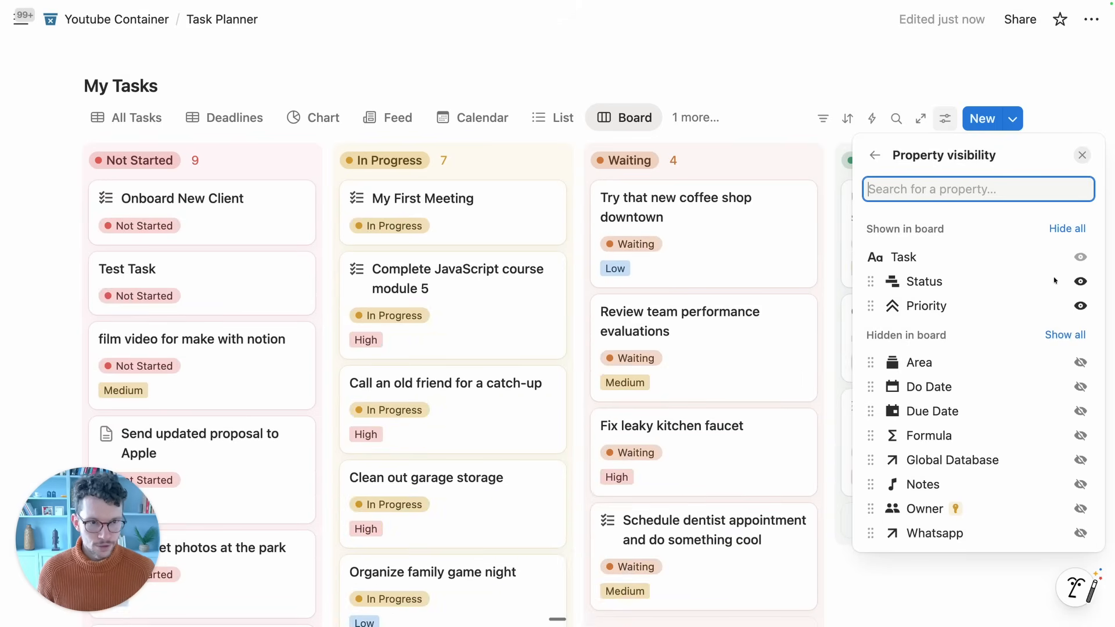
pyautogui.click(1081, 281)
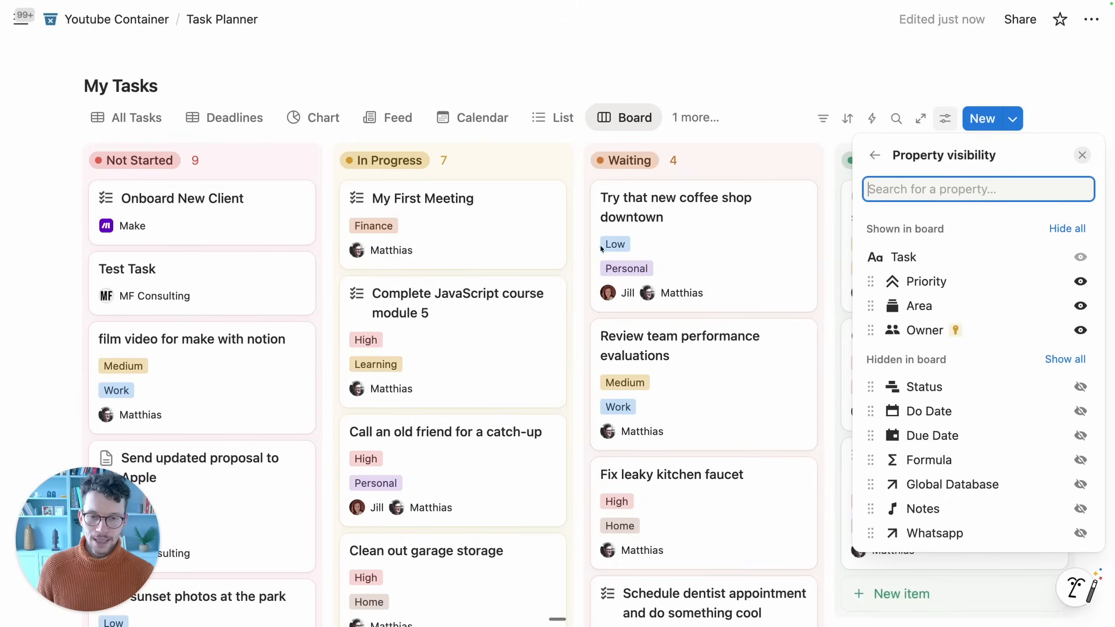
pyautogui.click(1081, 156)
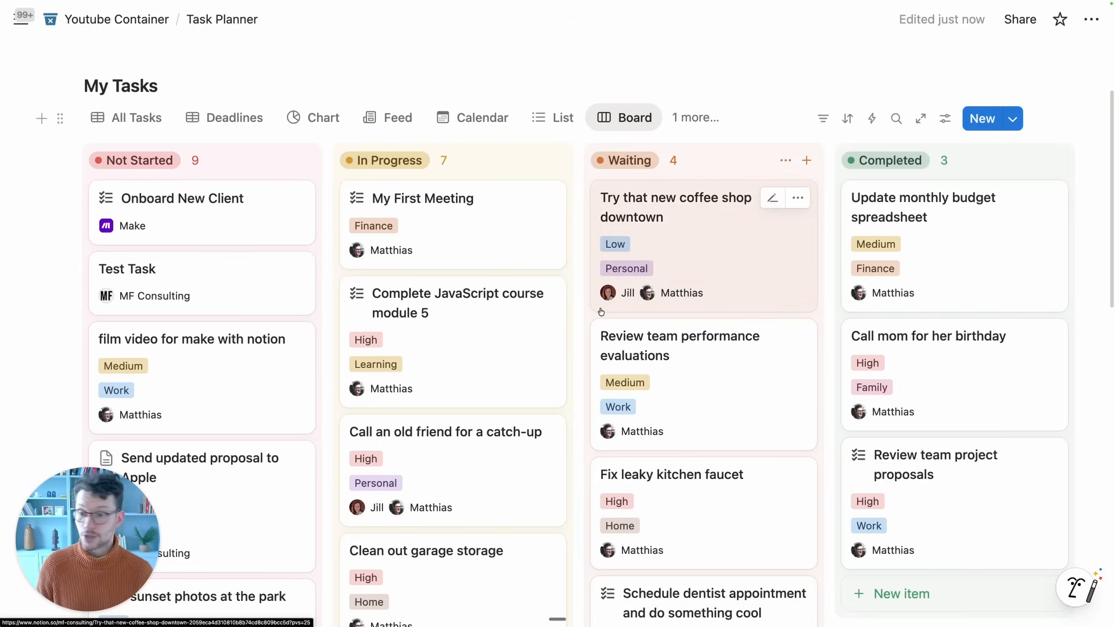
pyautogui.moveTo(822, 165)
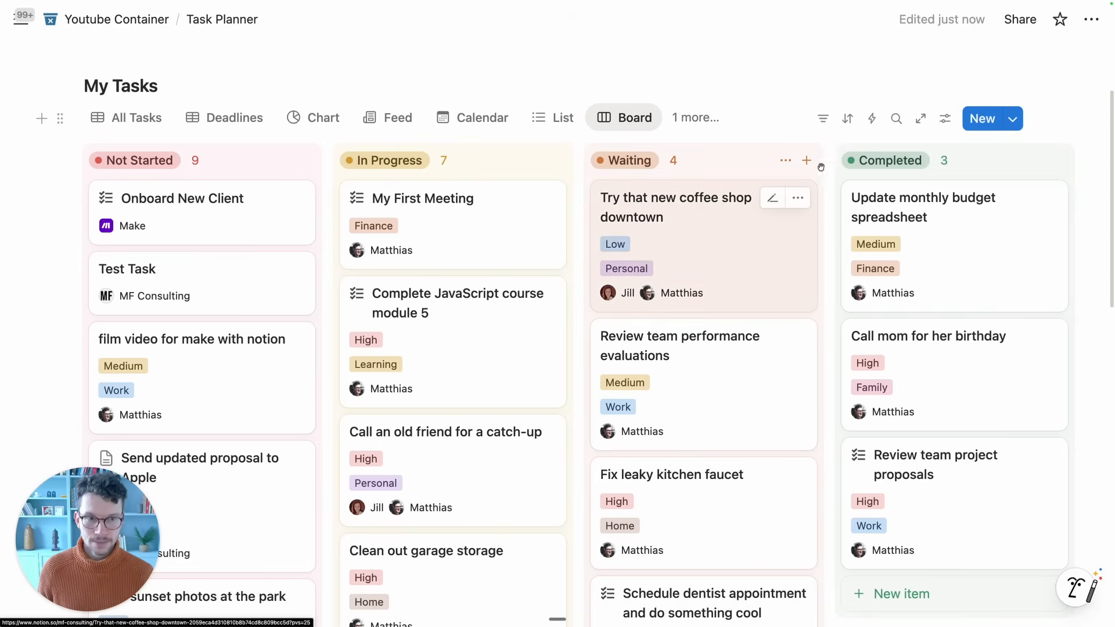
# - Set the My Tasks board card layout to Compact
pyautogui.click(945, 118)
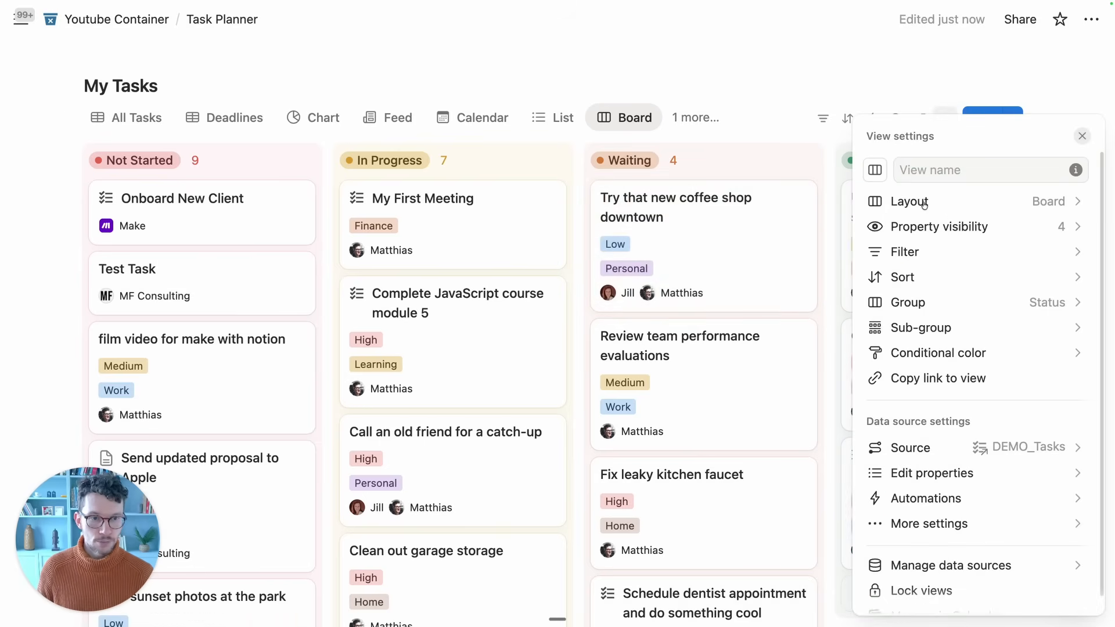
pyautogui.click(910, 201)
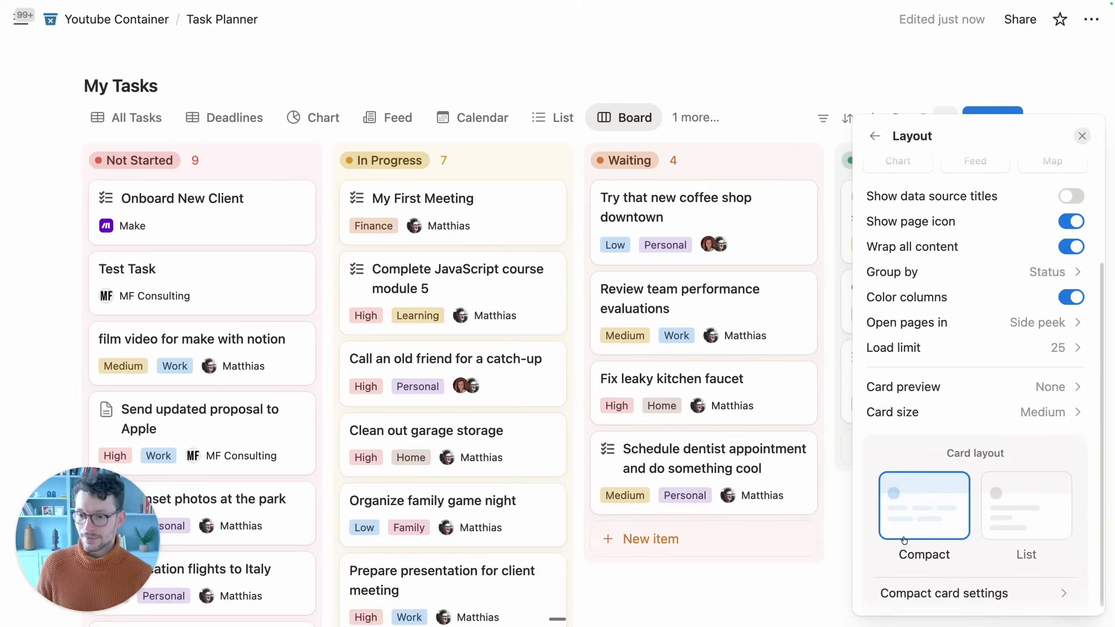
pyautogui.click(1083, 136)
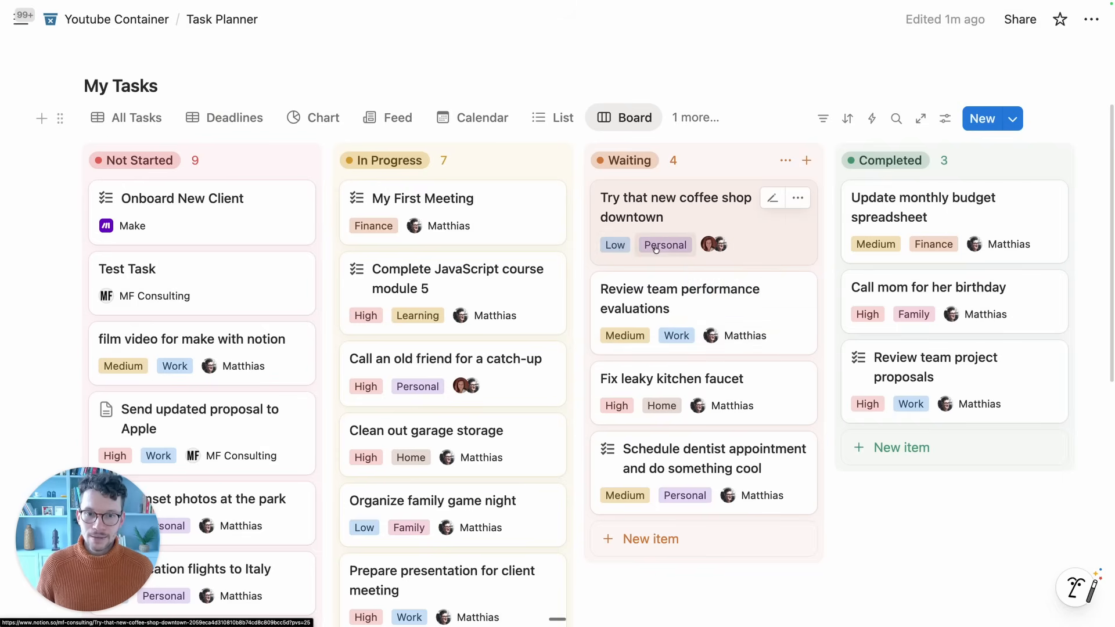
pyautogui.moveTo(641, 256)
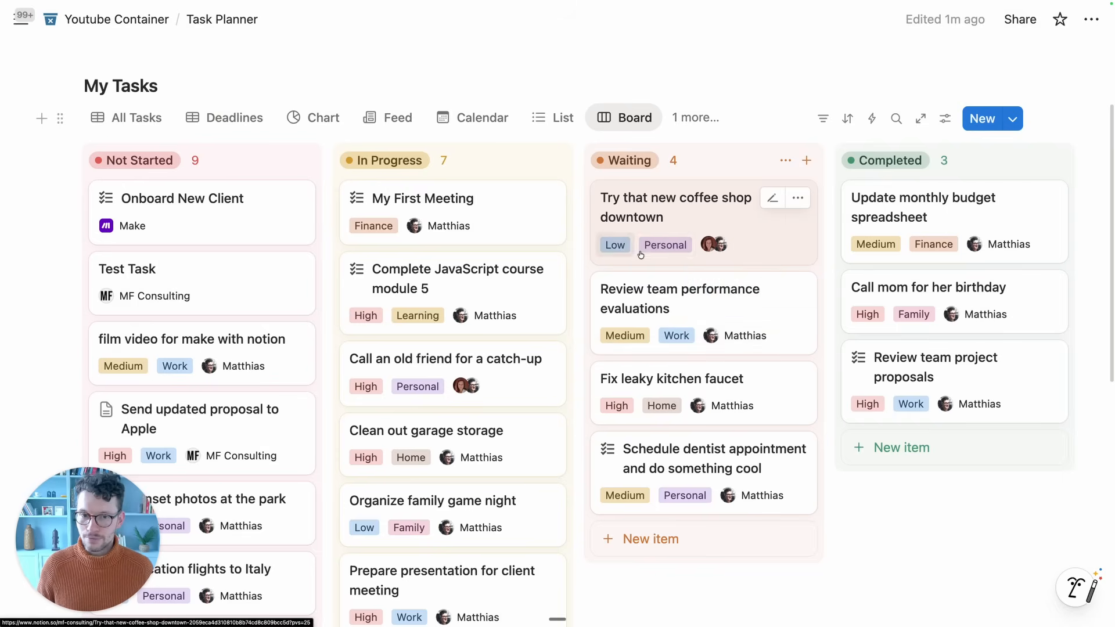
pyautogui.moveTo(719, 245)
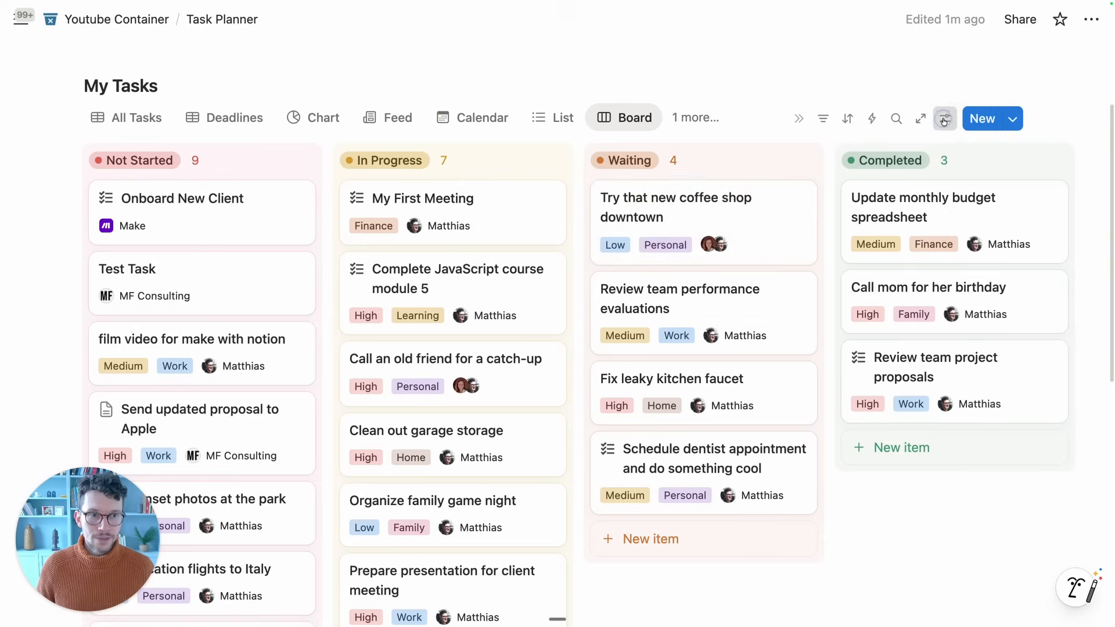
# - Give Owner its own full card line and move it above Priority and Area
pyautogui.click(944, 118)
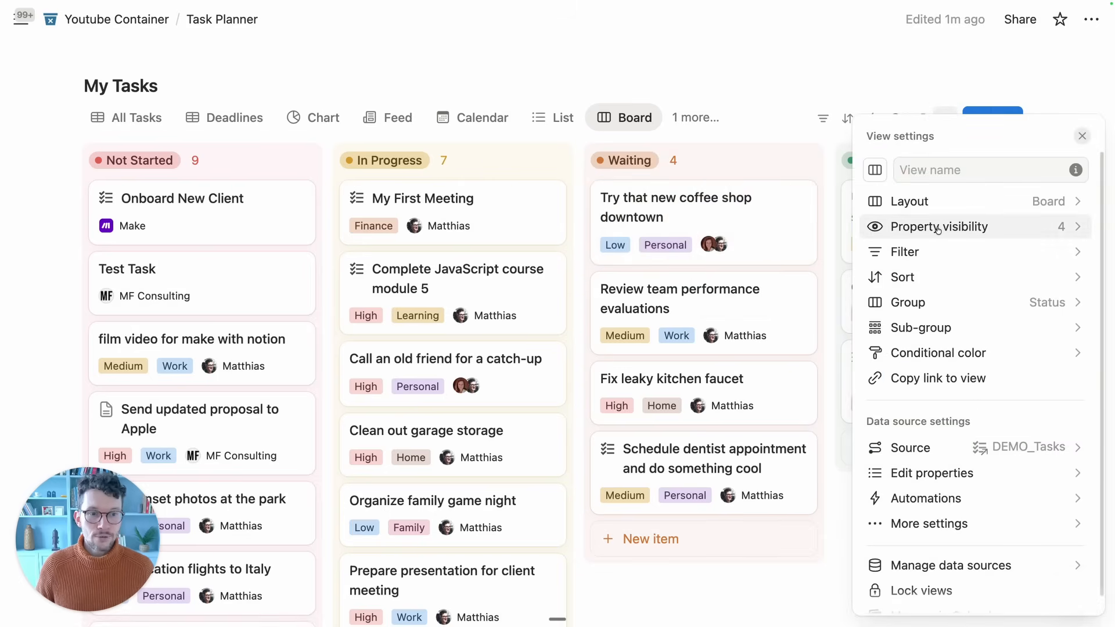
pyautogui.click(938, 226)
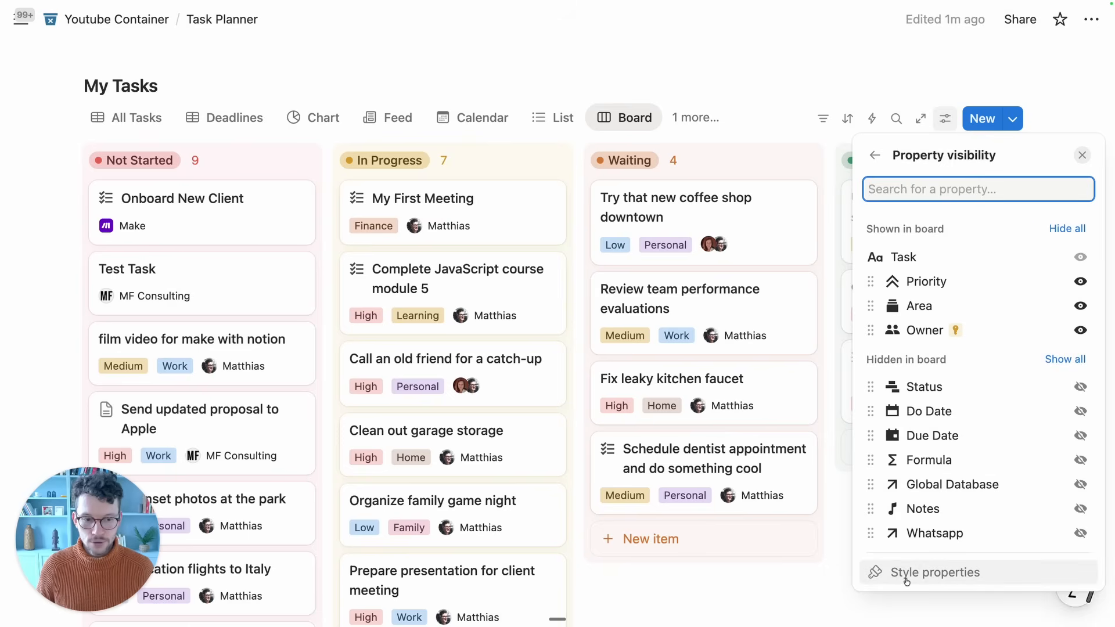
pyautogui.click(935, 572)
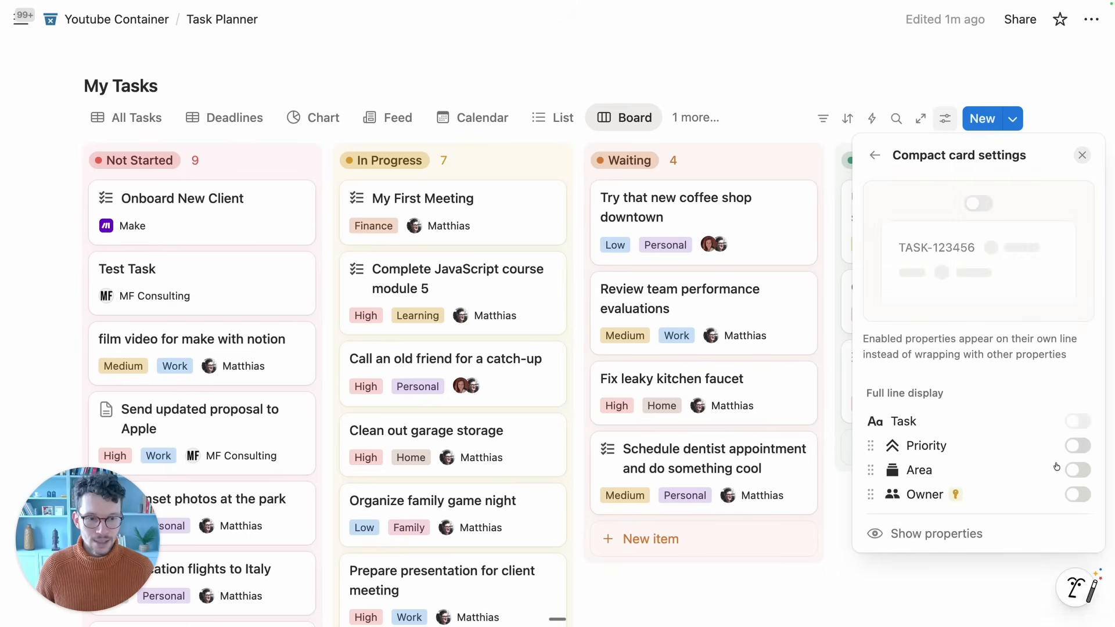
pyautogui.click(979, 204)
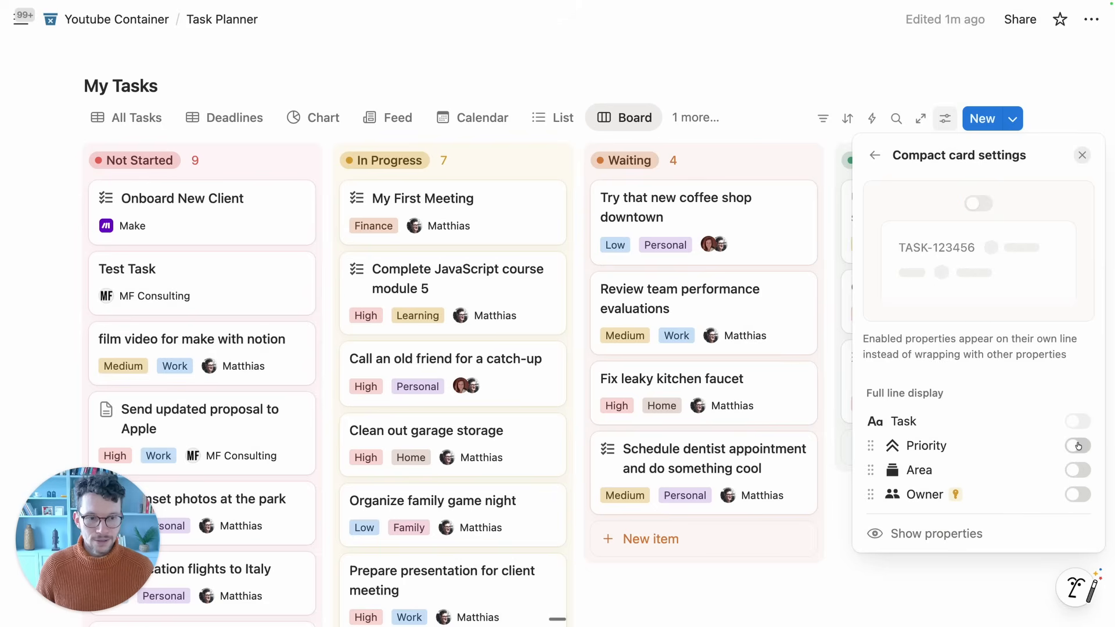
pyautogui.click(1078, 495)
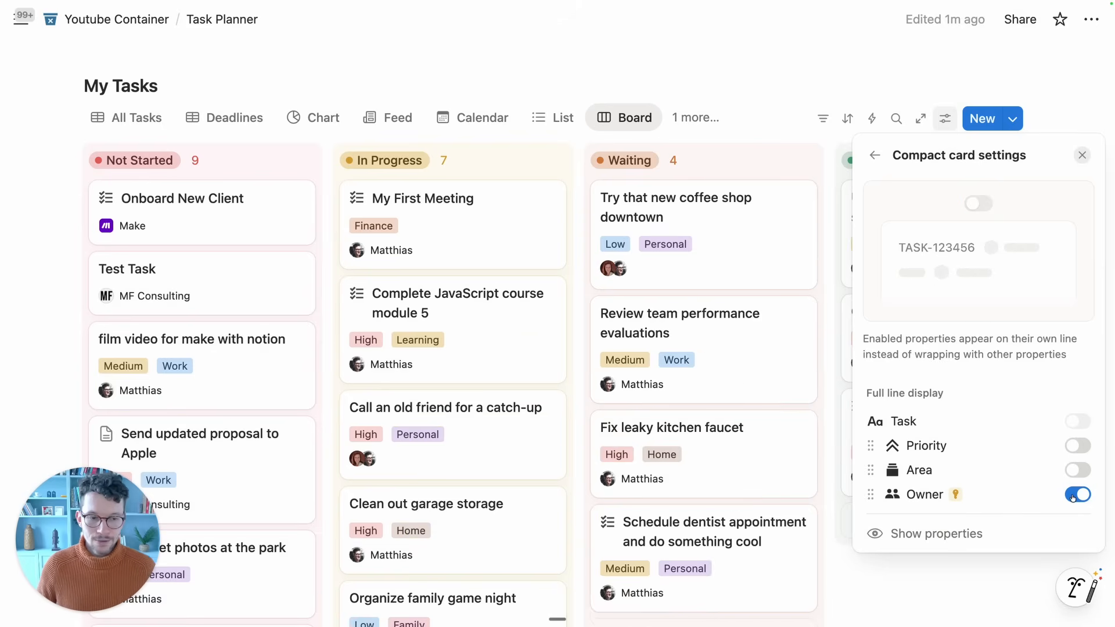
pyautogui.click(979, 203)
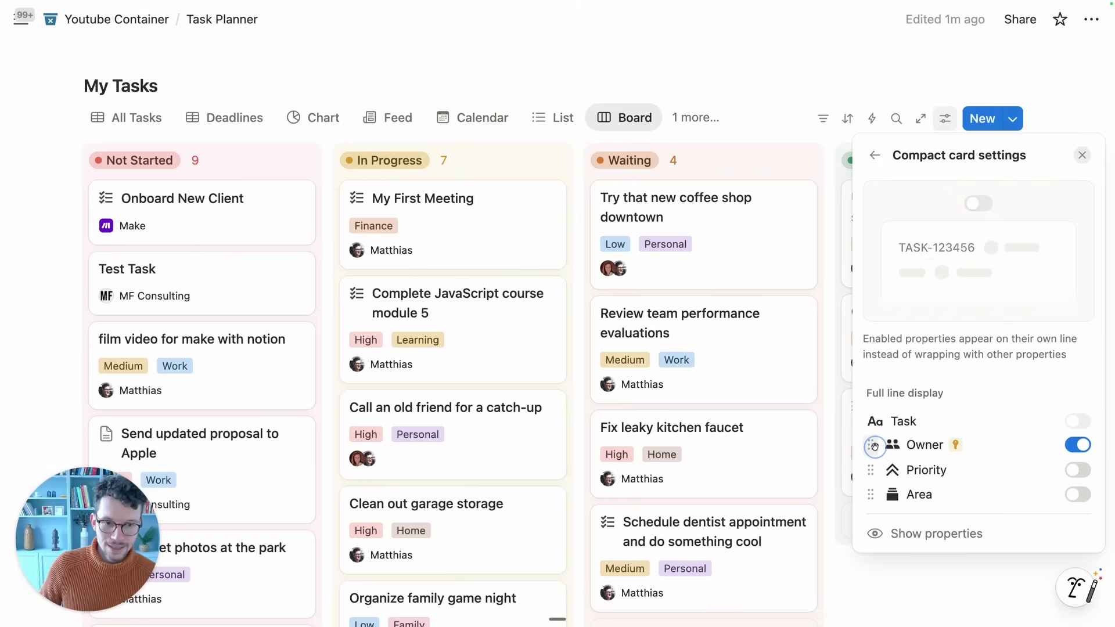
pyautogui.click(1077, 446)
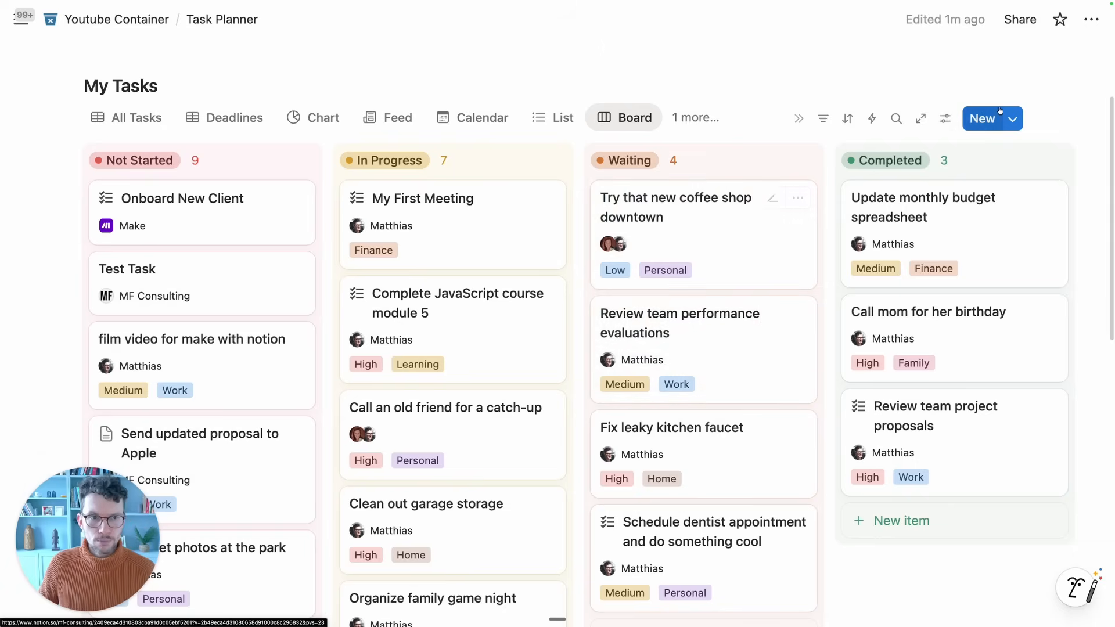
# - Change the My Tasks view layout from board to Gallery
pyautogui.click(946, 118)
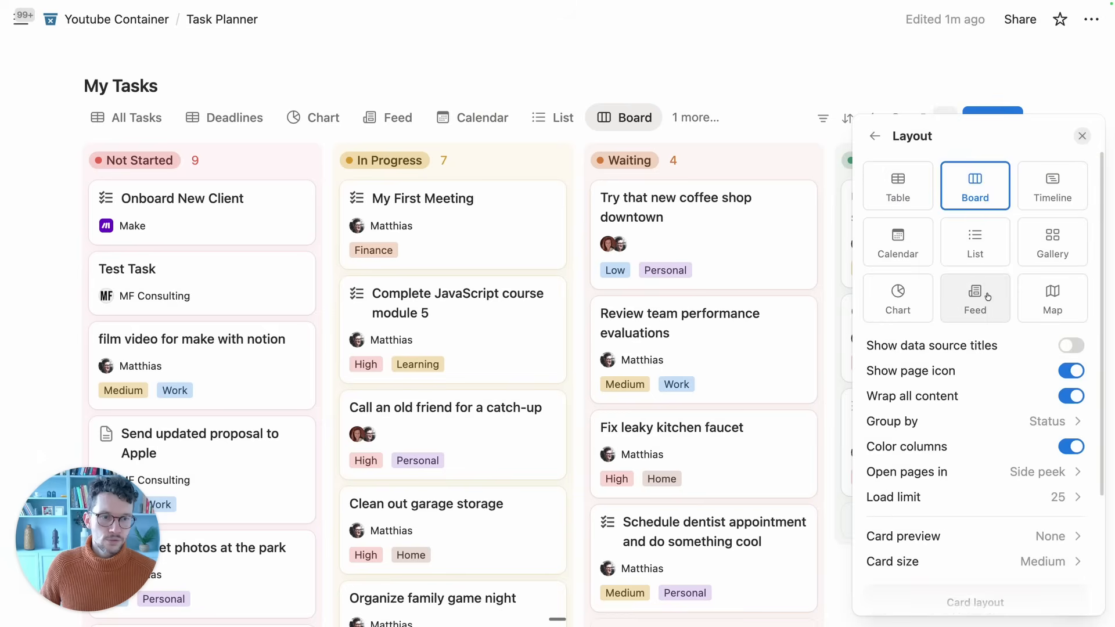
pyautogui.click(1052, 242)
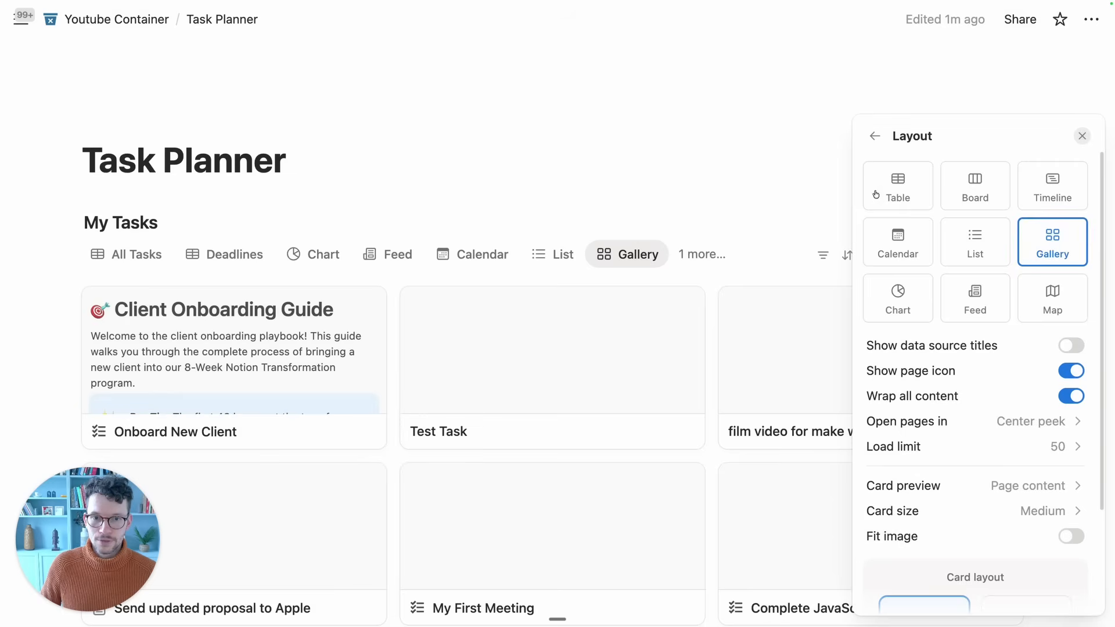
pyautogui.click(1082, 135)
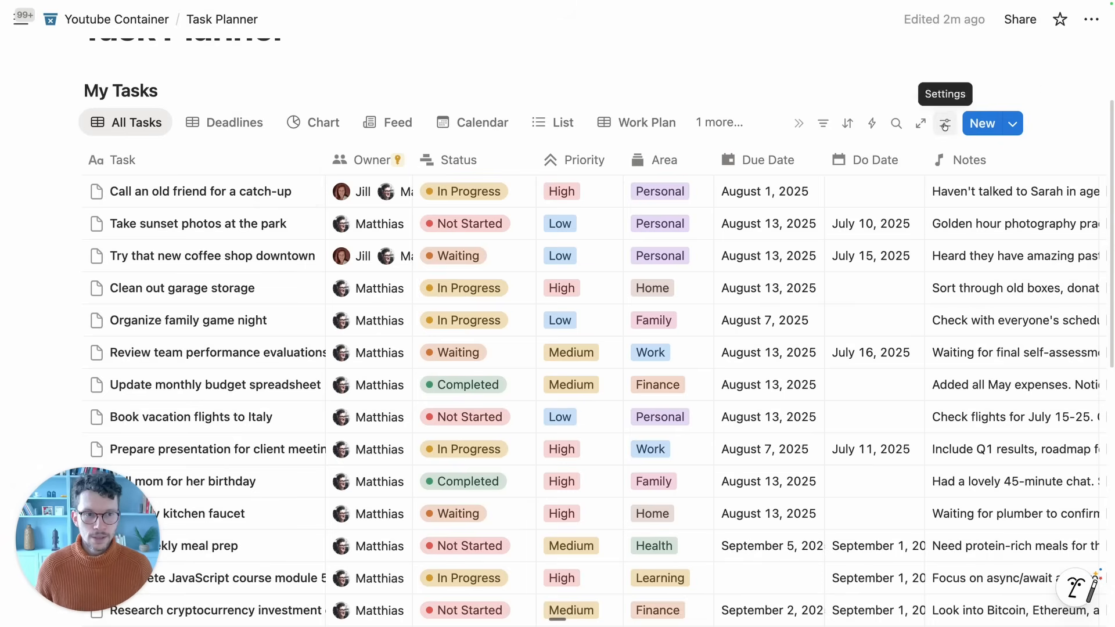
# - Add a conditional color rule making Priority = High rows red in All Tasks
pyautogui.click(945, 123)
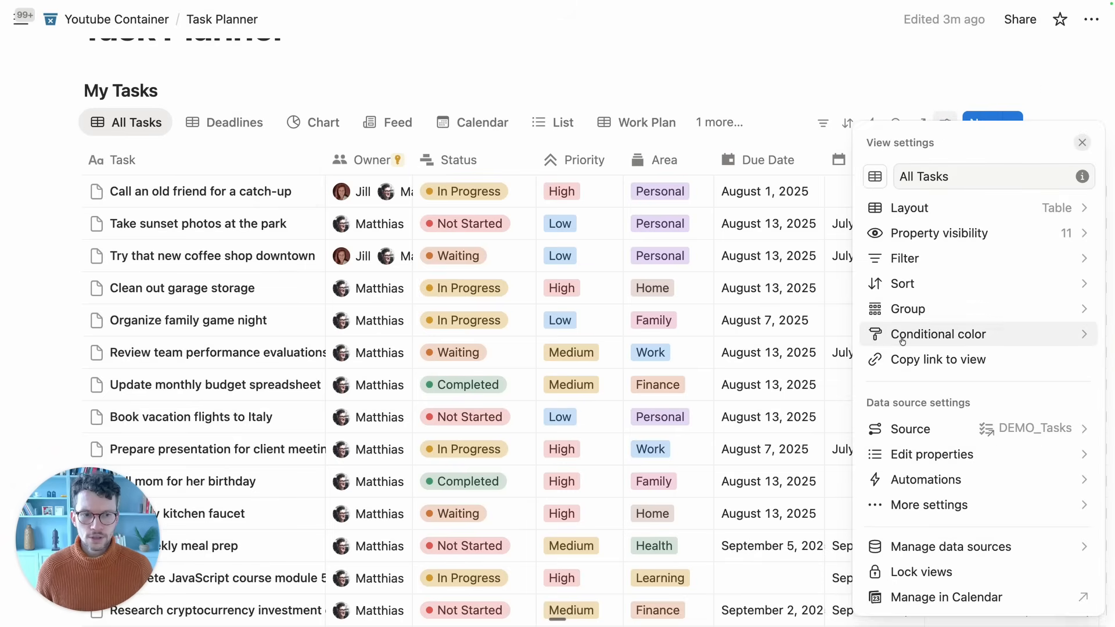
pyautogui.click(938, 334)
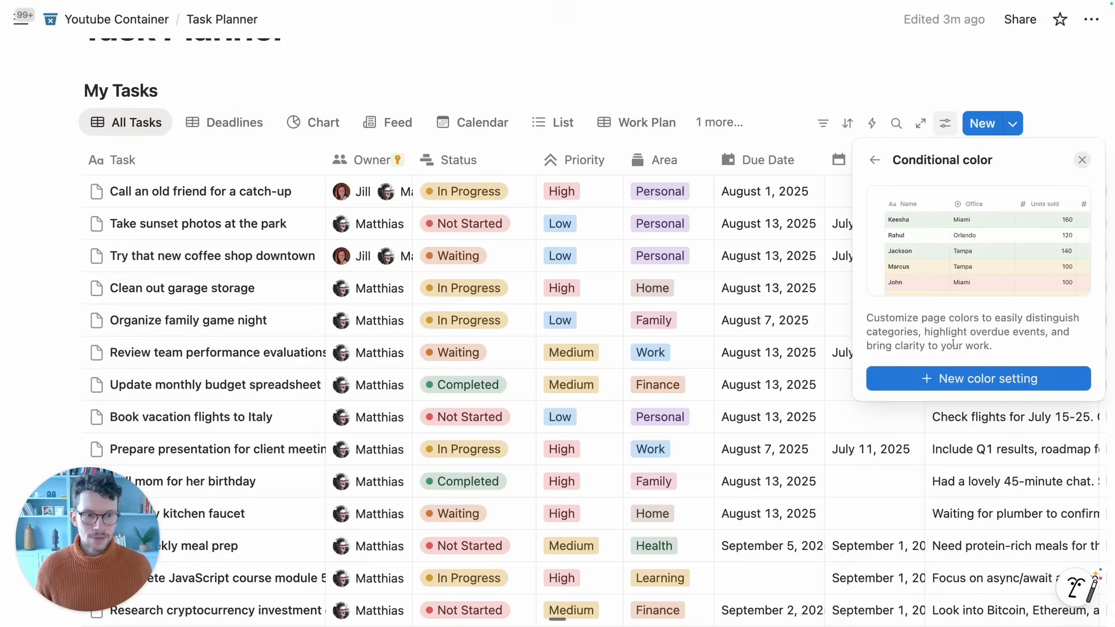
pyautogui.click(978, 378)
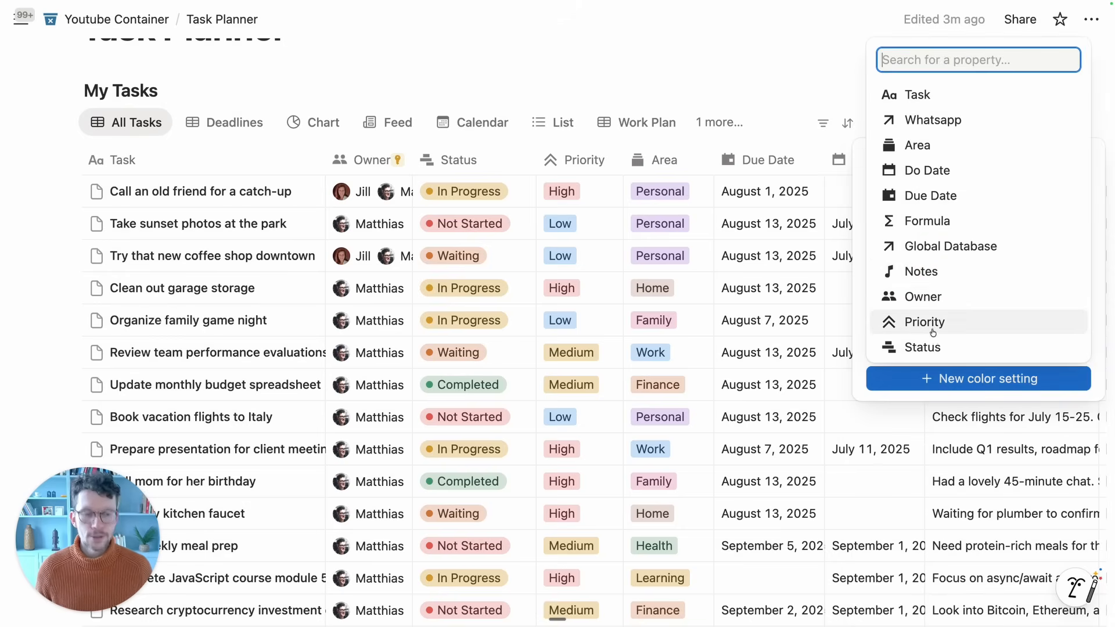
pyautogui.click(924, 321)
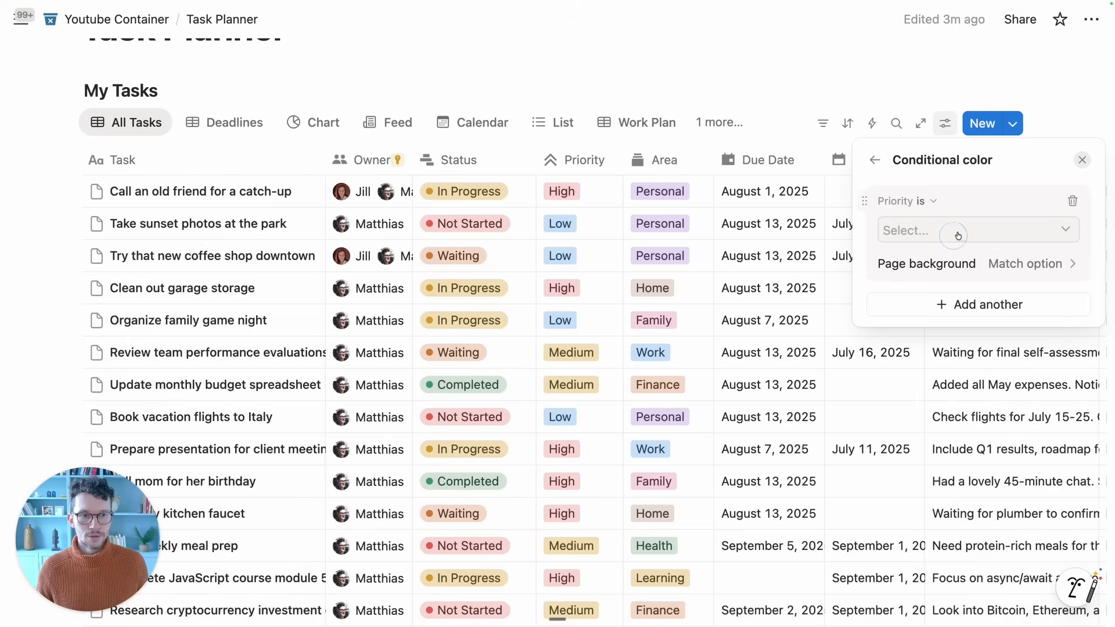
pyautogui.click(927, 305)
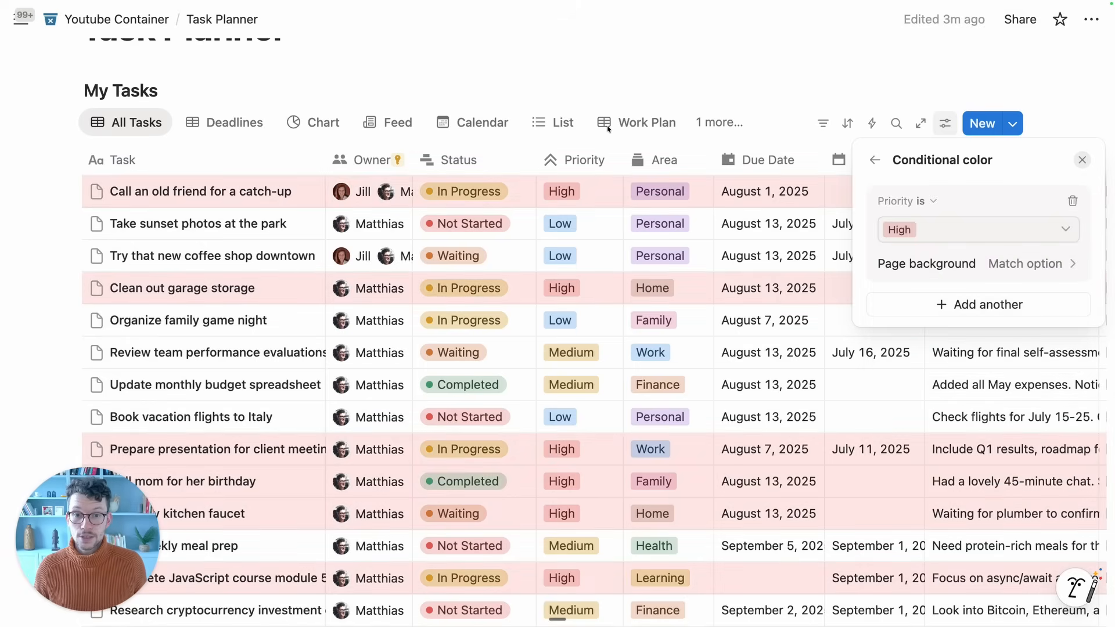
pyautogui.click(1082, 159)
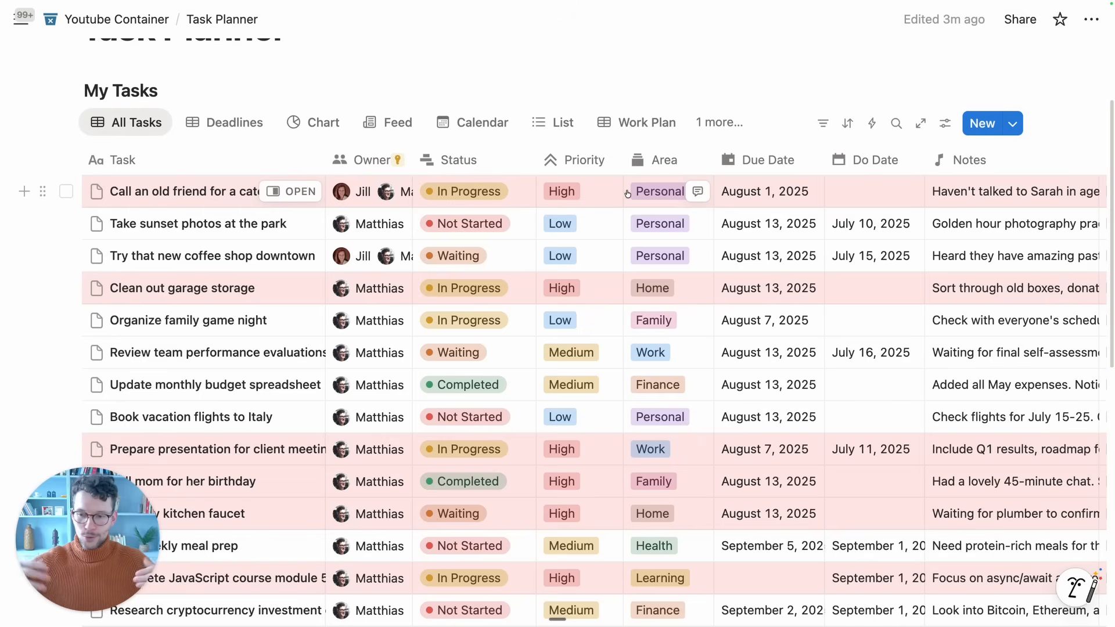
pyautogui.moveTo(633, 209)
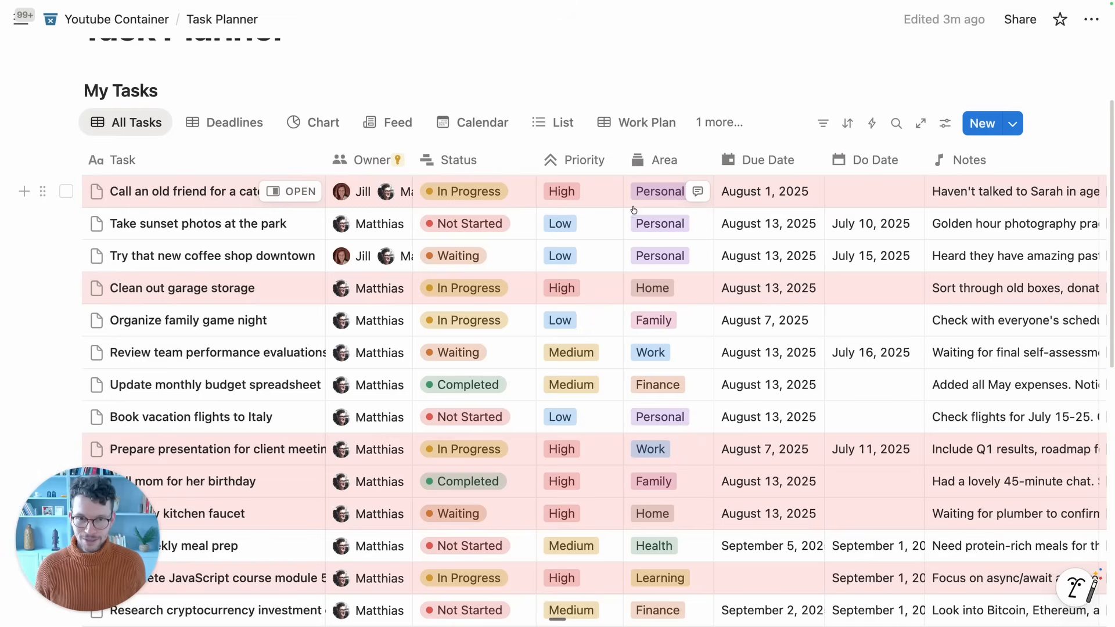
pyautogui.moveTo(601, 242)
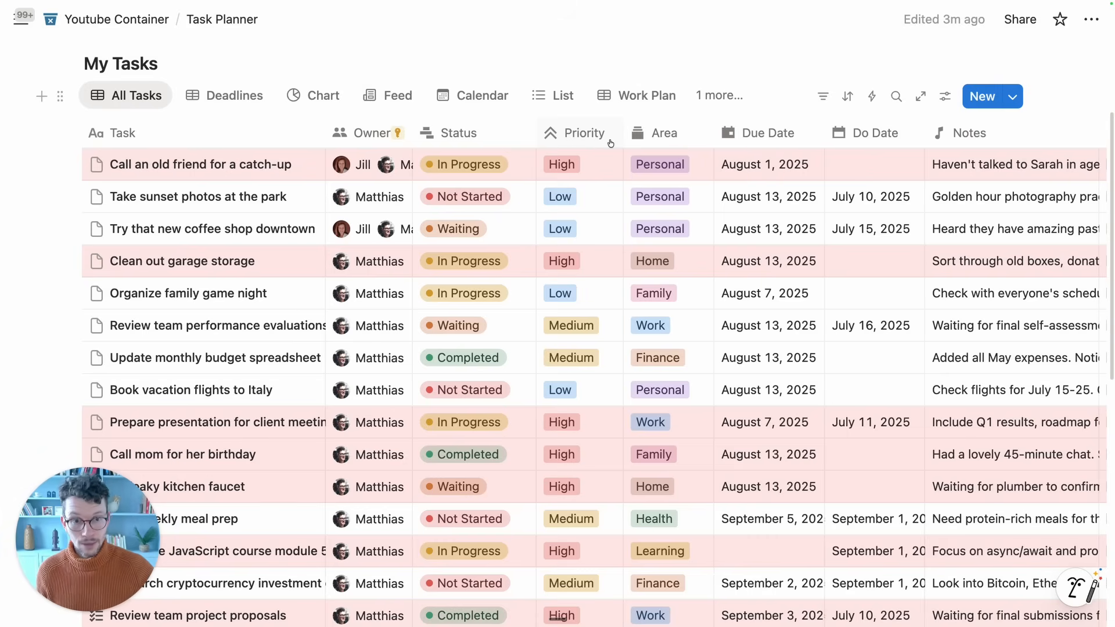
# - Add a new formula property named Highlight to the All Tasks table
pyautogui.hscroll(3)
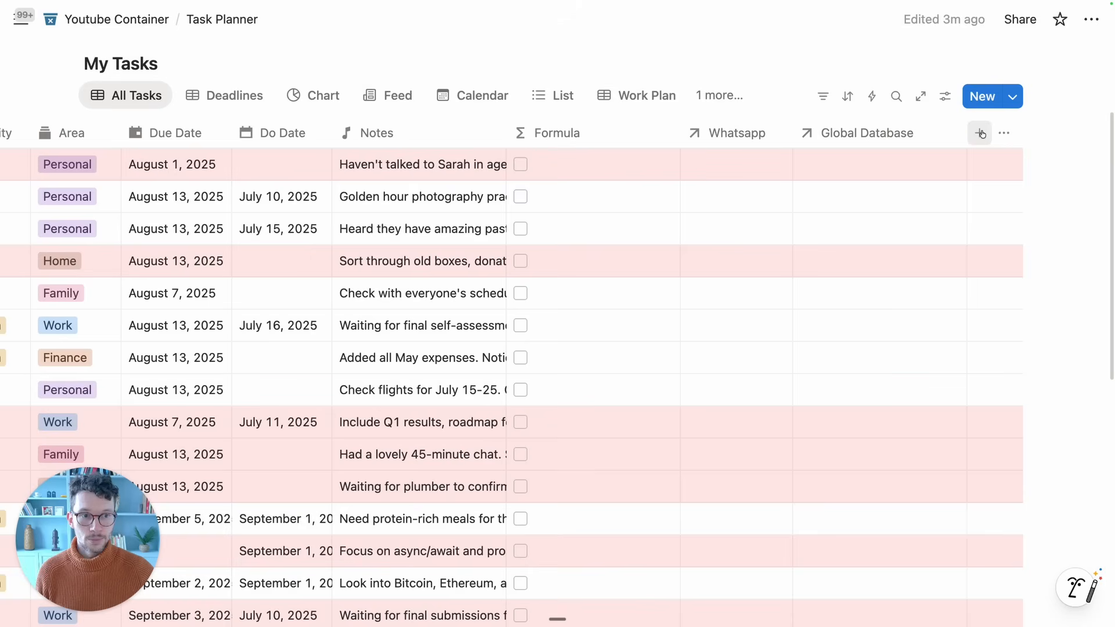
pyautogui.click(979, 133)
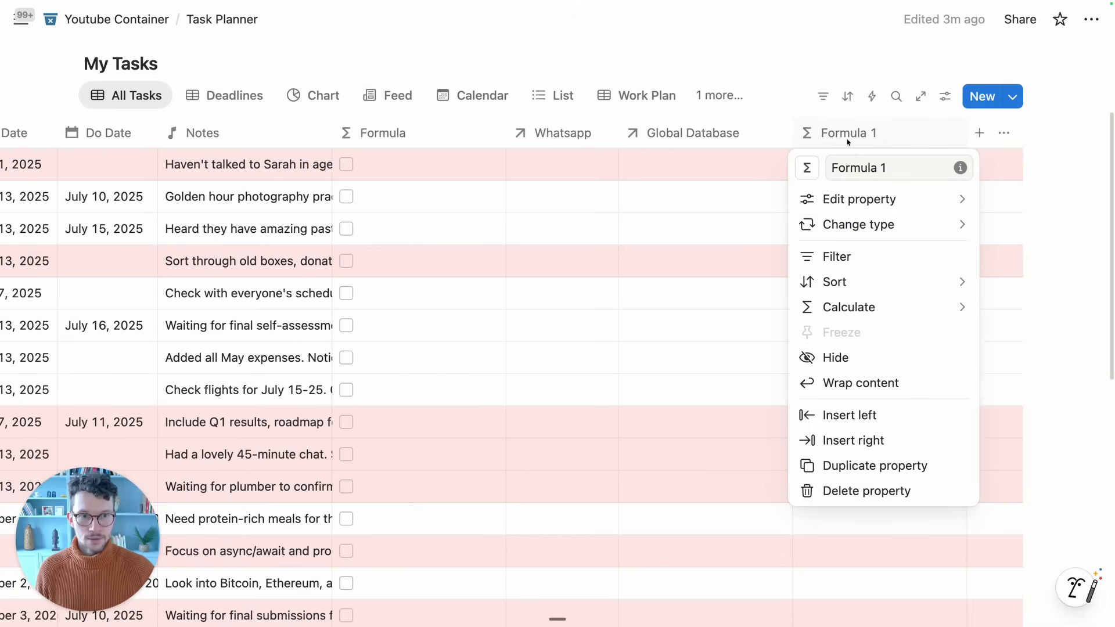
pyautogui.write('Highlihg')
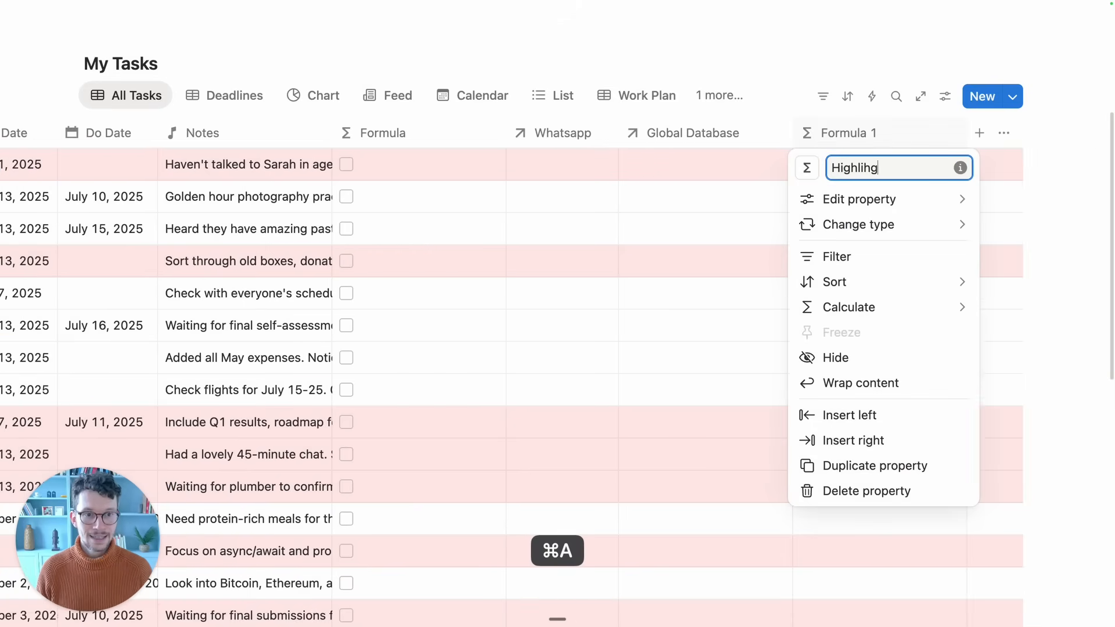
# - Enter the formula and(Priority=="High", Due Date.week()==...) for Highlight
pyautogui.click(858, 224)
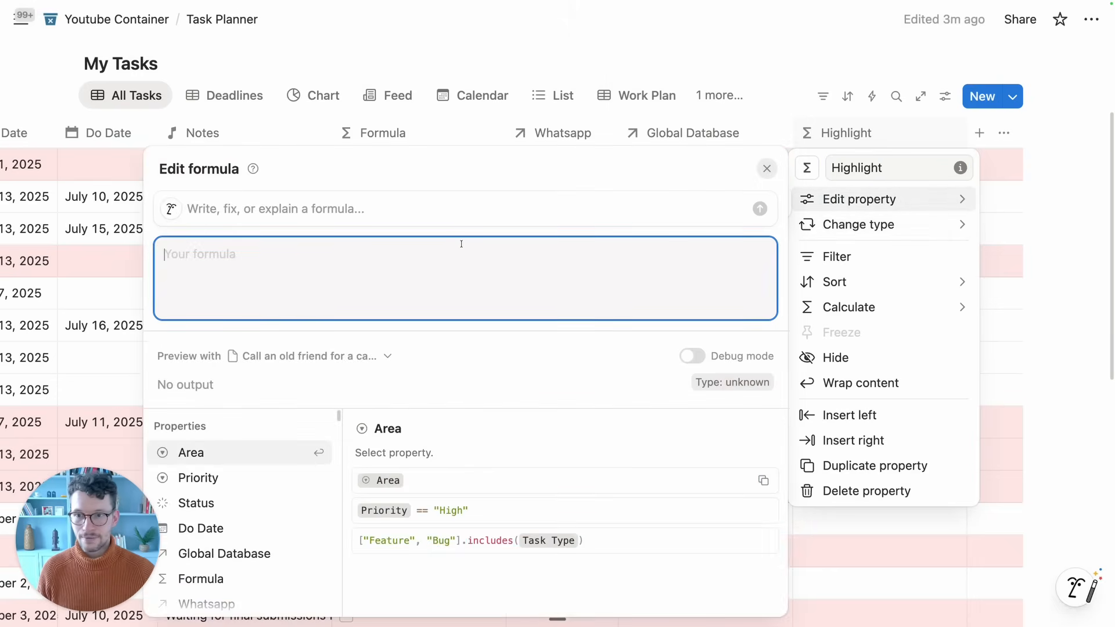
pyautogui.write('and(')
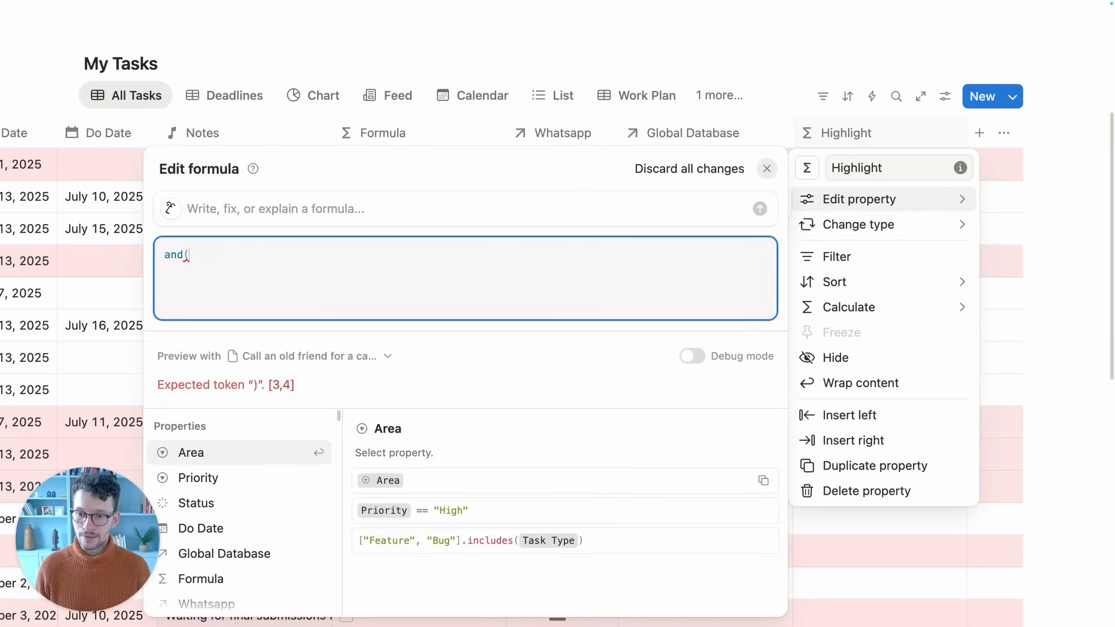
pyautogui.write('Priority')
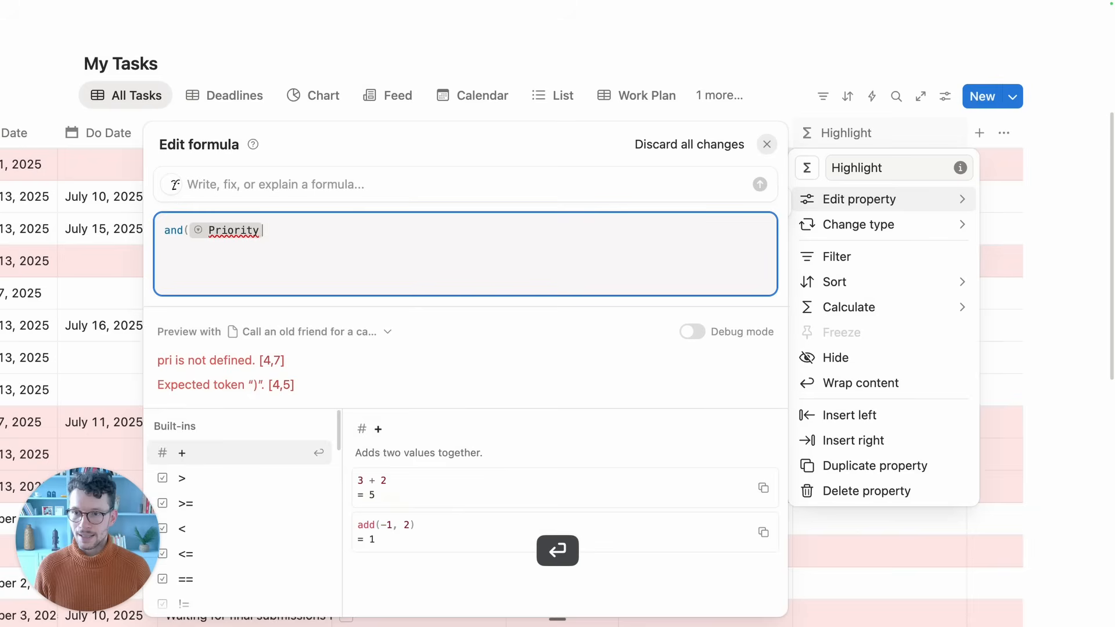
pyautogui.write('=="High",')
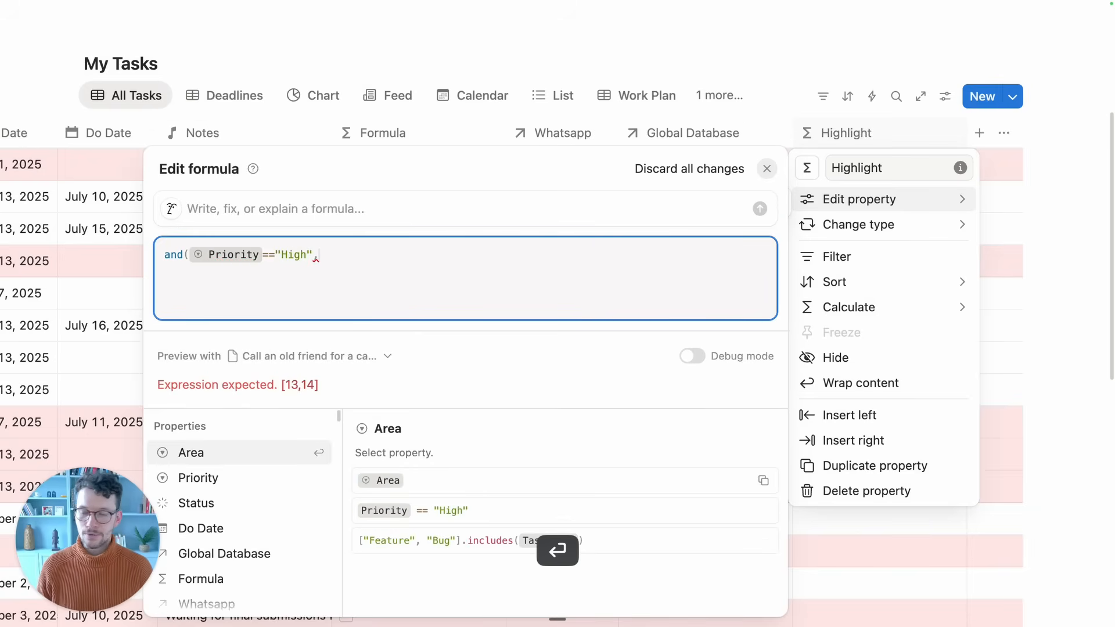
pyautogui.write('du')
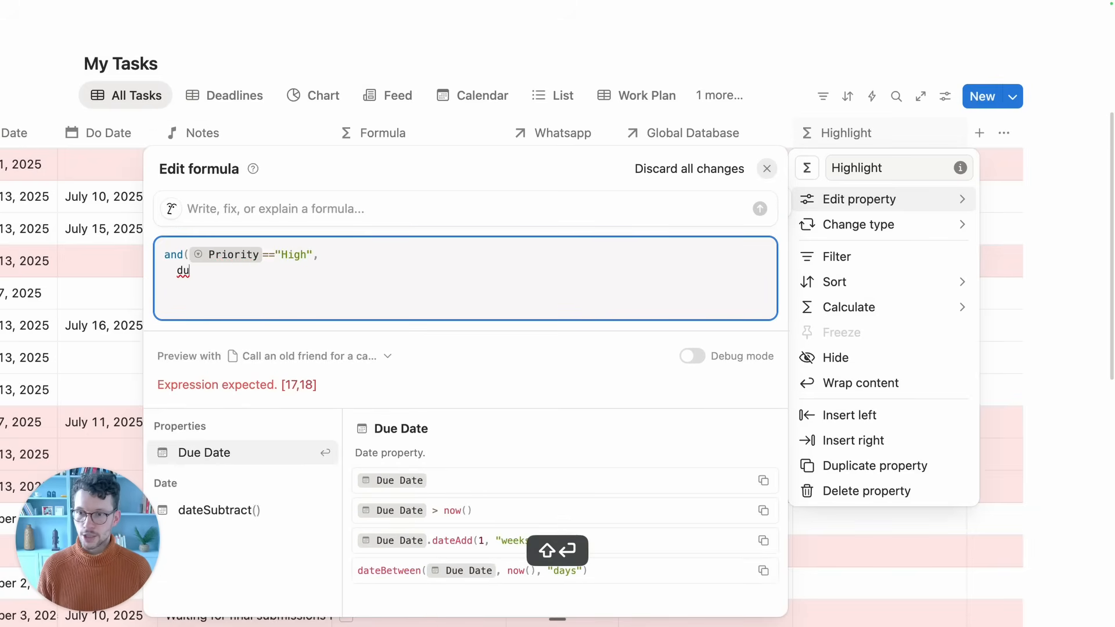
pyautogui.click(203, 452)
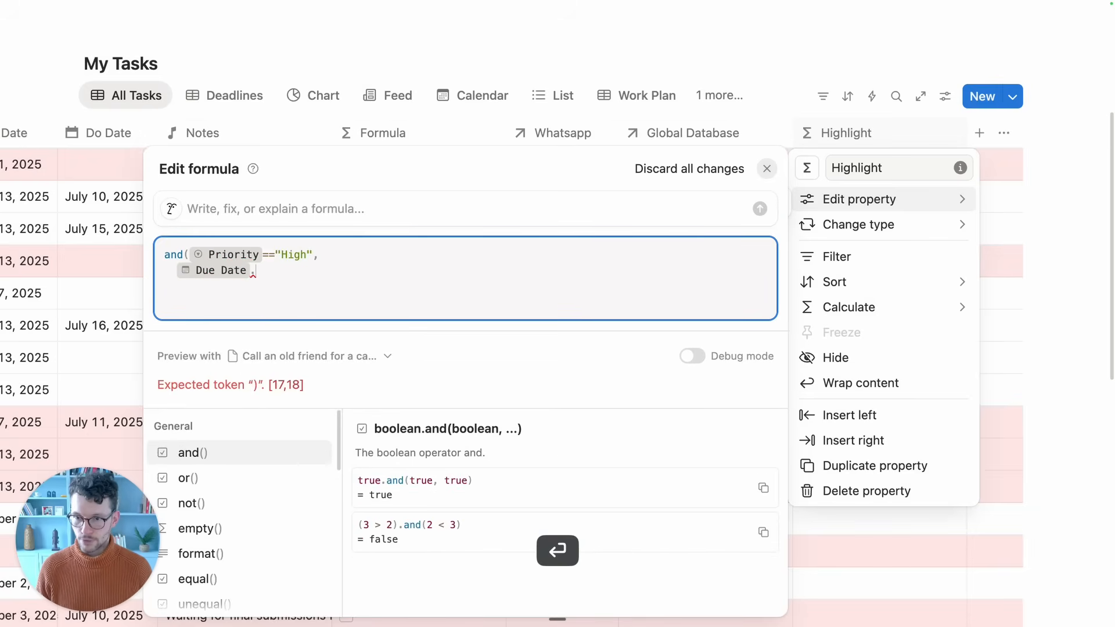
pyautogui.write('.week()=="')
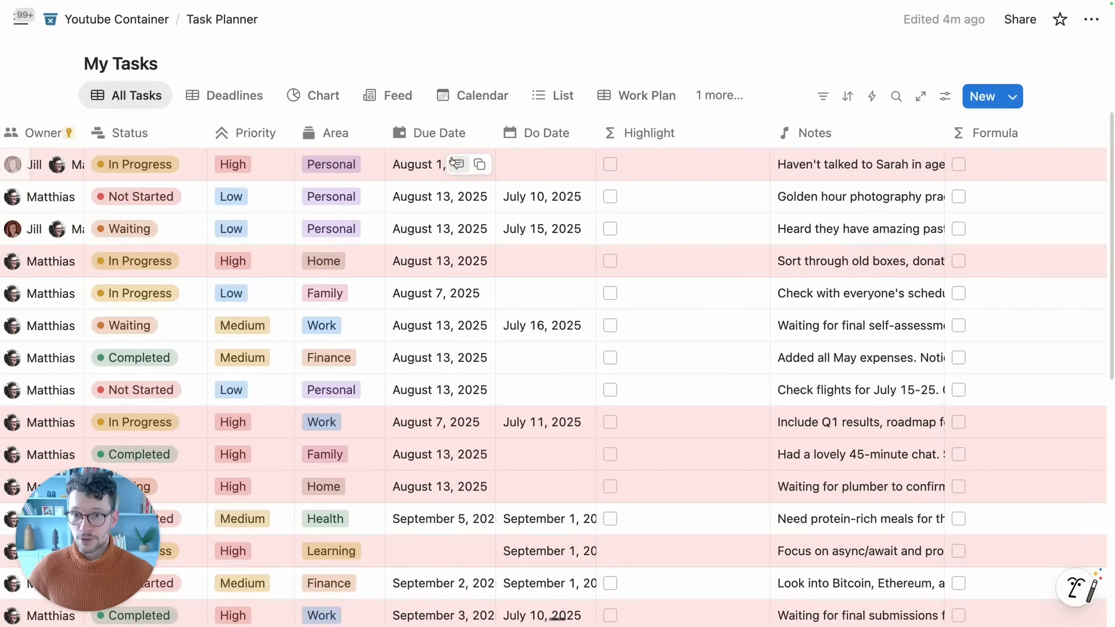
# - Set the catch-up task due Nov 23, 2025 and color Highlight-checked rows green
pyautogui.click(439, 164)
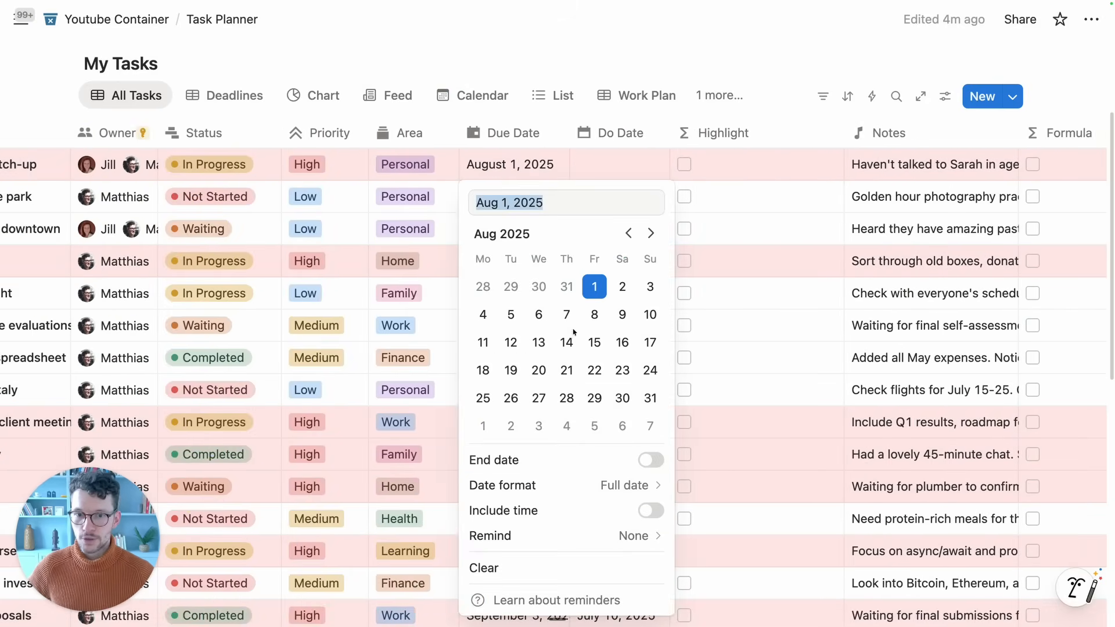
pyautogui.click(650, 234)
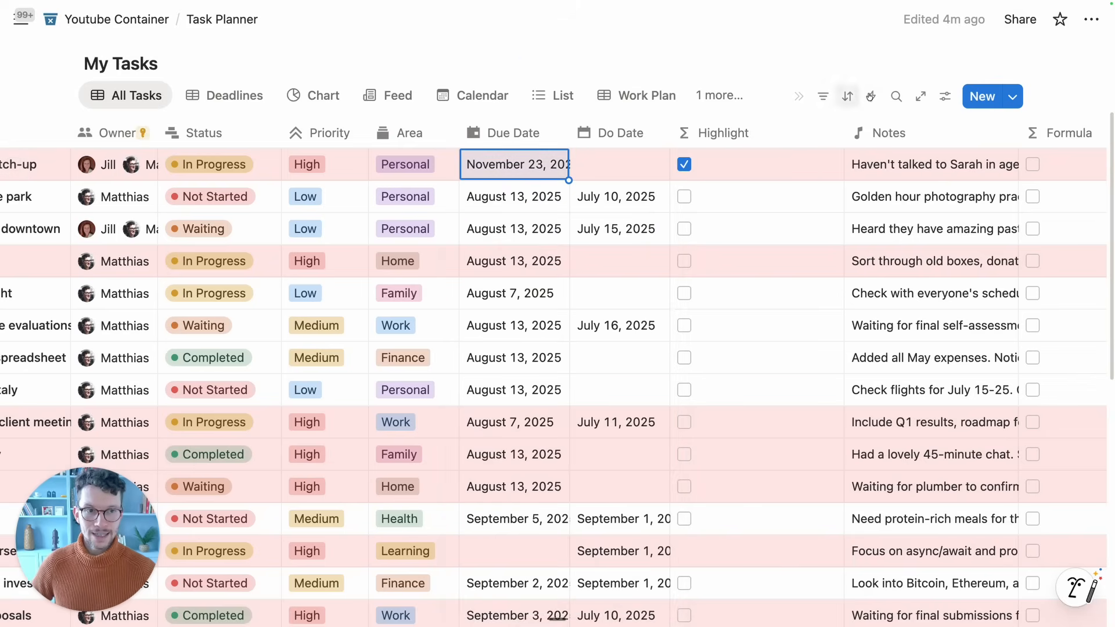
pyautogui.click(945, 96)
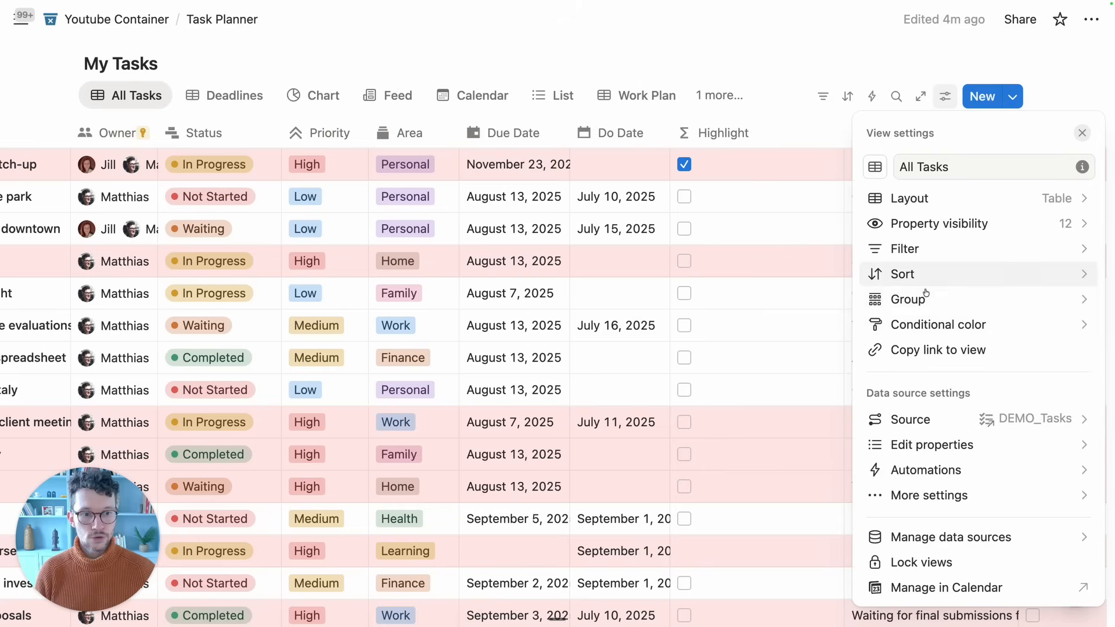
pyautogui.click(938, 324)
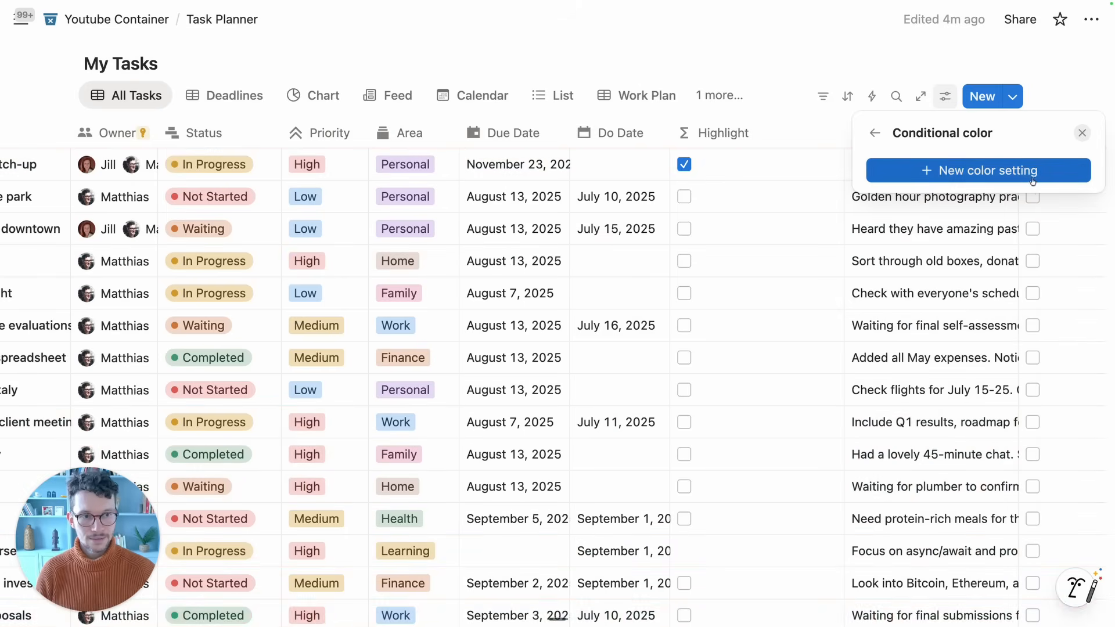
pyautogui.click(978, 170)
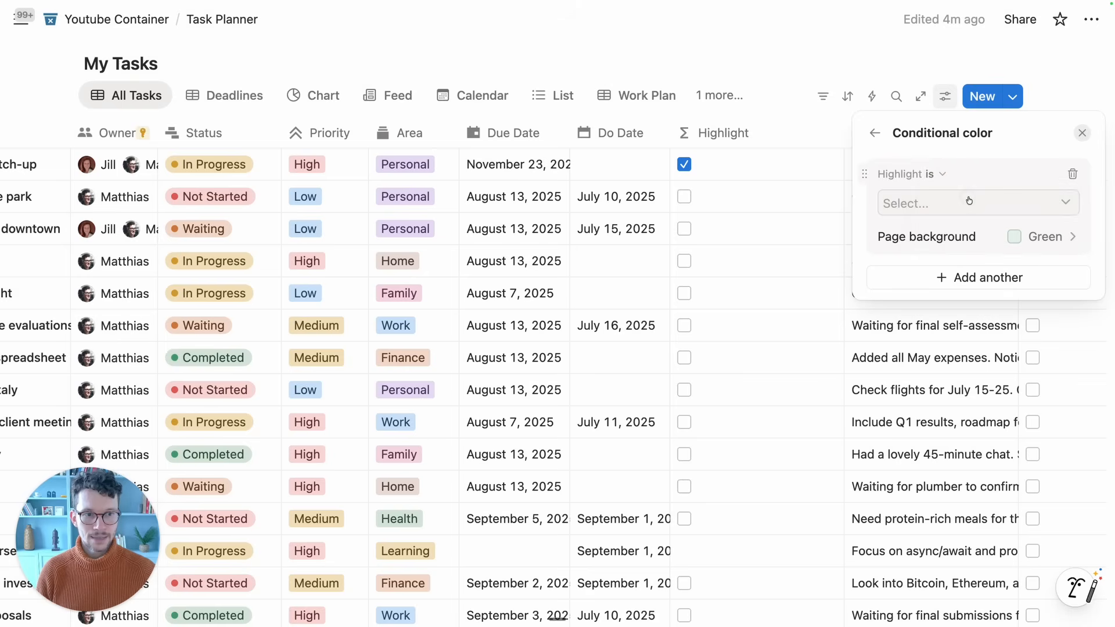
pyautogui.click(976, 203)
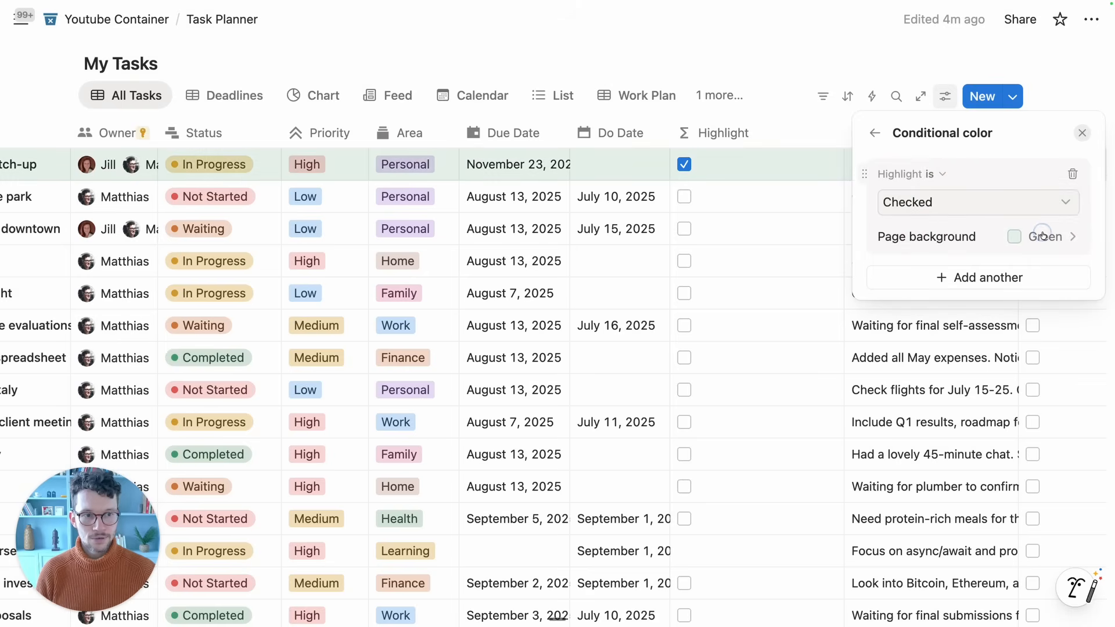
pyautogui.click(1083, 133)
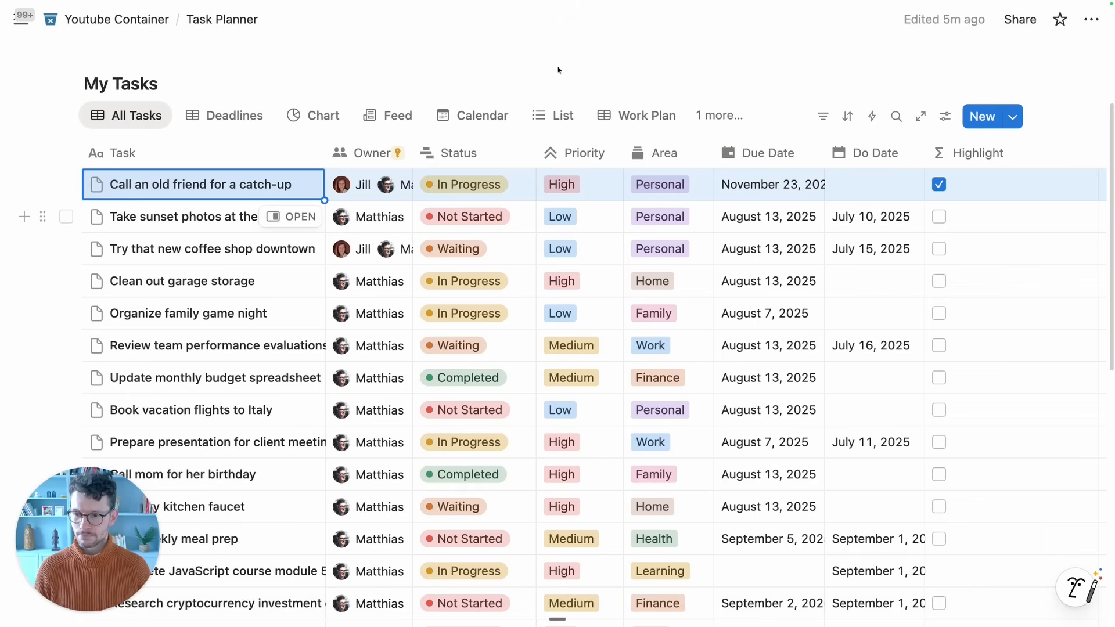
pyautogui.moveTo(251, 159)
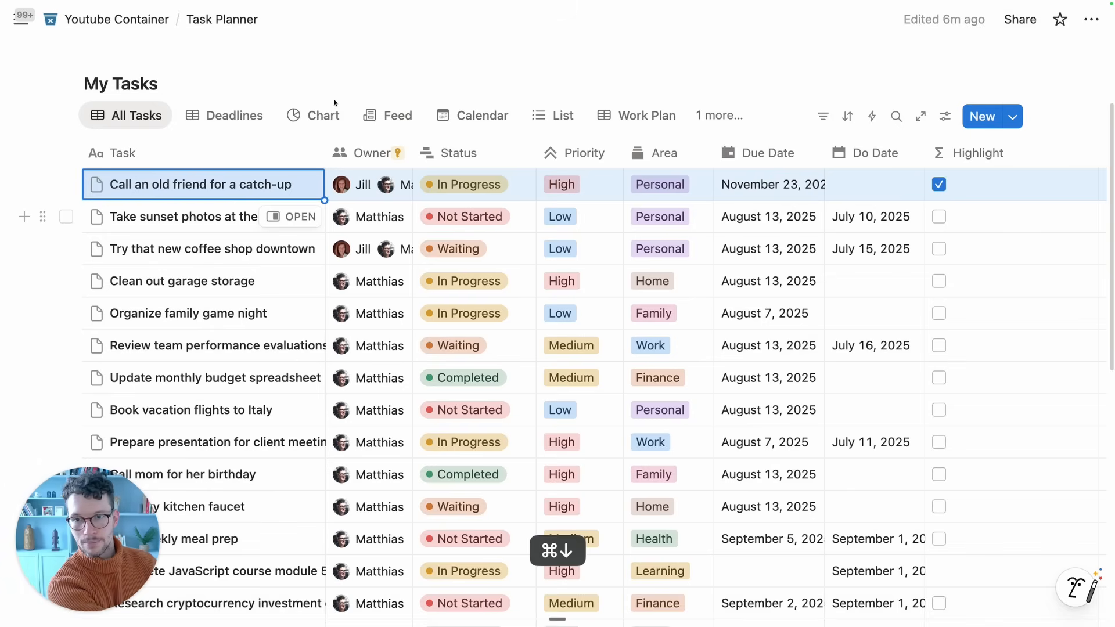
pyautogui.scroll(-3)
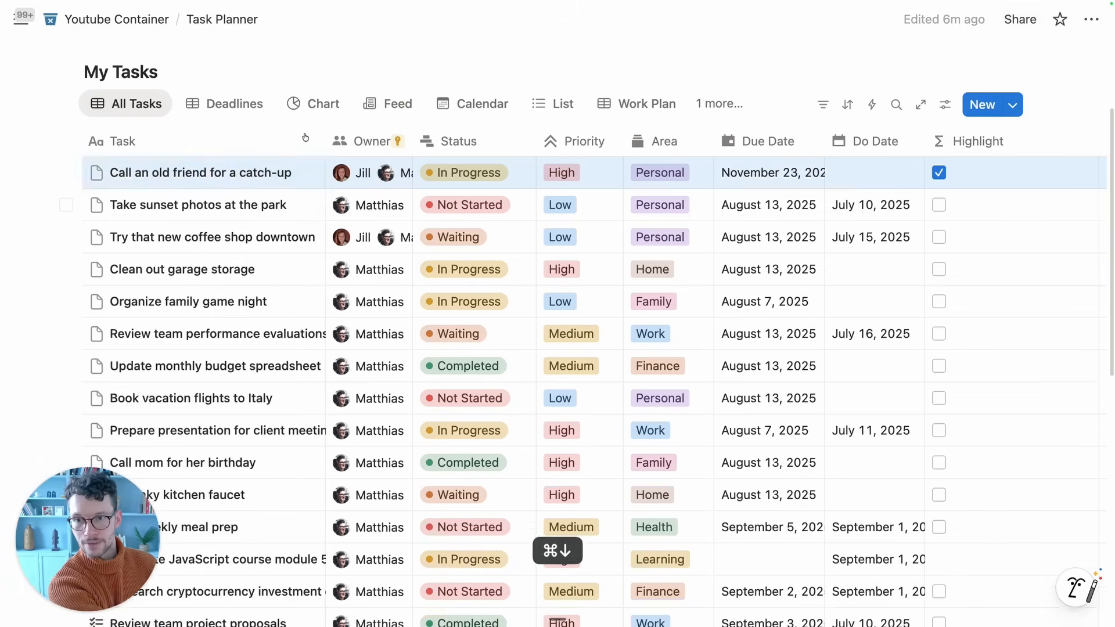
pyautogui.hscroll(3)
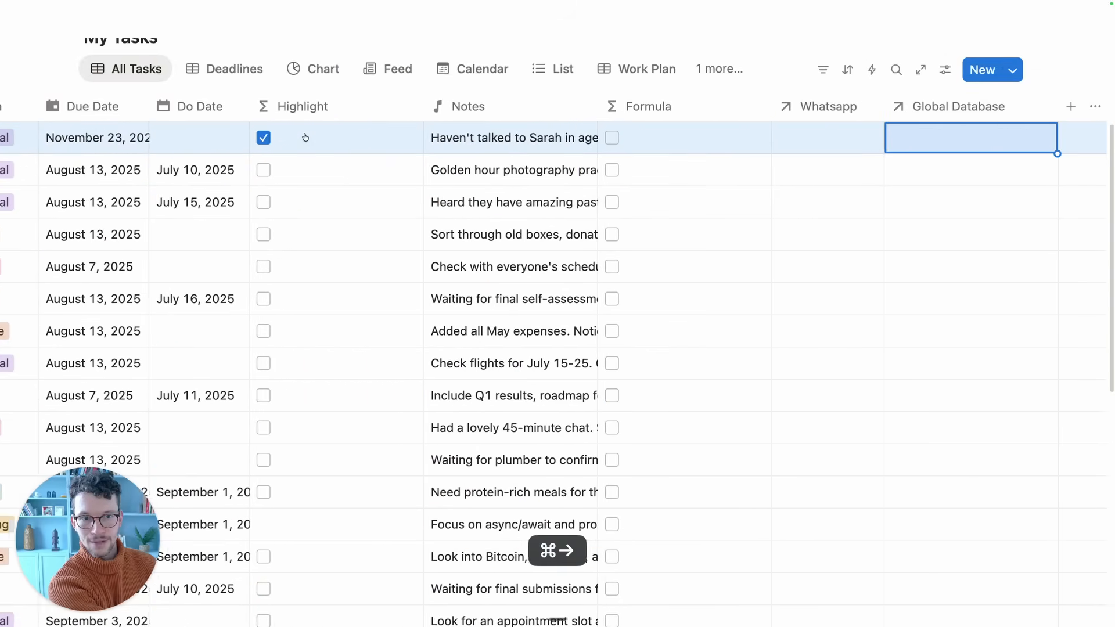
pyautogui.hscroll(-3)
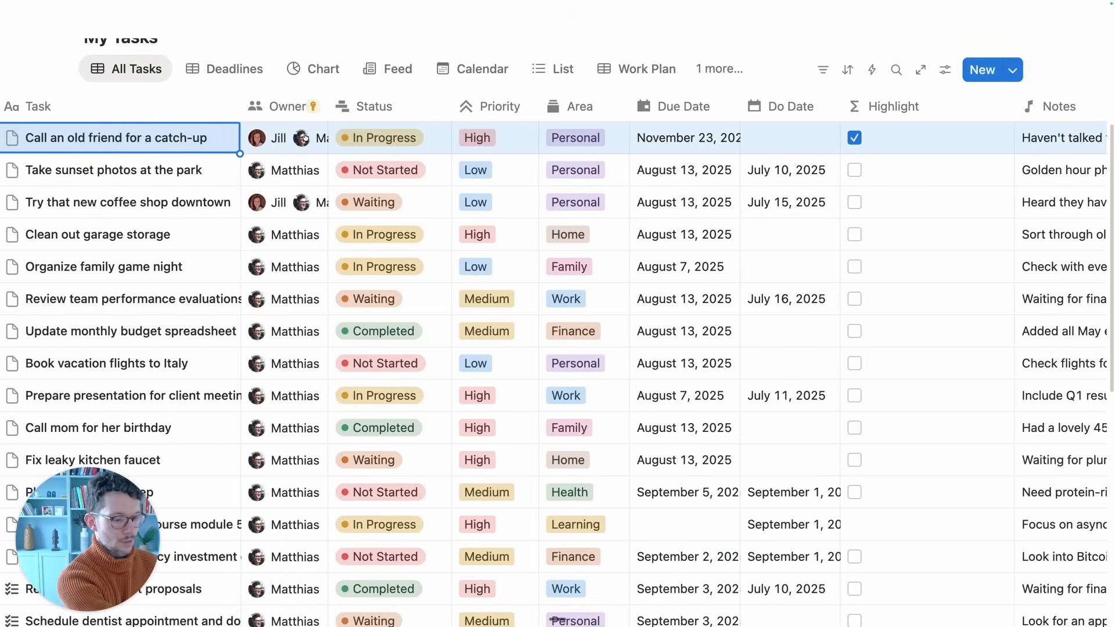
pyautogui.scroll(-3)
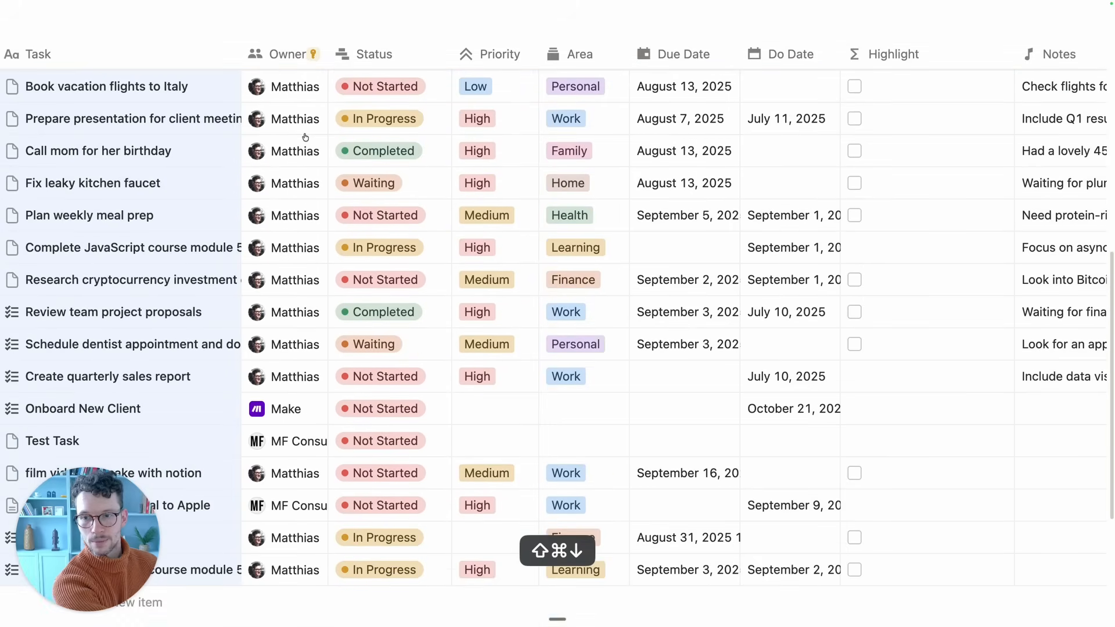
pyautogui.hscroll(3)
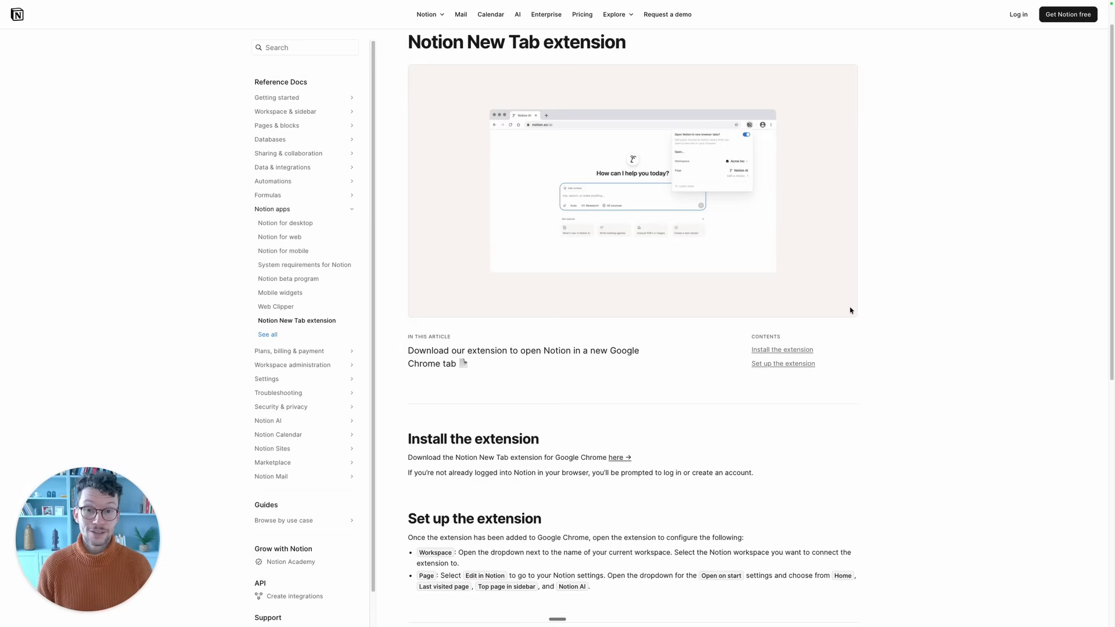
pyautogui.moveTo(594, 405)
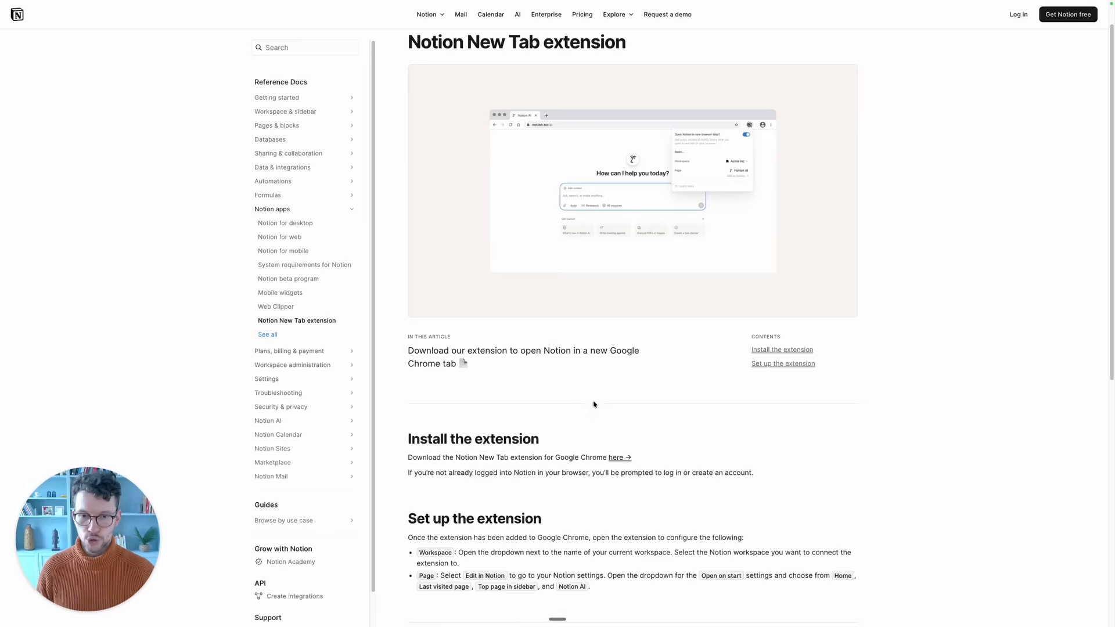
# - Scroll through the Notion New Tab extension Help Center article
pyautogui.scroll(-3)
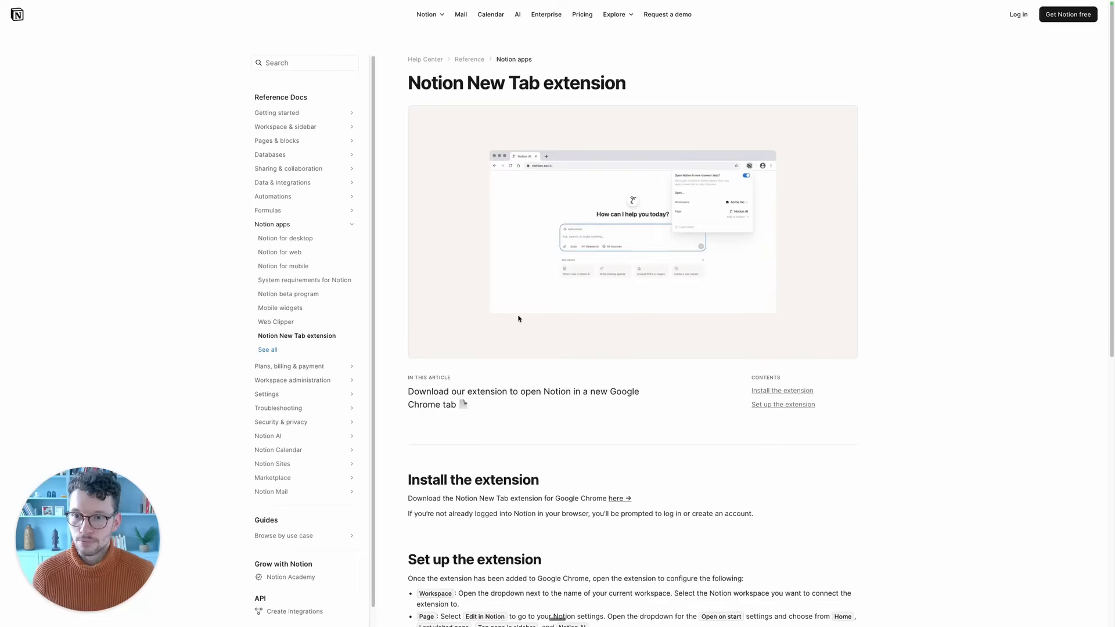
pyautogui.scroll(-3)
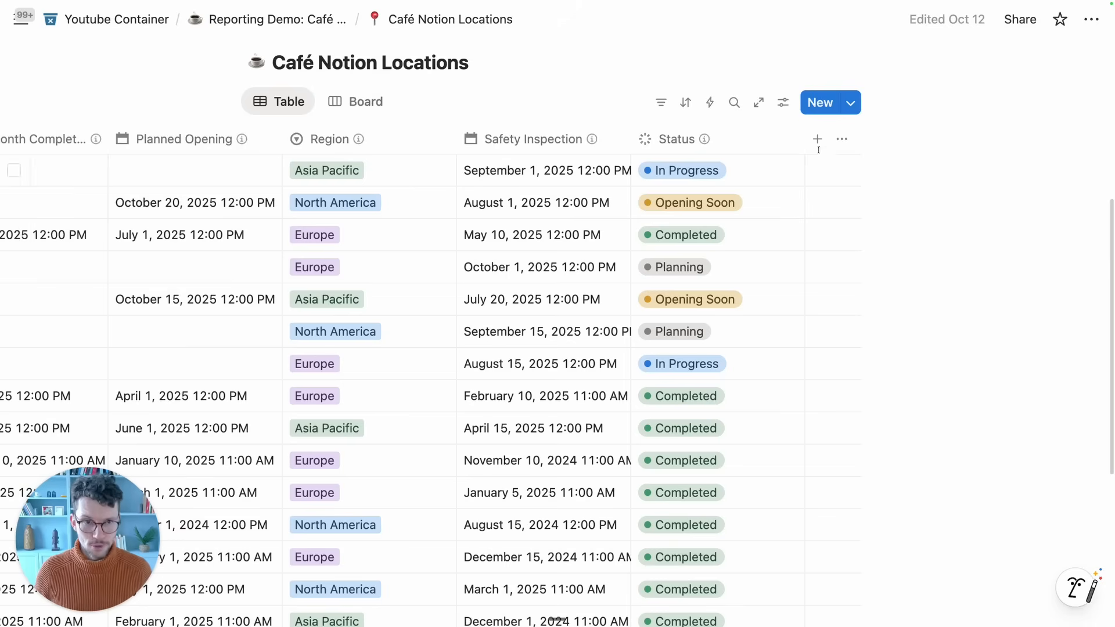
# - Add a Formula property to Café Notion Locations using 100.formatNumber(), then type 'spli'
pyautogui.click(818, 139)
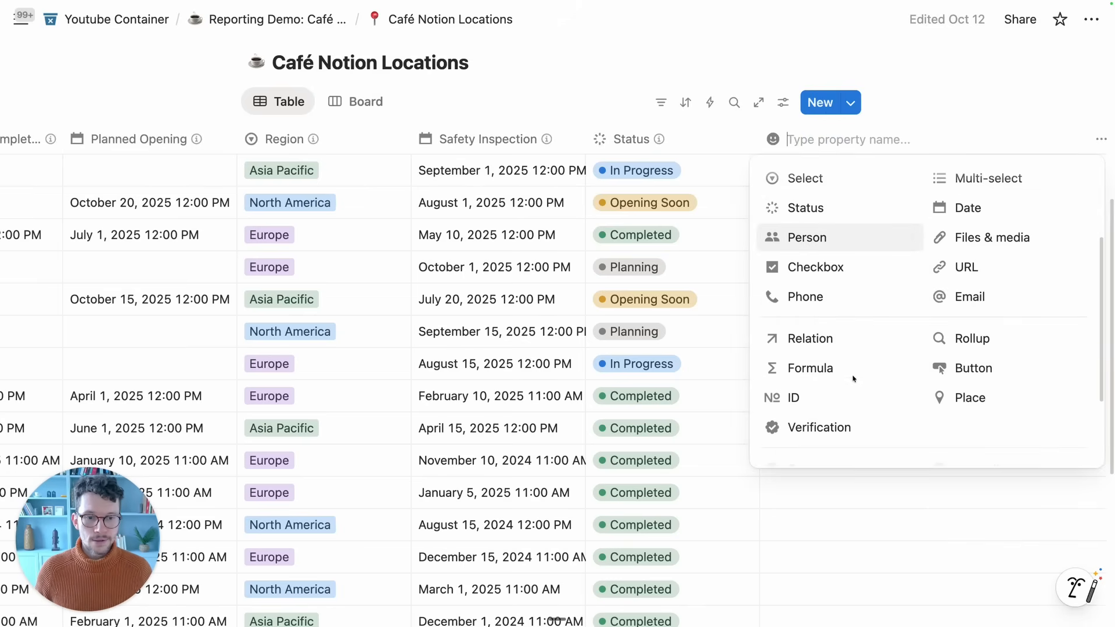
pyautogui.click(811, 368)
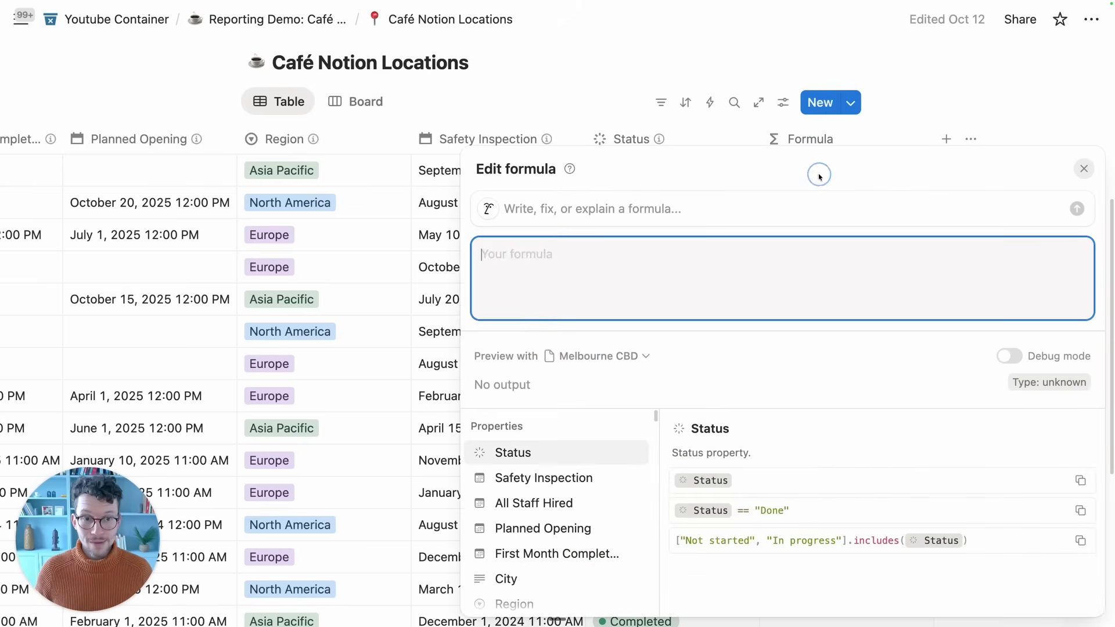
pyautogui.write('100.fr')
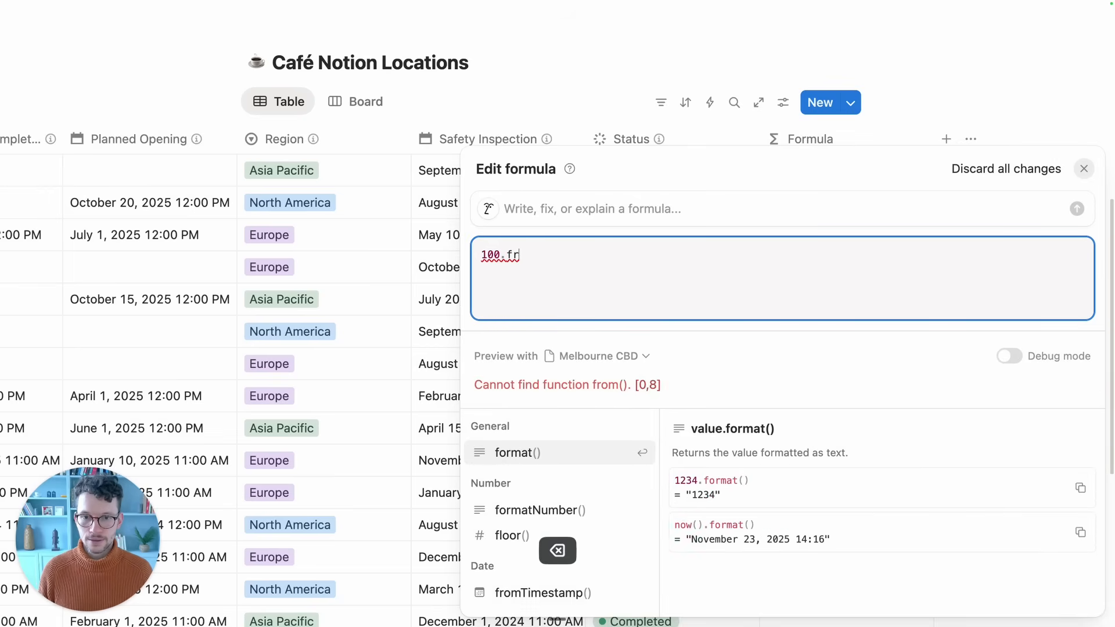
pyautogui.write('ormat')
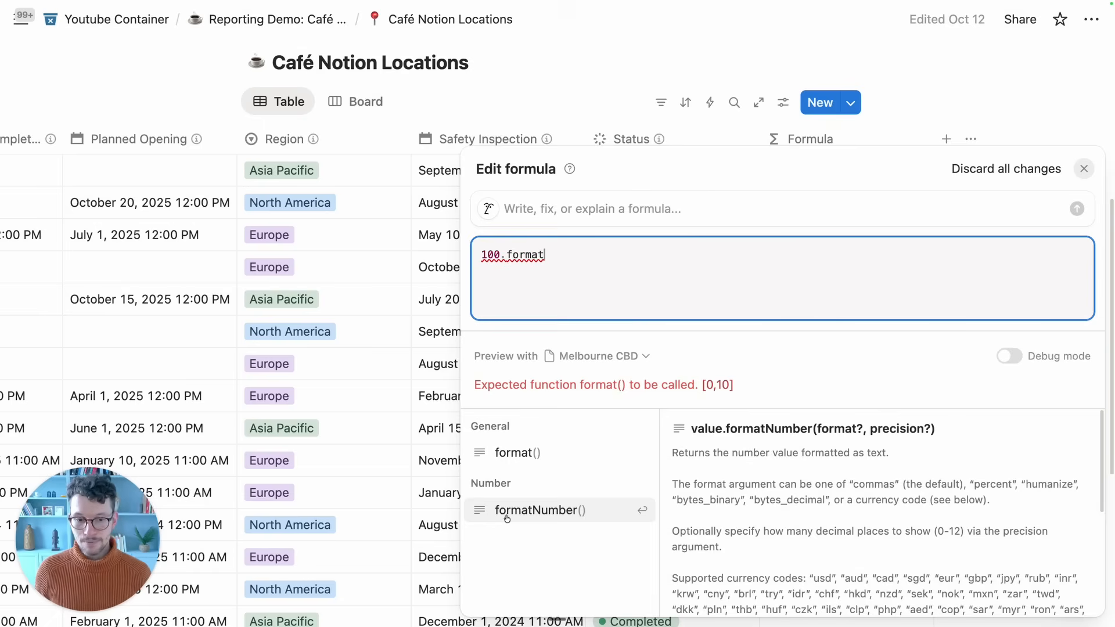
pyautogui.click(540, 510)
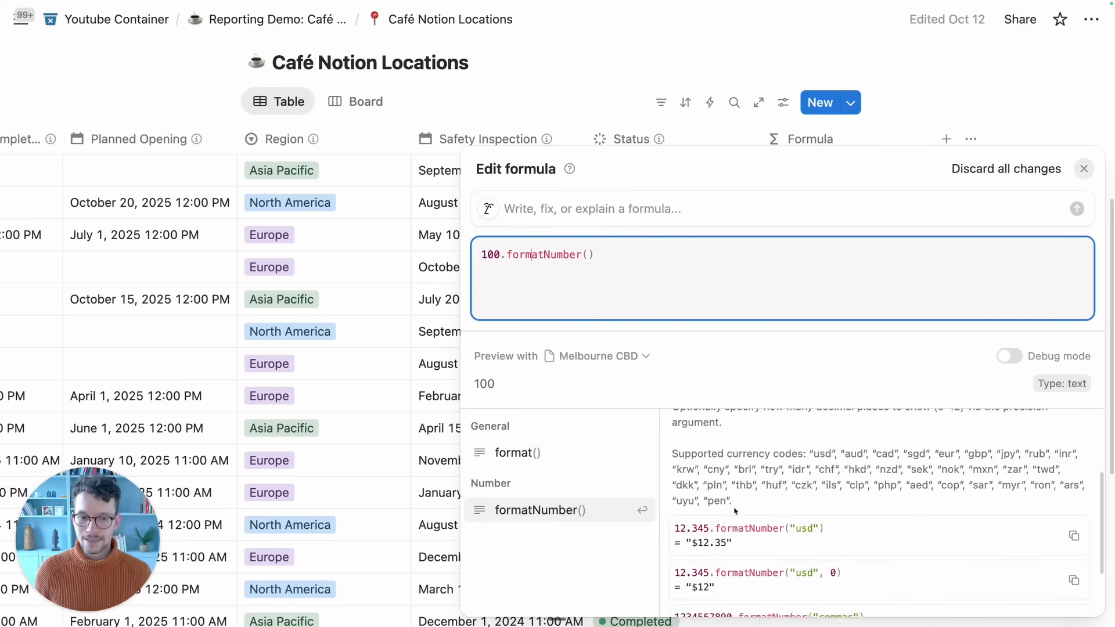
pyautogui.scroll(-3)
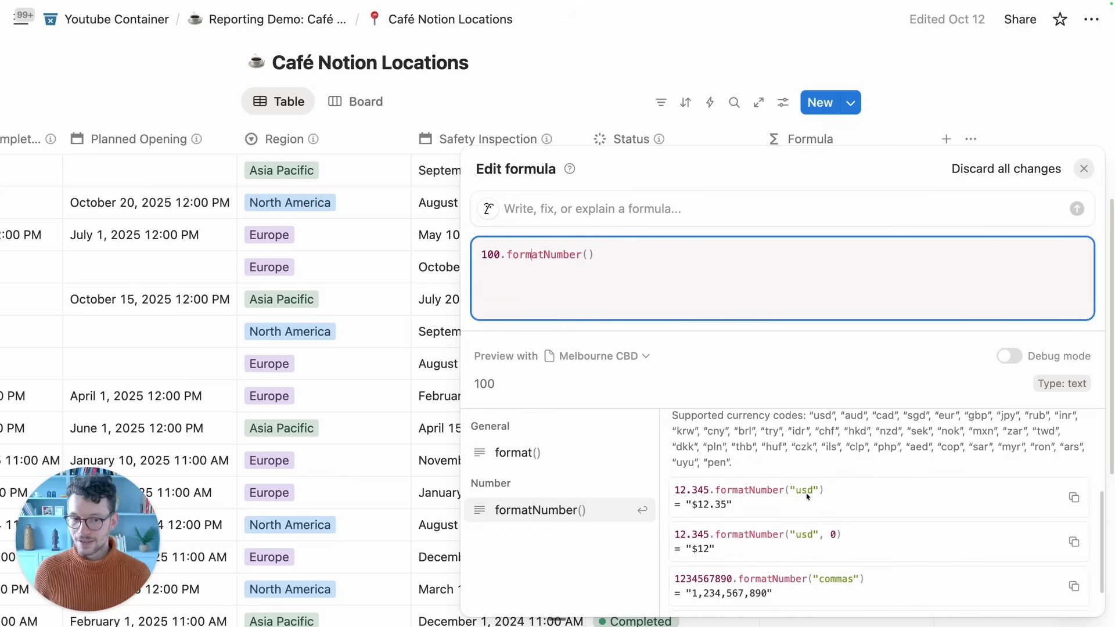
pyautogui.scroll(-3)
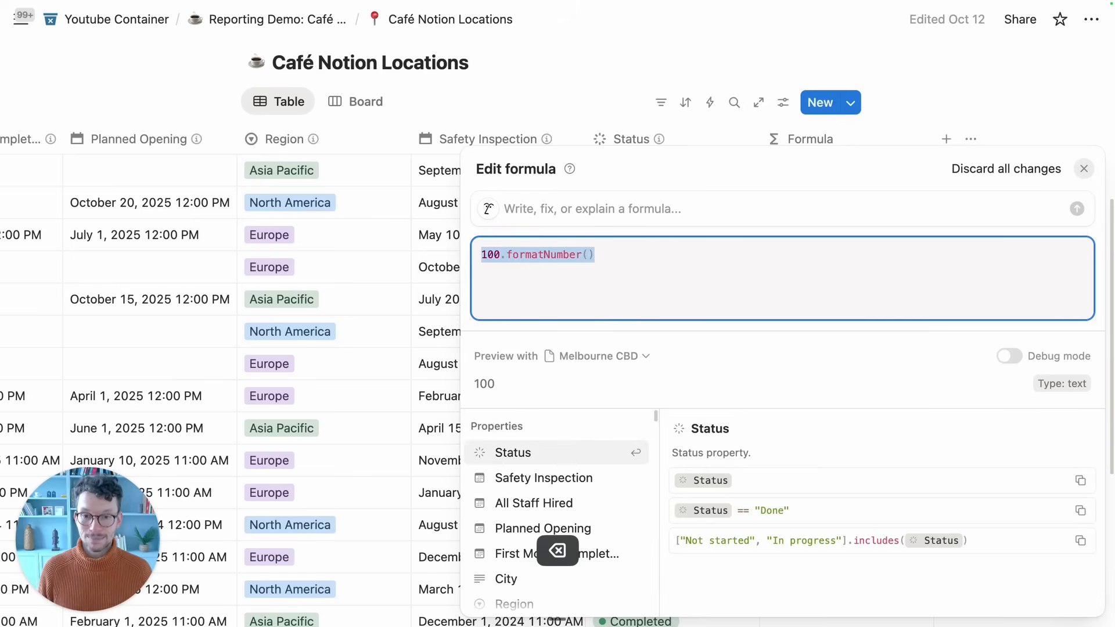
pyautogui.write('spli')
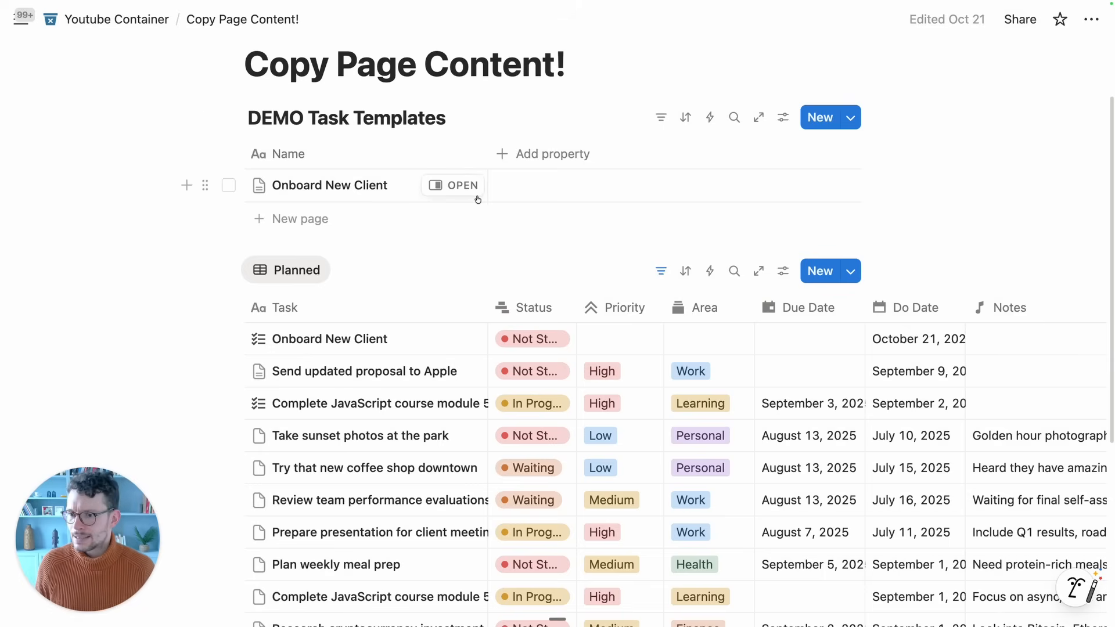
pyautogui.click(848, 118)
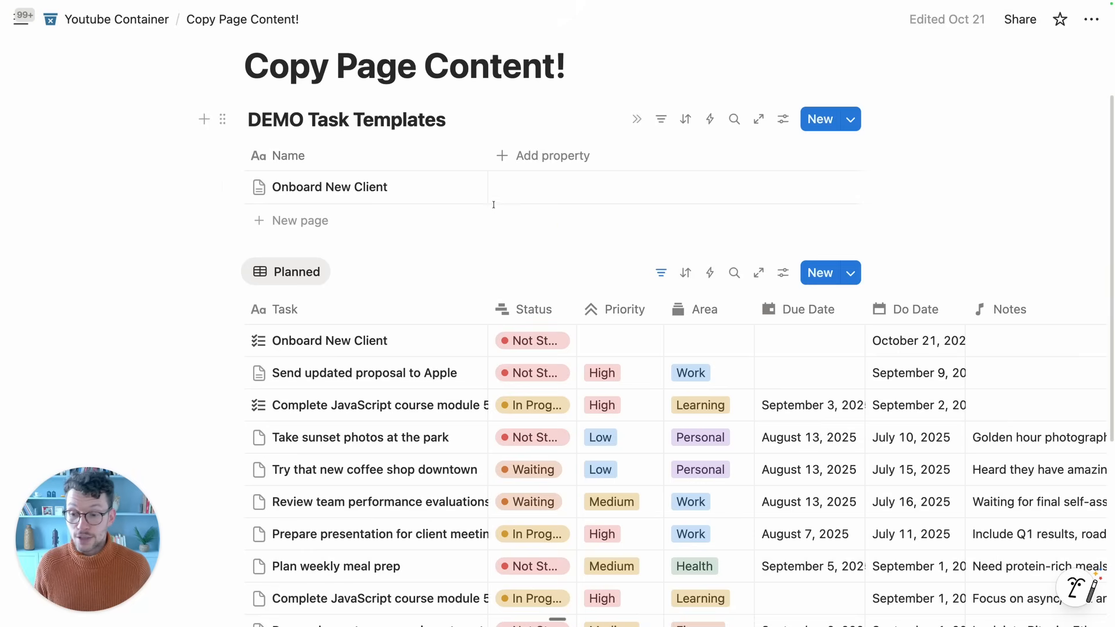
pyautogui.moveTo(475, 205)
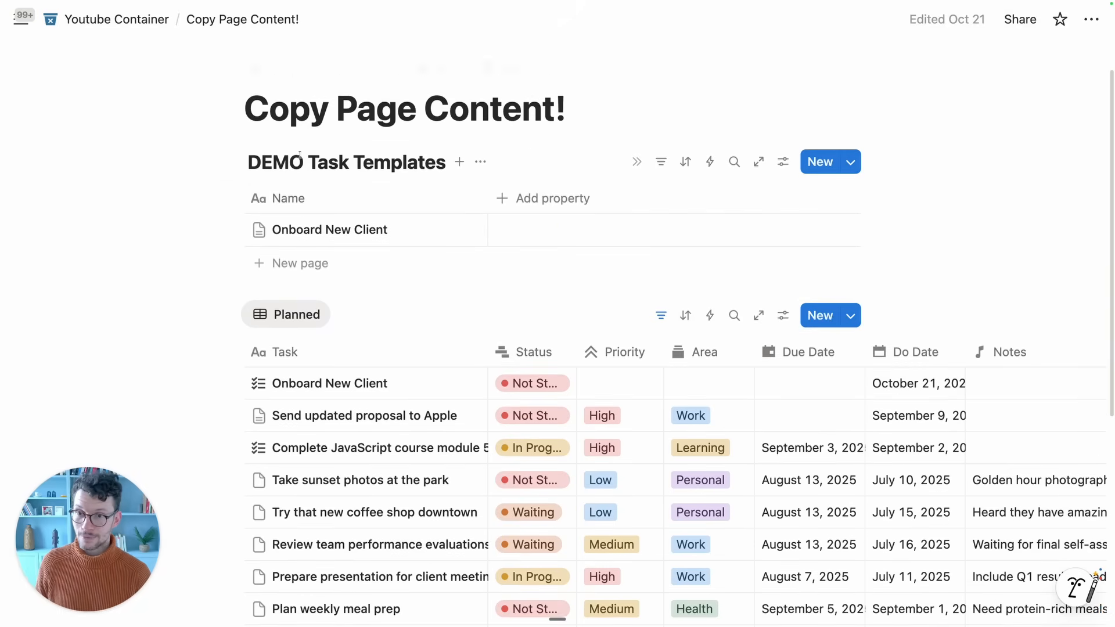
pyautogui.click(330, 228)
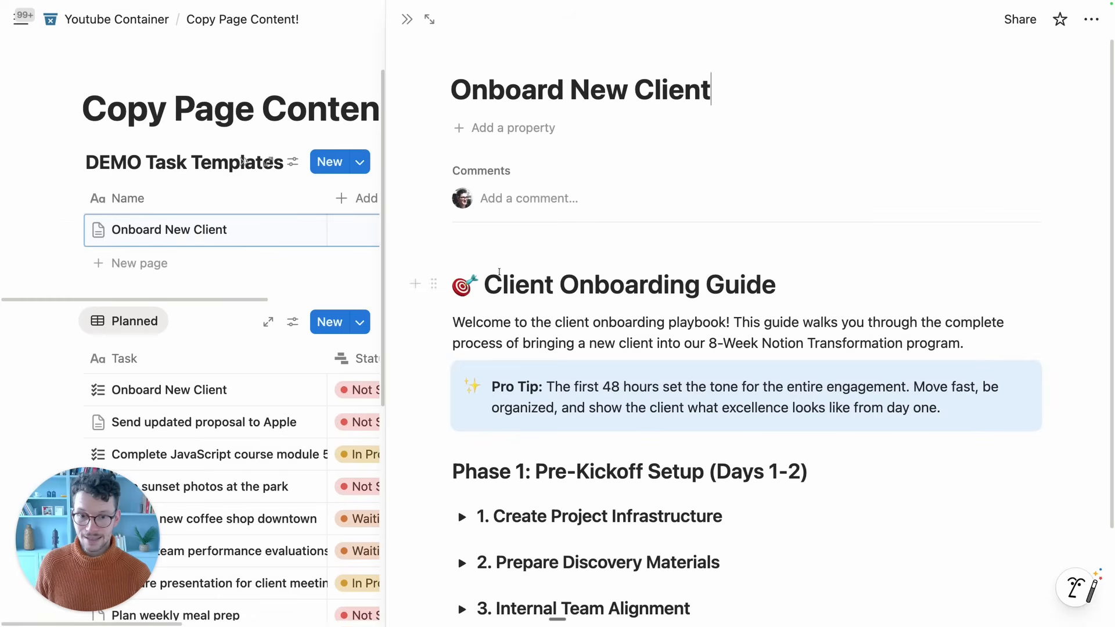
pyautogui.scroll(-3)
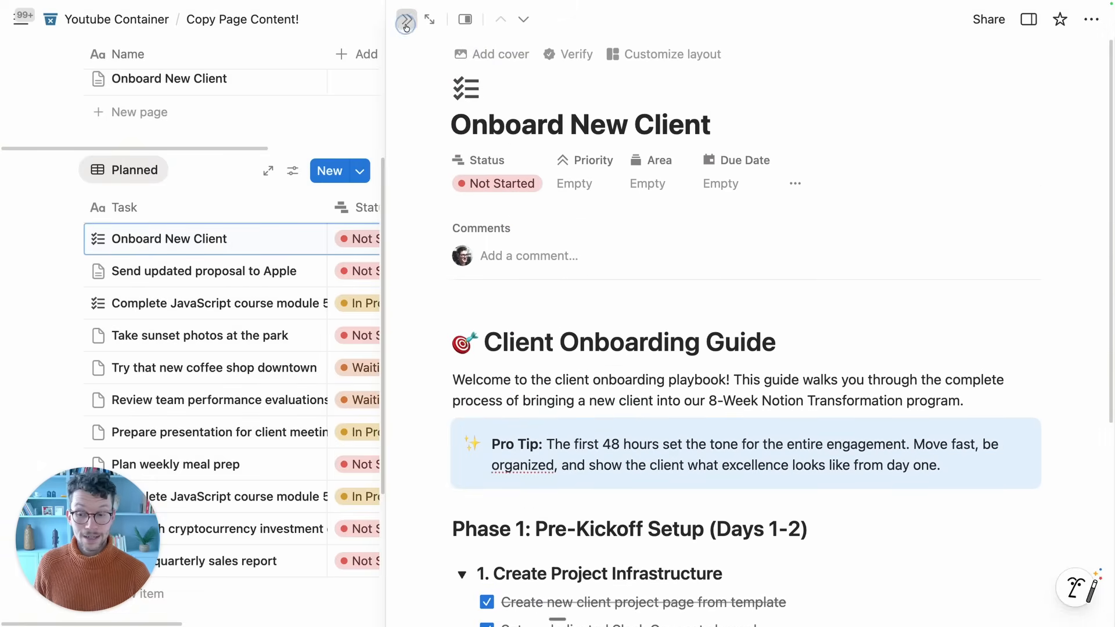
pyautogui.click(406, 19)
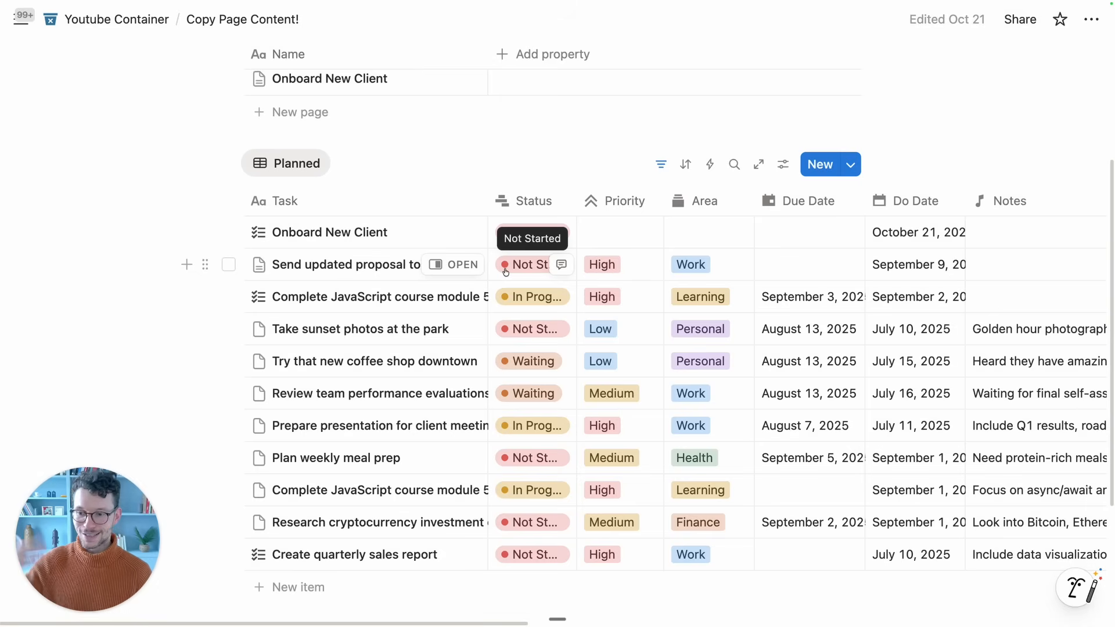
pyautogui.click(849, 165)
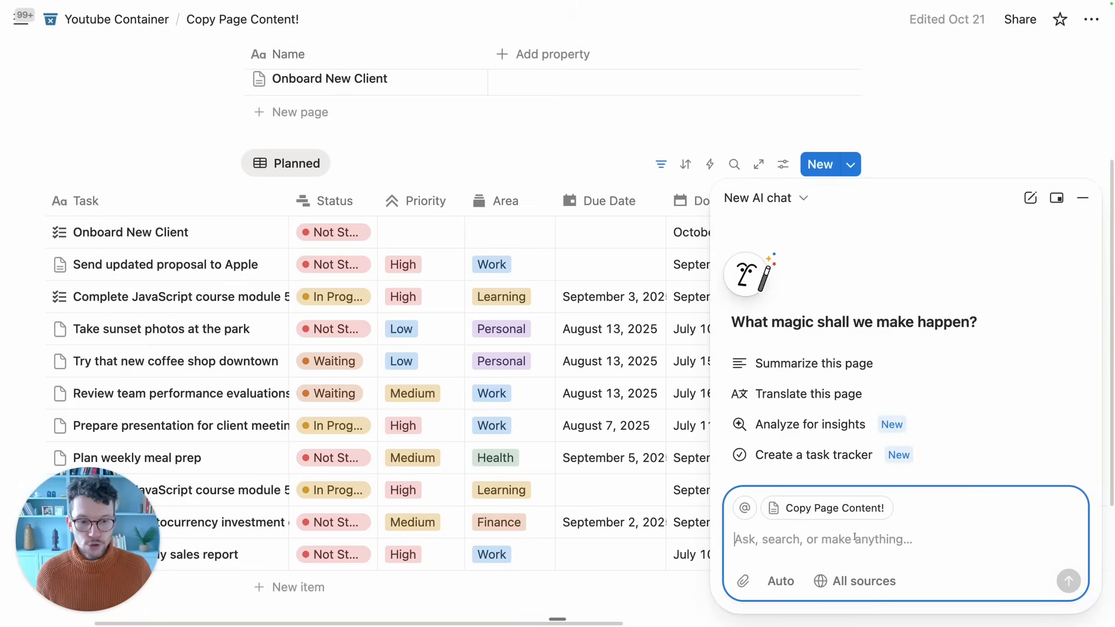
# - Focus the AI chat prompt and choose Gemini 3 Pro as the model
pyautogui.click(780, 581)
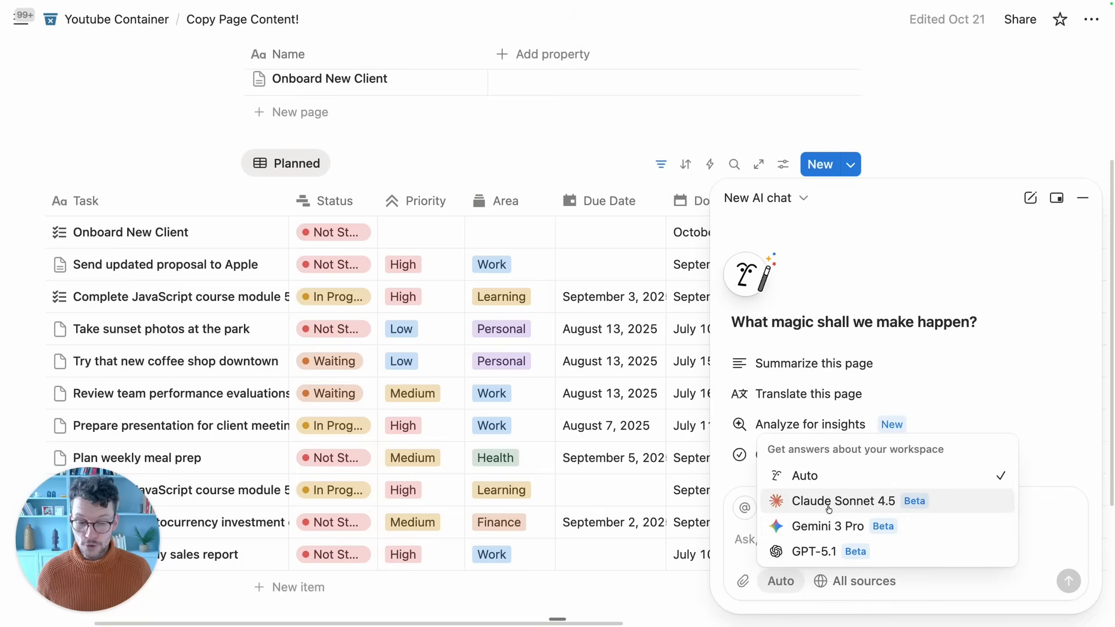
pyautogui.moveTo(805, 551)
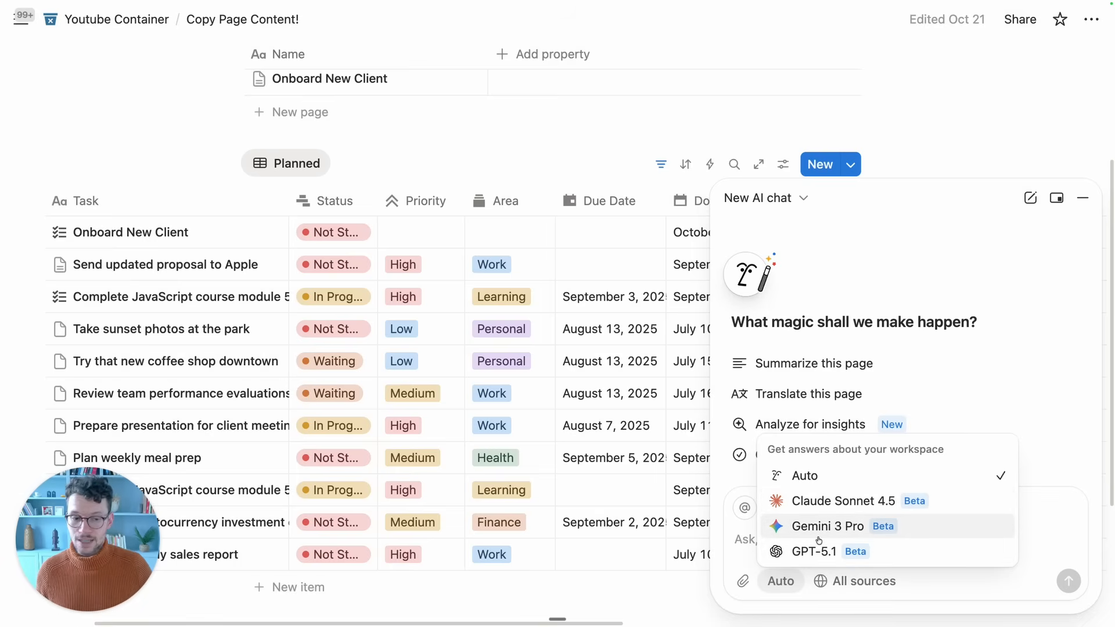
pyautogui.moveTo(817, 551)
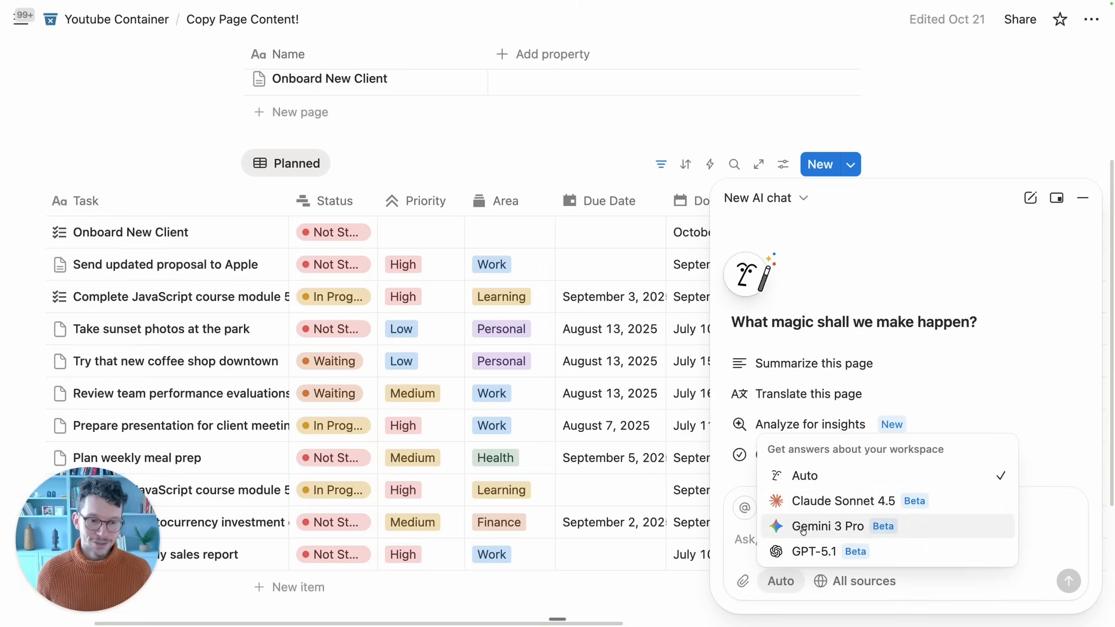
pyautogui.click(676, 13)
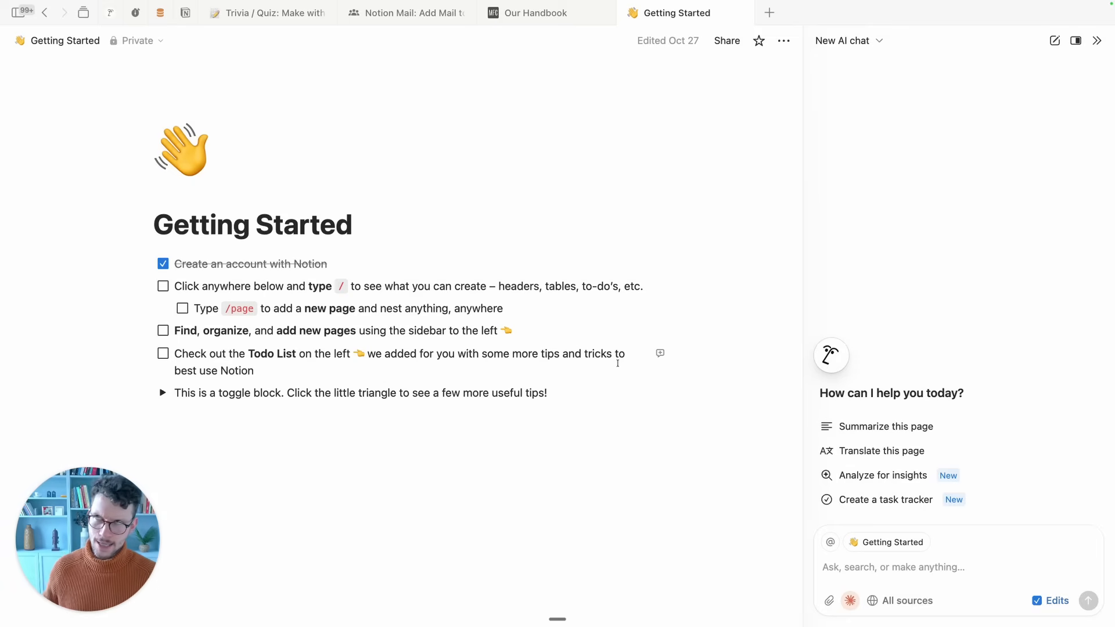
pyautogui.moveTo(880, 450)
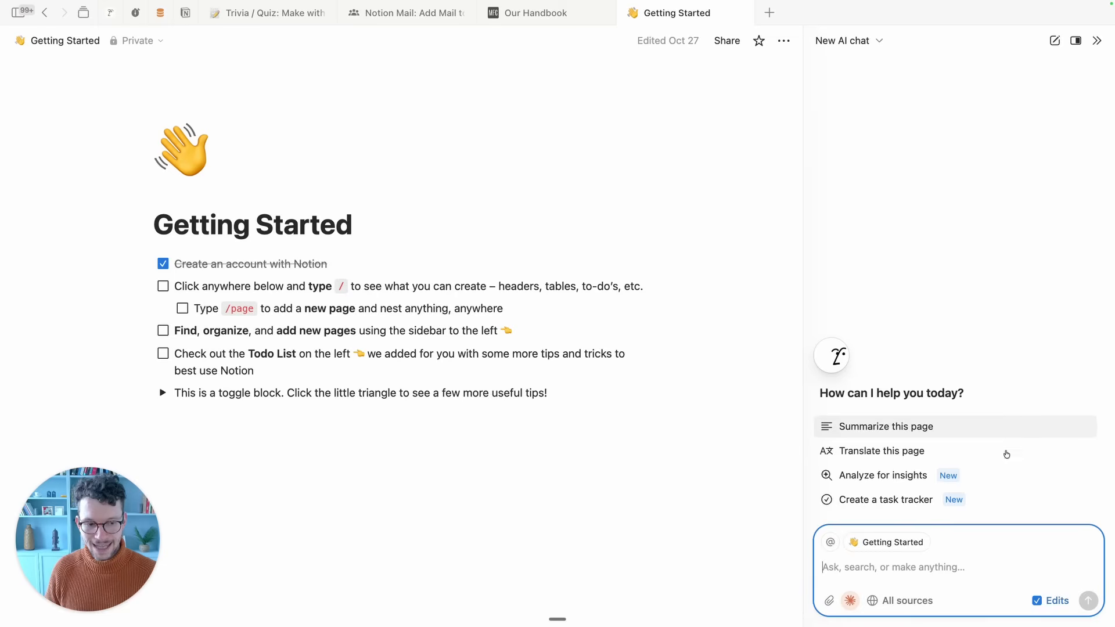
pyautogui.moveTo(1038, 601)
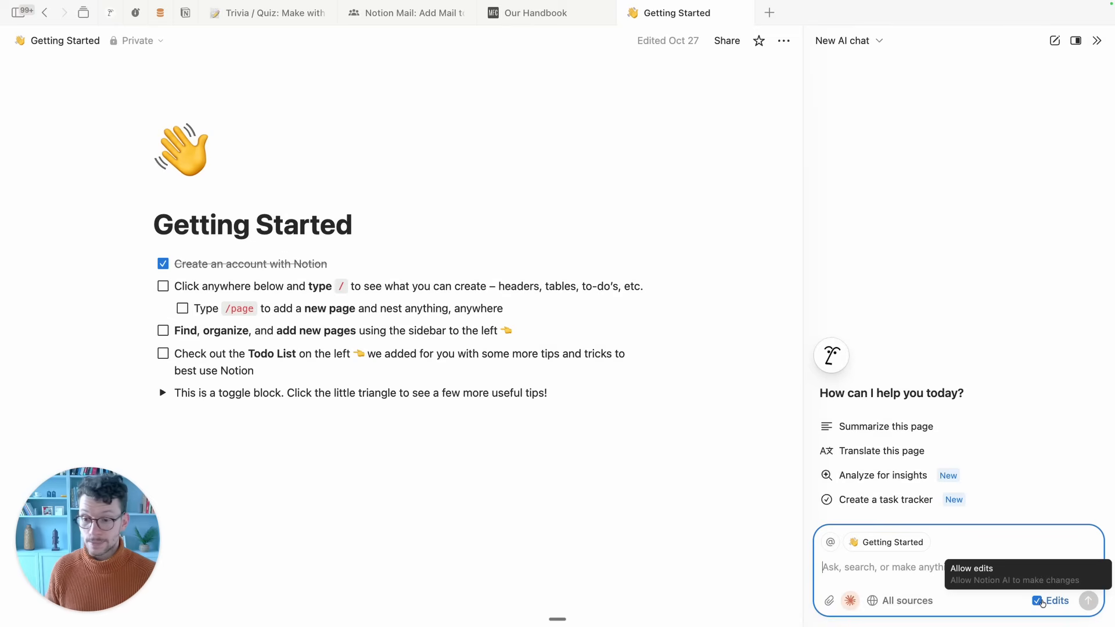
pyautogui.moveTo(990, 583)
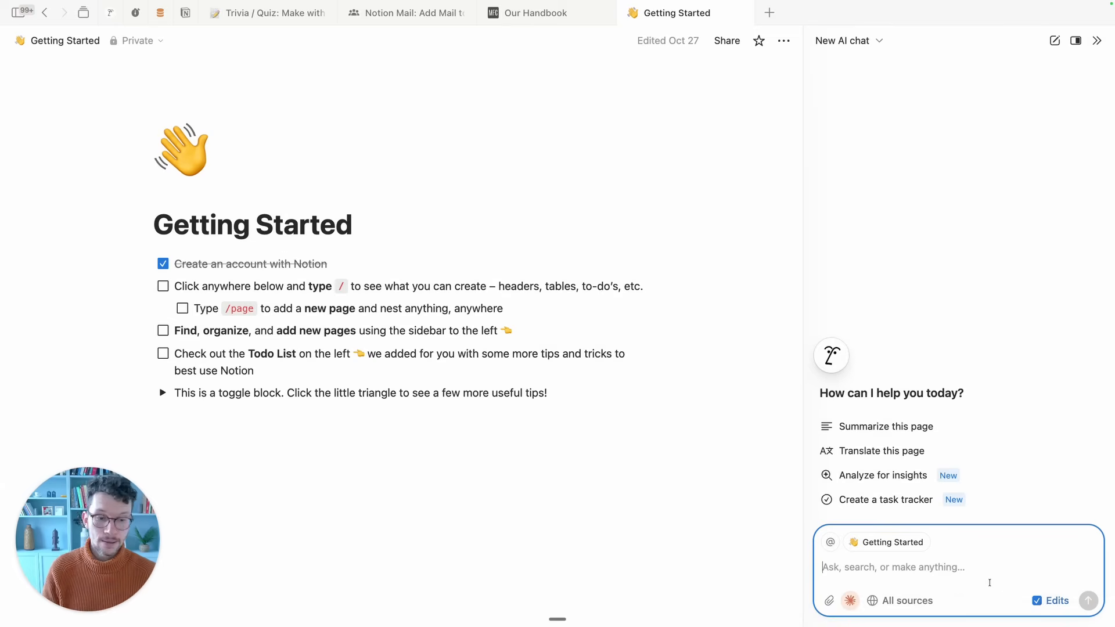
pyautogui.moveTo(1038, 601)
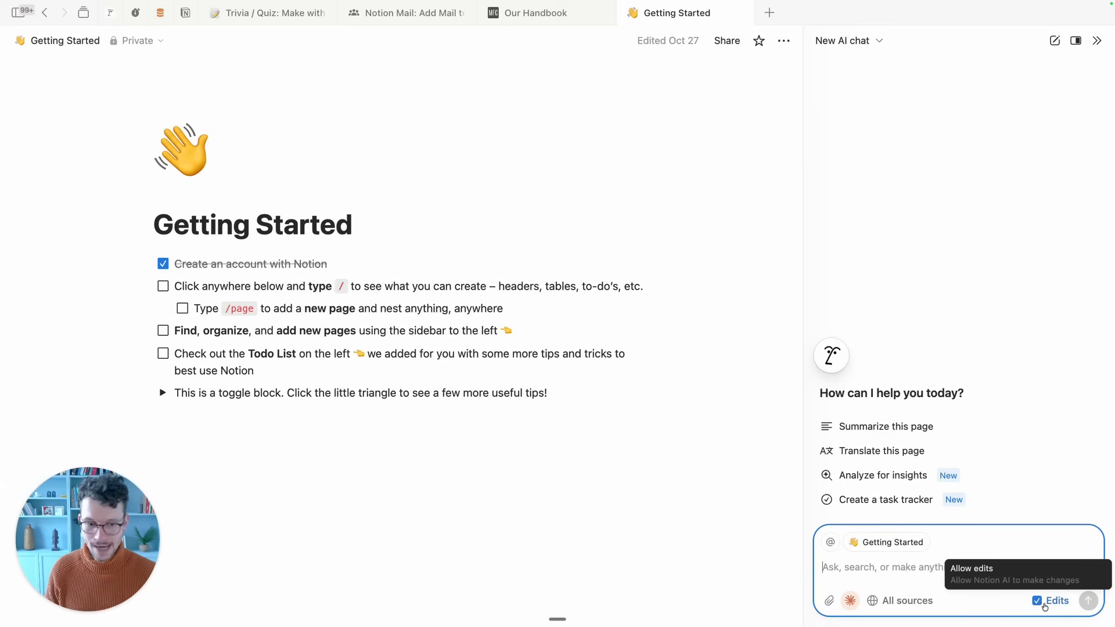
# - Tick the Edits checkbox so Notion AI may edit pages
pyautogui.click(1037, 601)
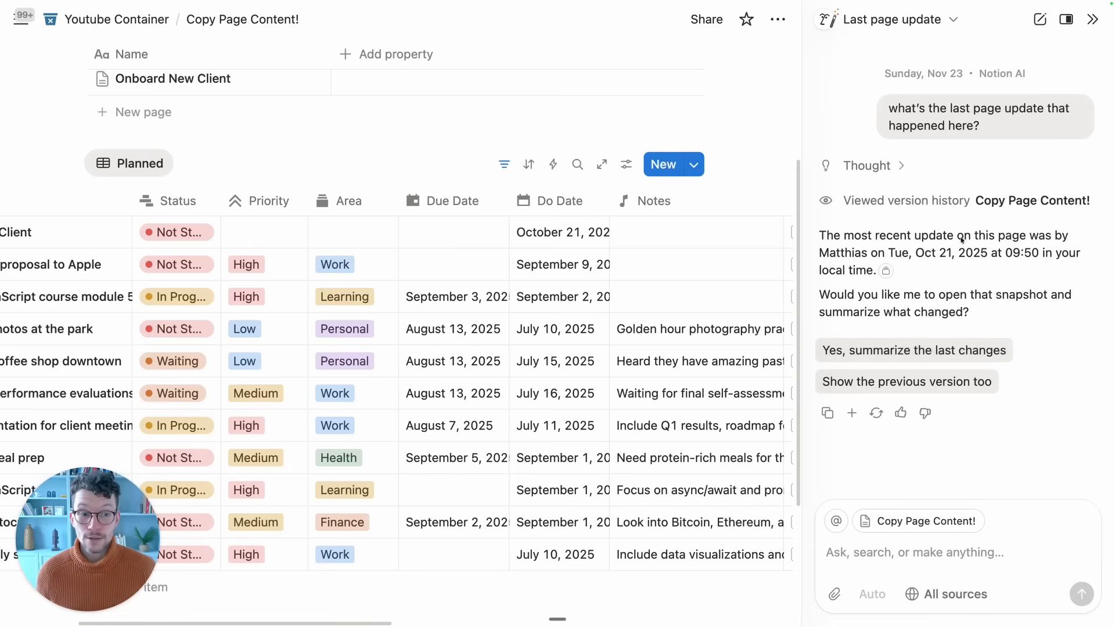
pyautogui.moveTo(916, 279)
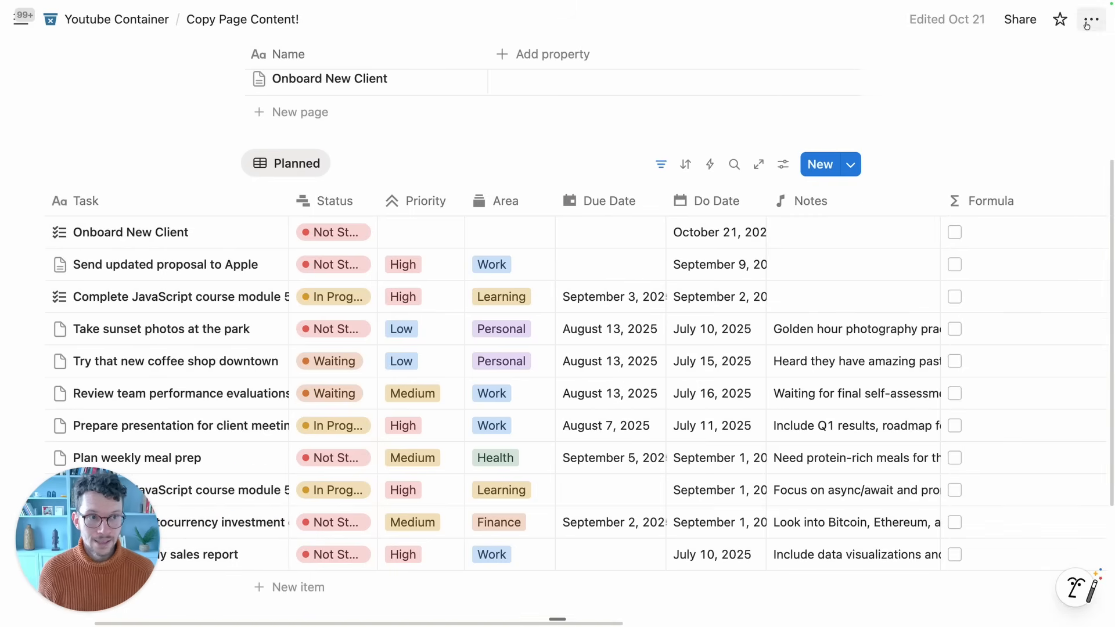
# - Check the page's ••• actions menu toward Version history, then reopen the AI chat
pyautogui.click(1094, 19)
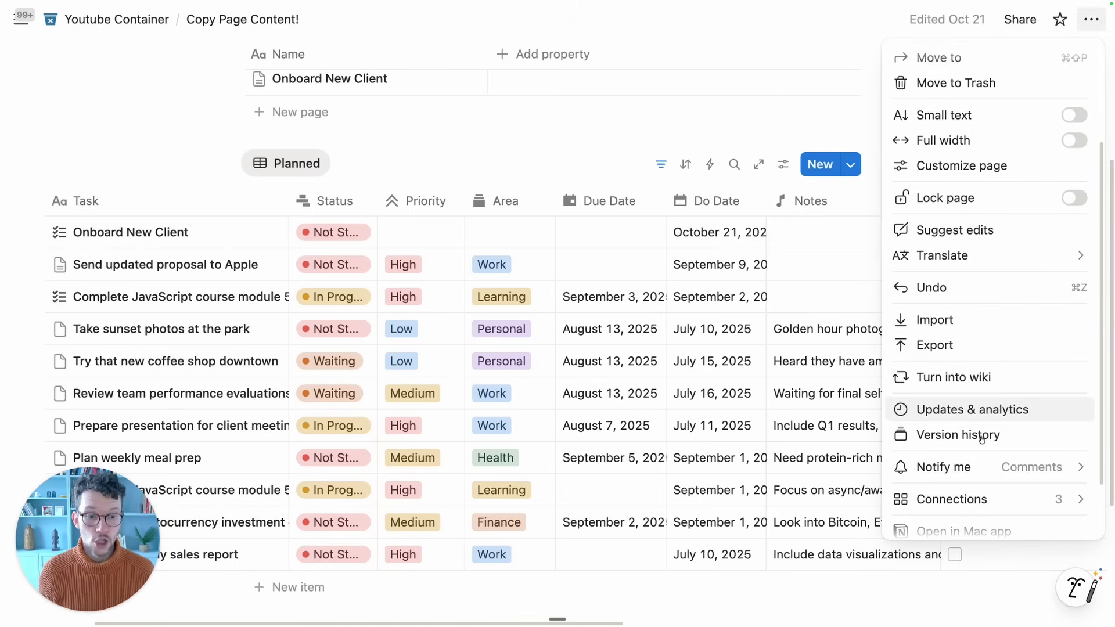
pyautogui.click(972, 409)
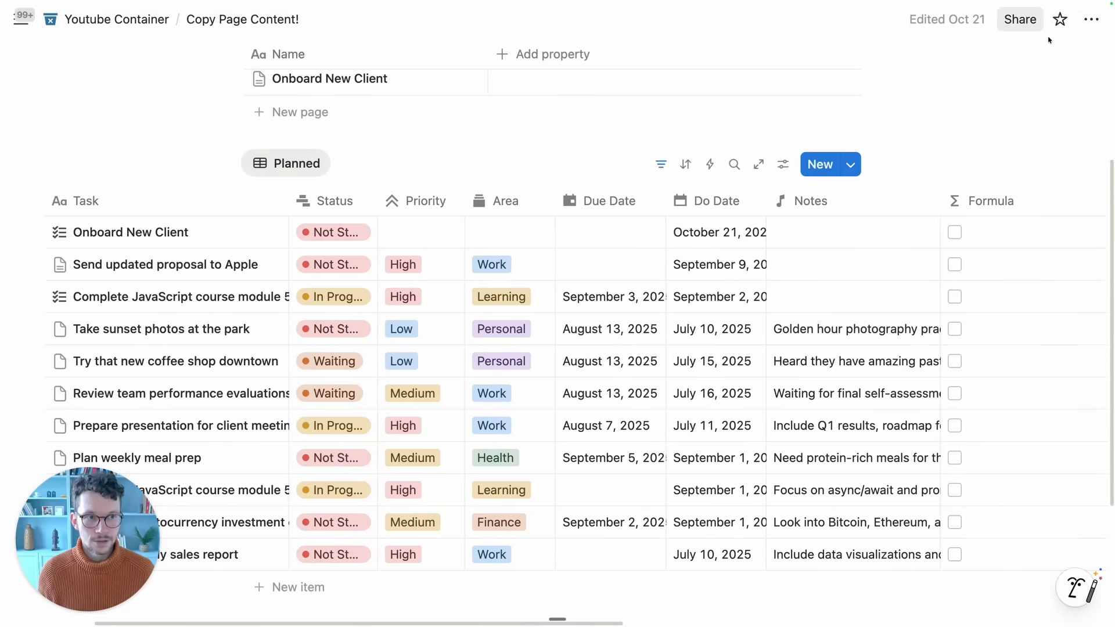
pyautogui.click(1075, 19)
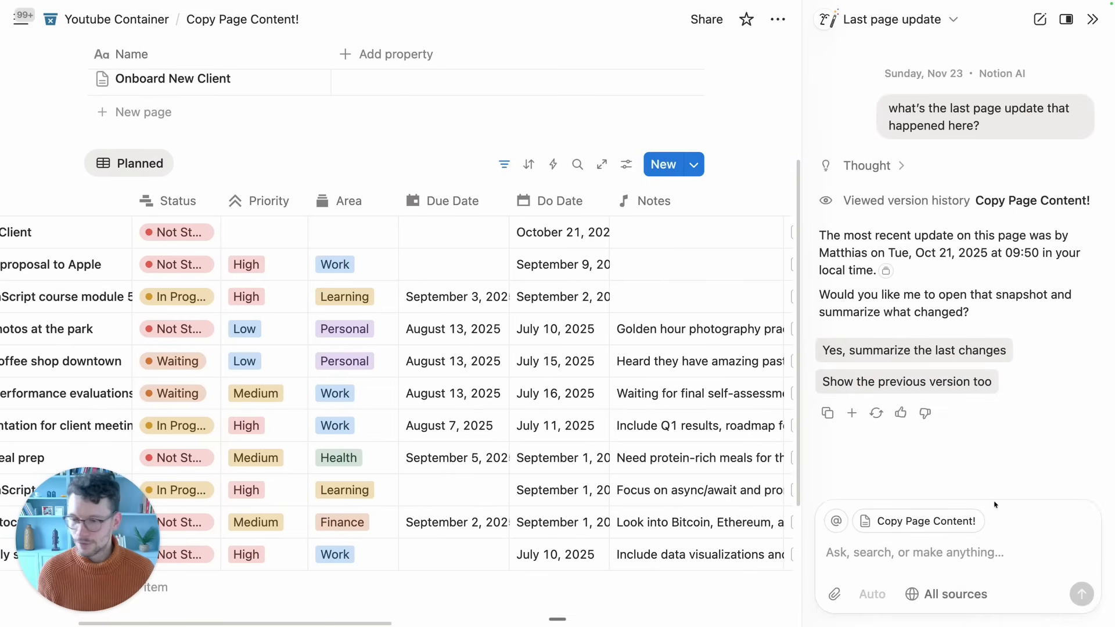
pyautogui.moveTo(982, 501)
pyautogui.write('t')
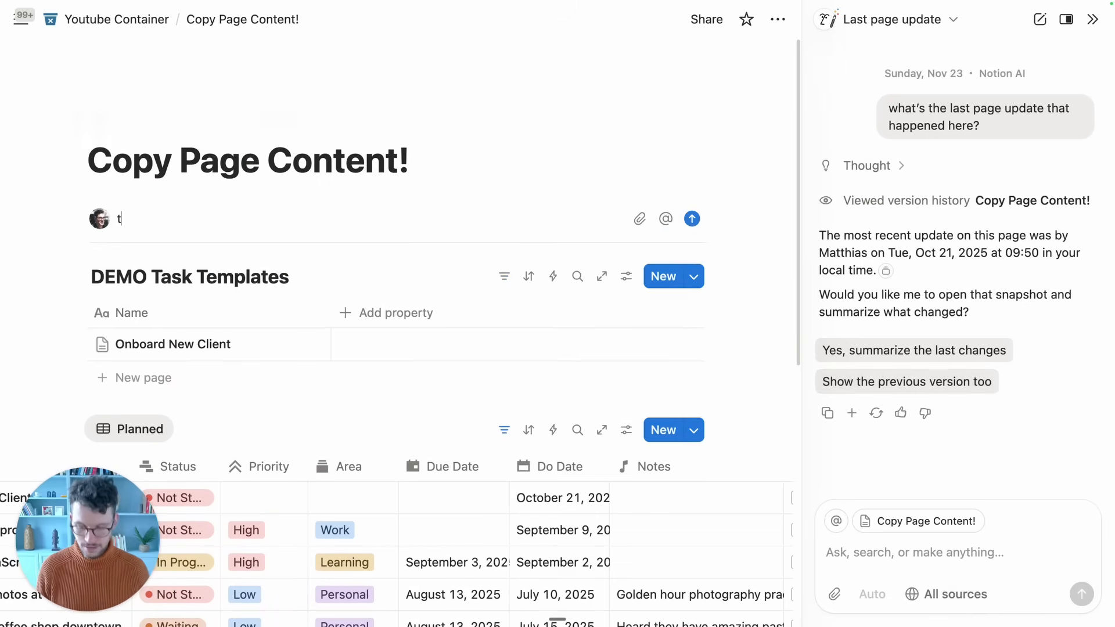
# - Comment 'this is so cool!' on the page and ask Notion AI if there are comments
pyautogui.write('his is so cool!')
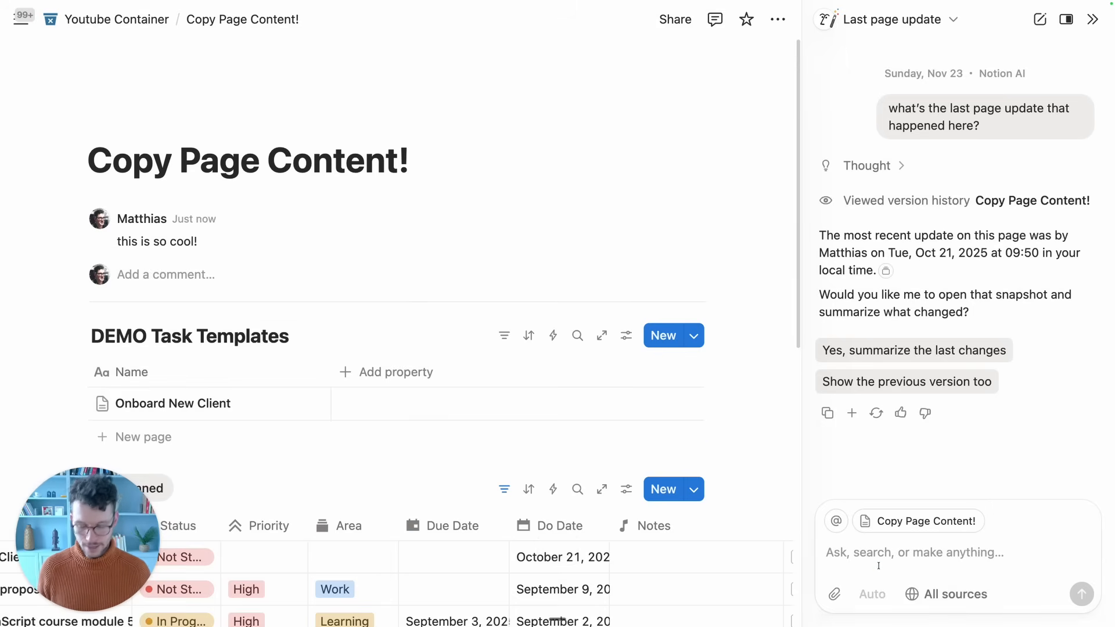
pyautogui.write('are there any comments on this pa')
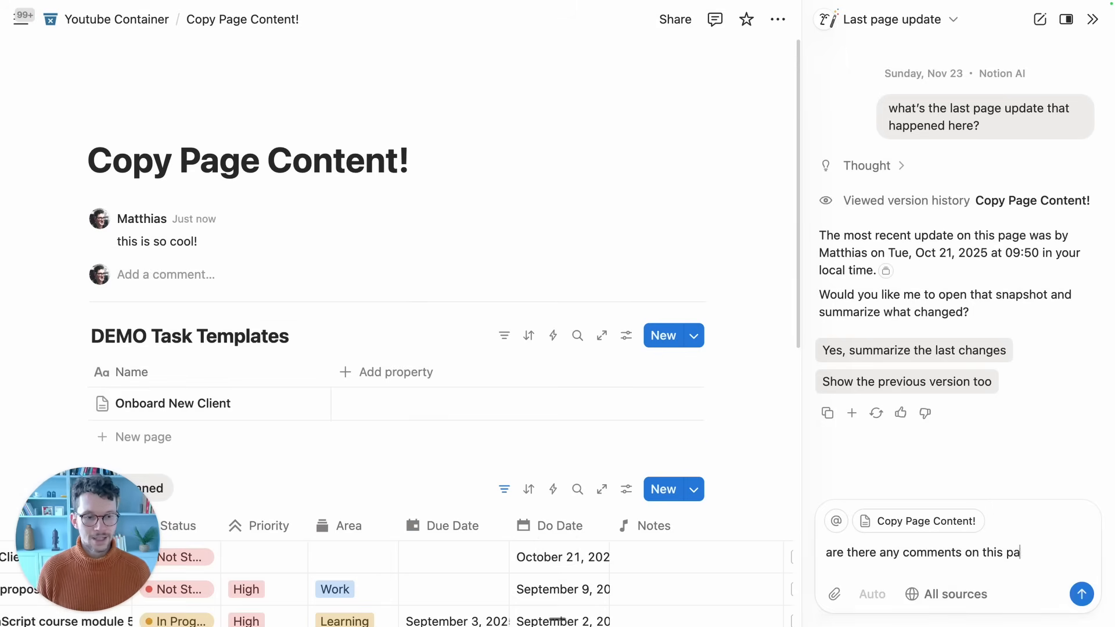
pyautogui.click(1081, 594)
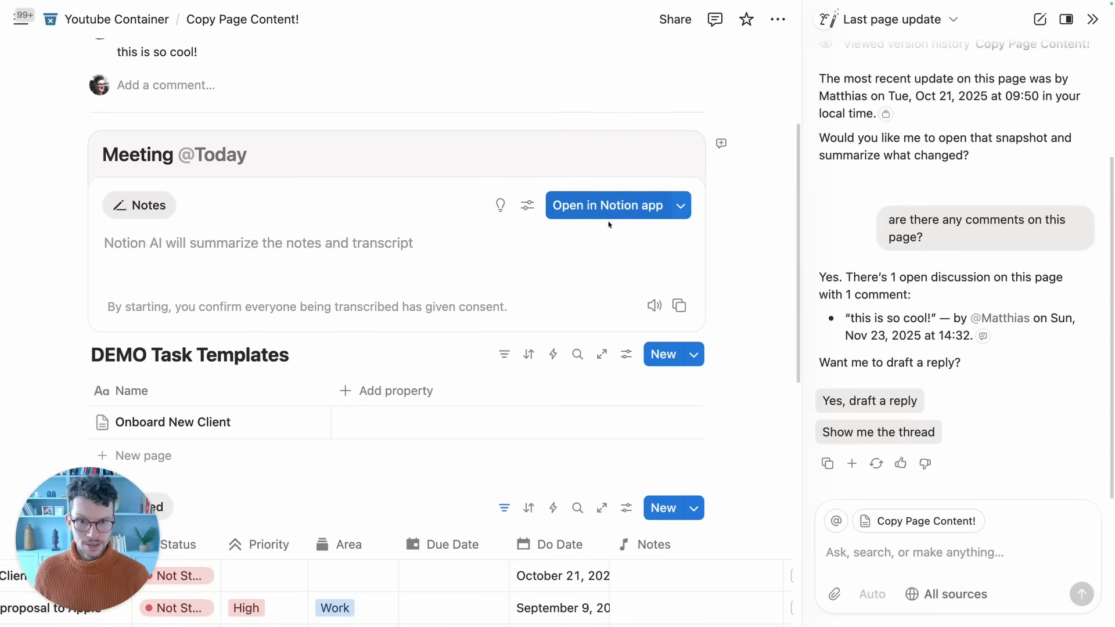
# - Reveal the Start in browser option beside Open in Notion app on the meeting block
pyautogui.click(678, 206)
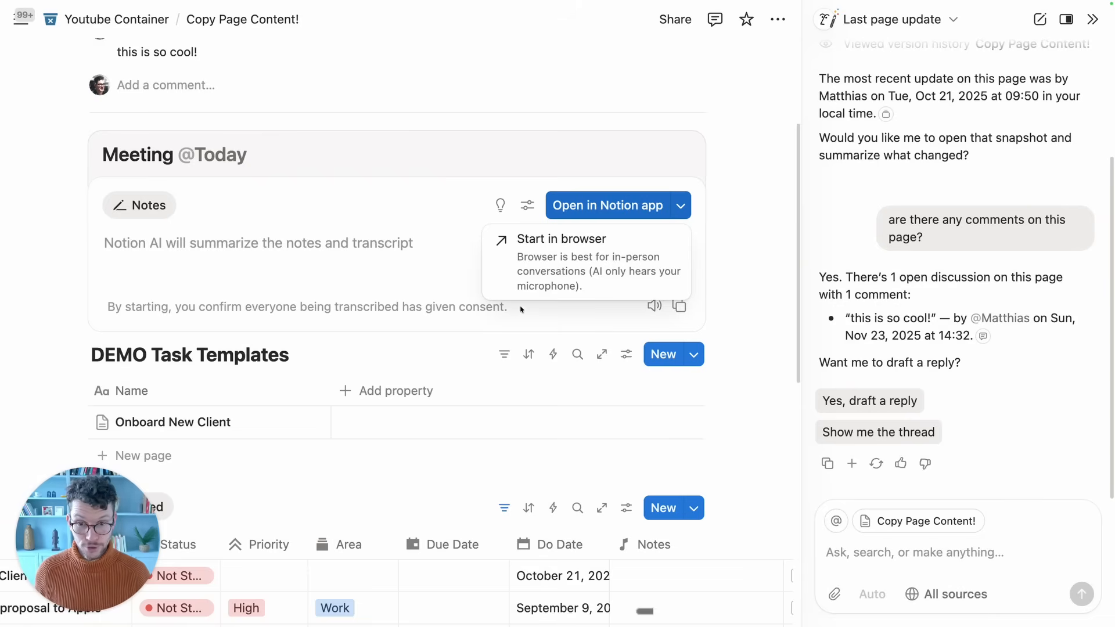
pyautogui.moveTo(525, 298)
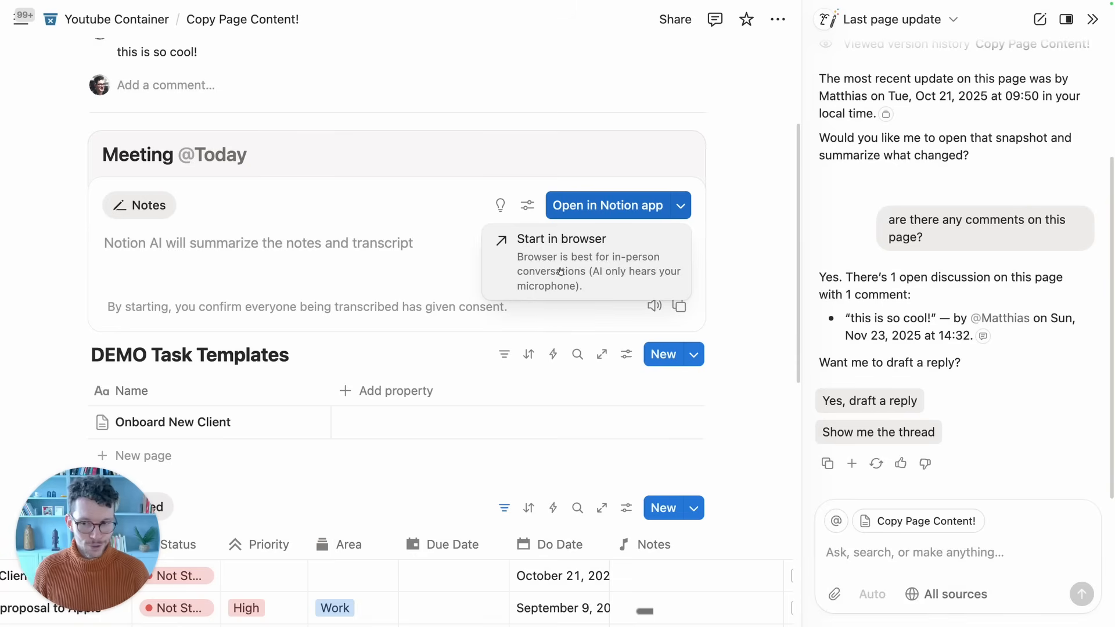
pyautogui.moveTo(548, 301)
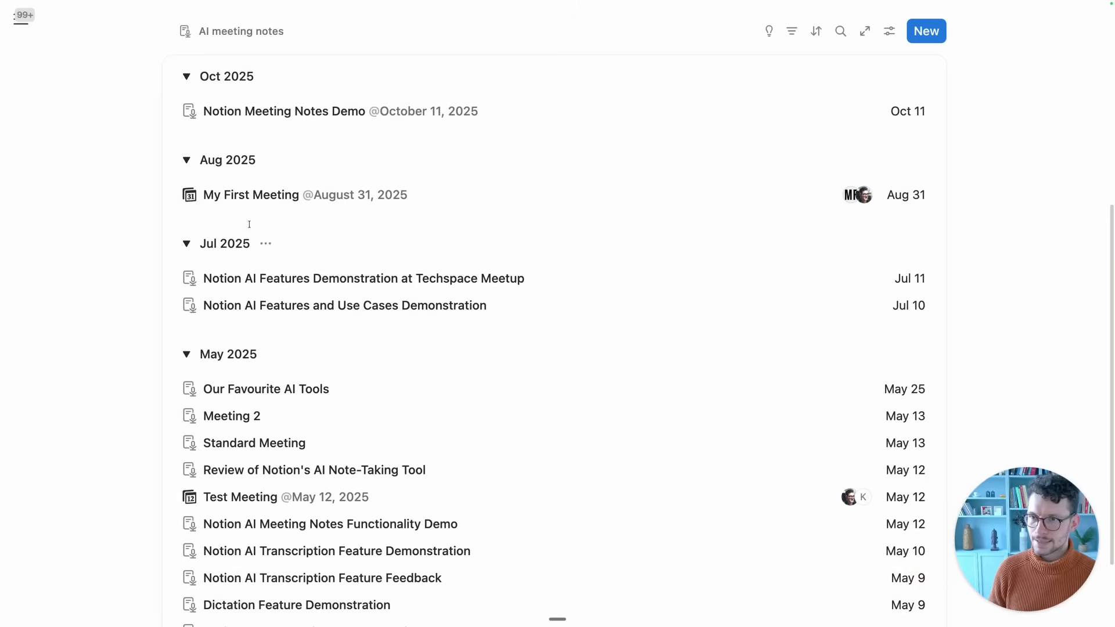
# - Open the workspace sidebar while browsing the AI meeting notes database
pyautogui.click(21, 19)
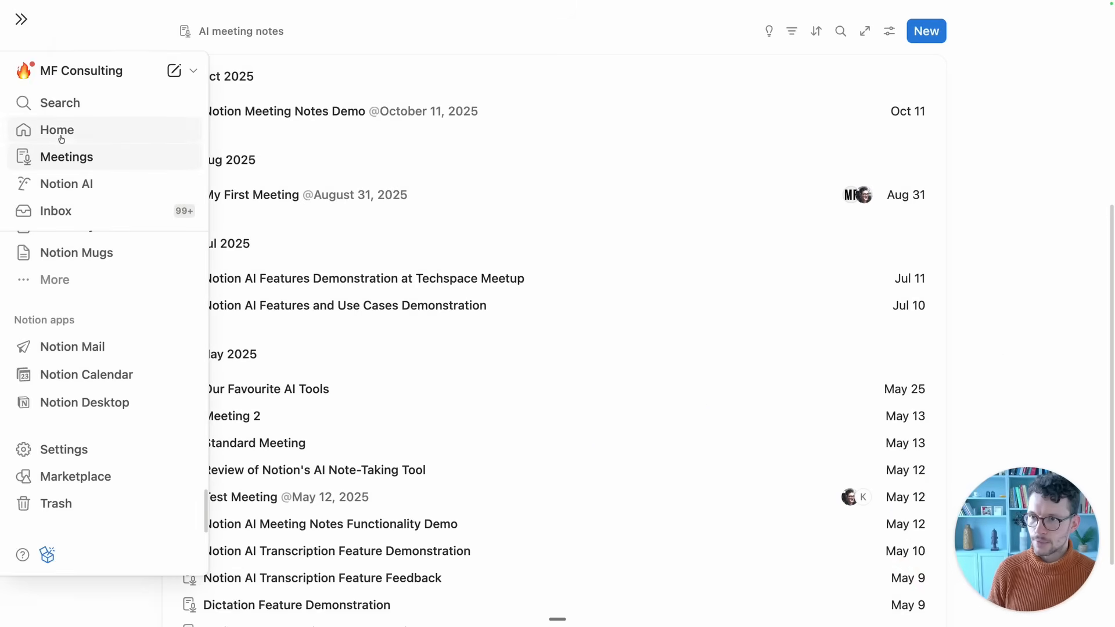
pyautogui.moveTo(92, 164)
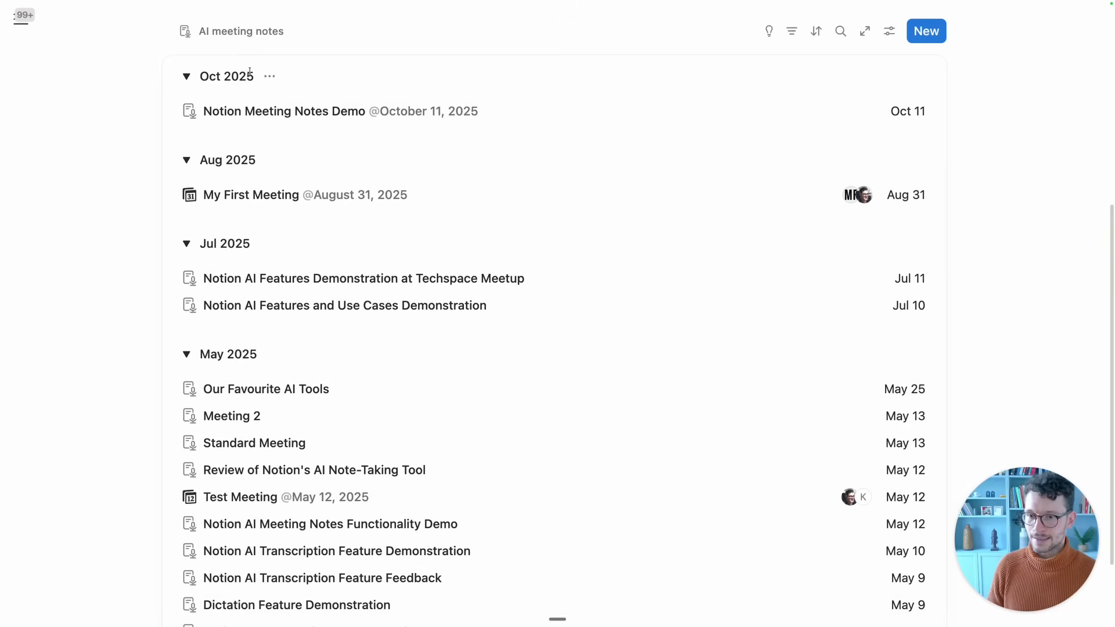
pyautogui.moveTo(368, 437)
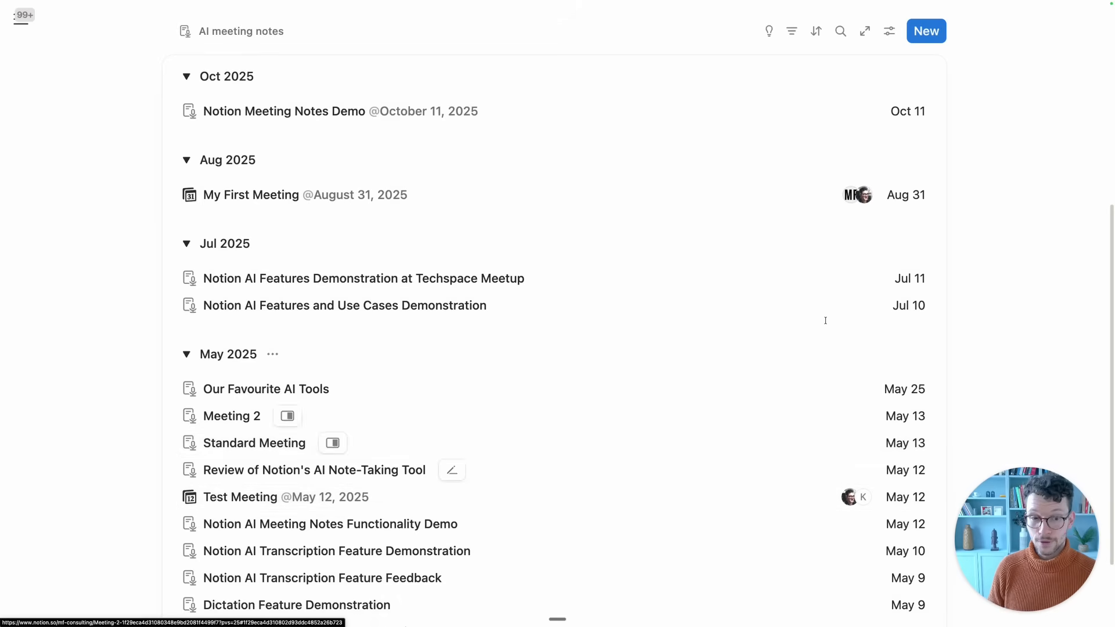
pyautogui.moveTo(993, 298)
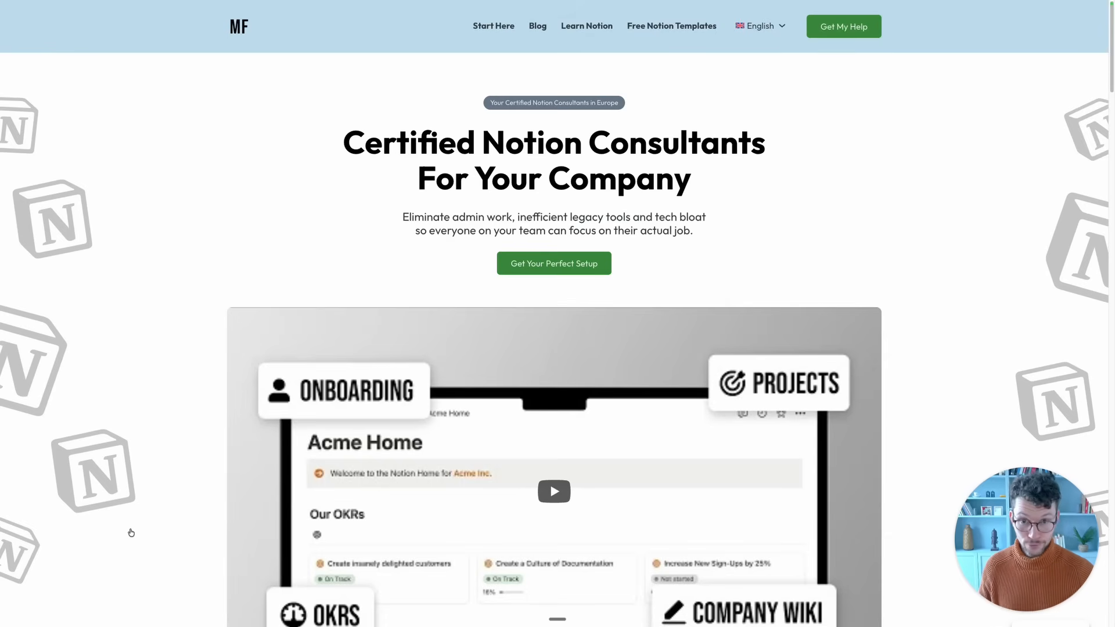
# - Scroll the MF Consulting homepage down to 'Goodbye Chaos. Hello Operational Excellence.'
pyautogui.scroll(-3)
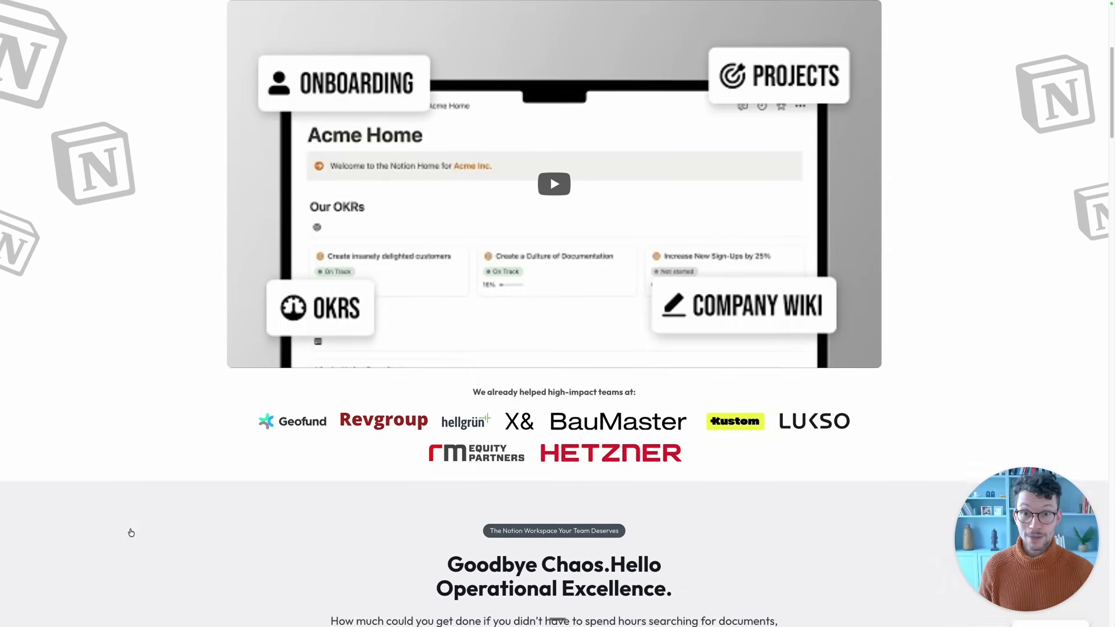
pyautogui.scroll(-3)
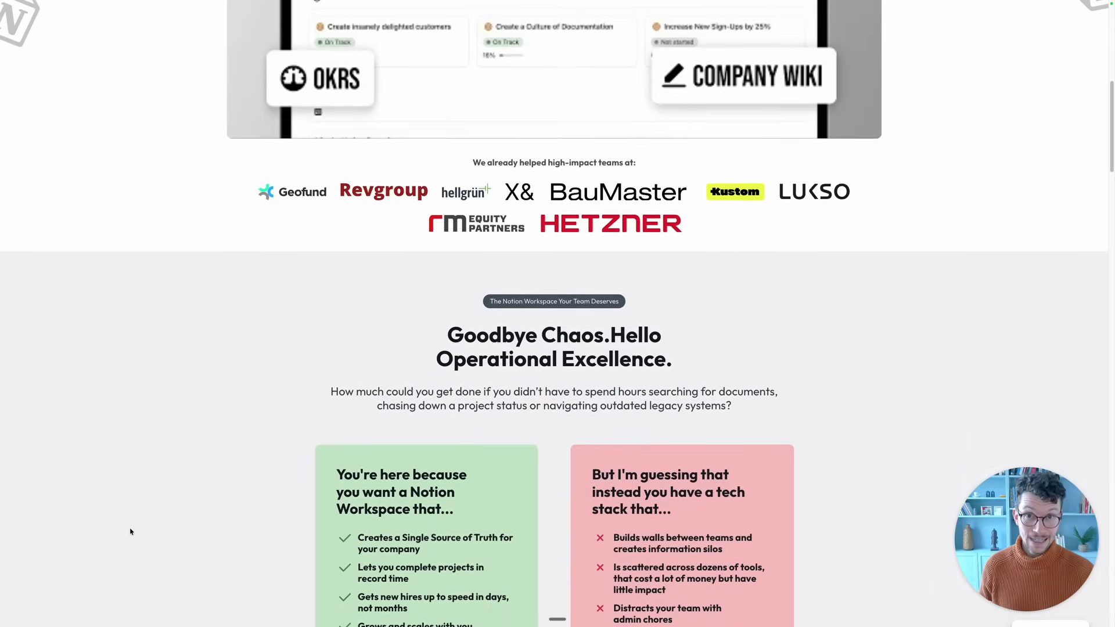
pyautogui.scroll(-3)
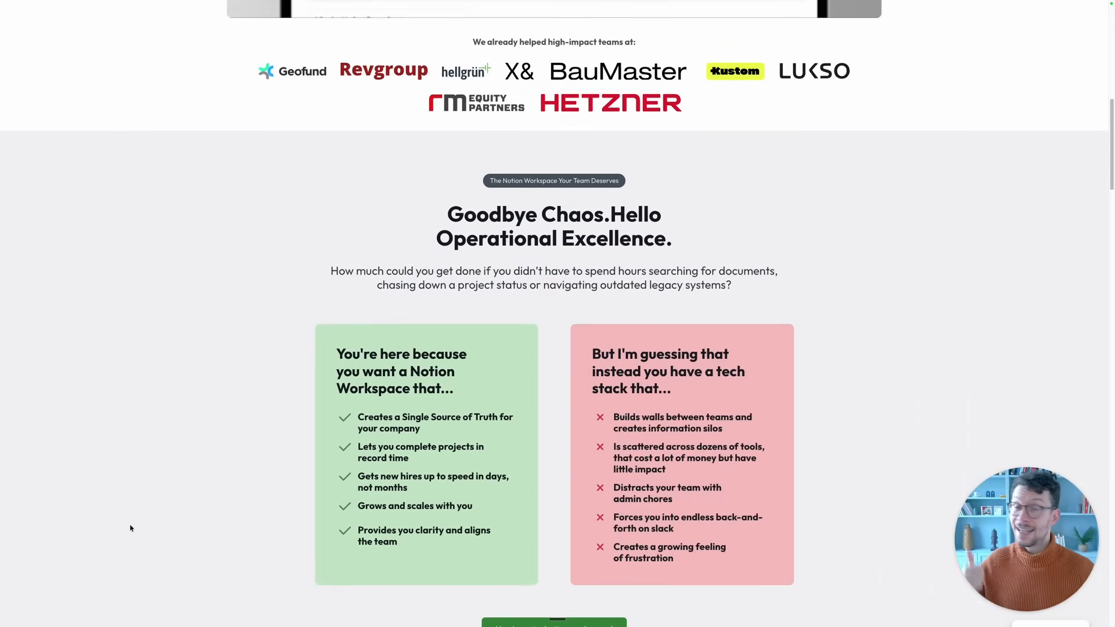
pyautogui.scroll(-3)
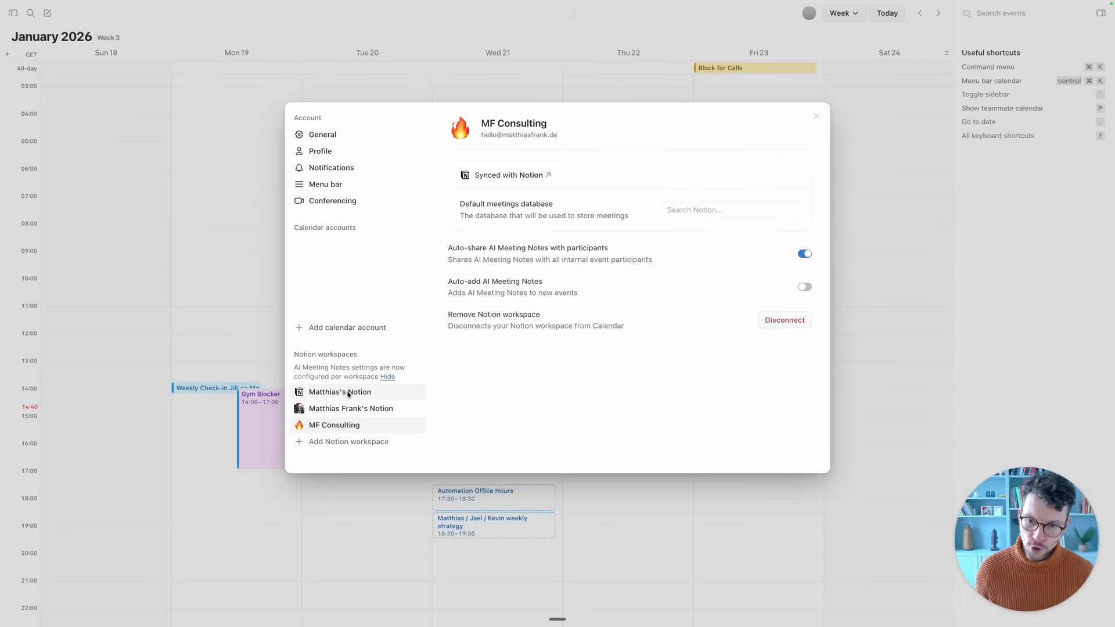
pyautogui.moveTo(665, 349)
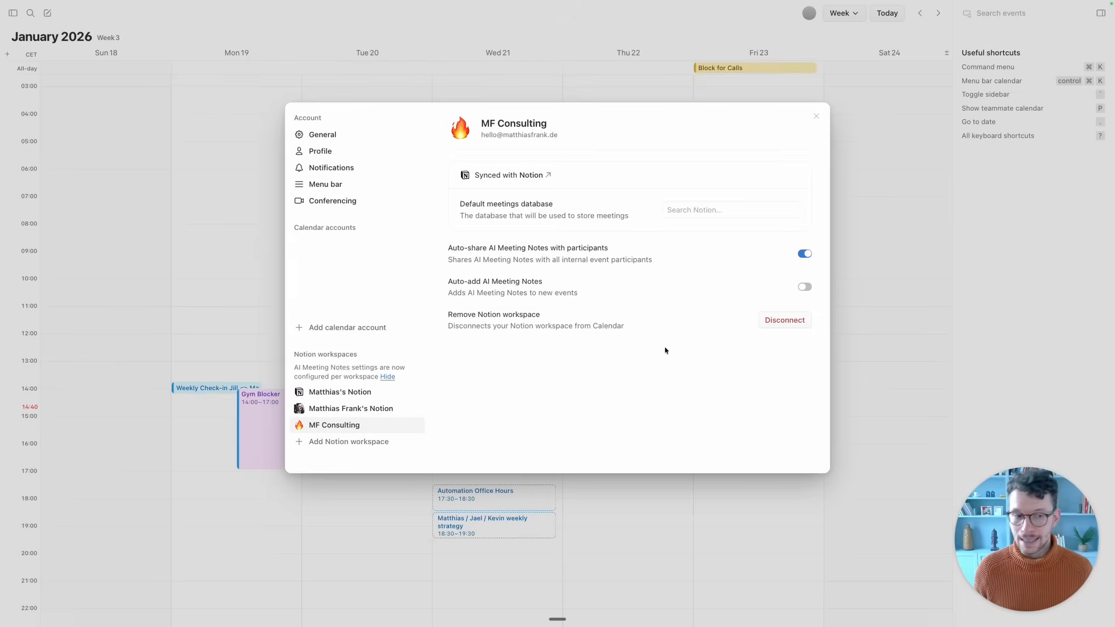
pyautogui.moveTo(498, 207)
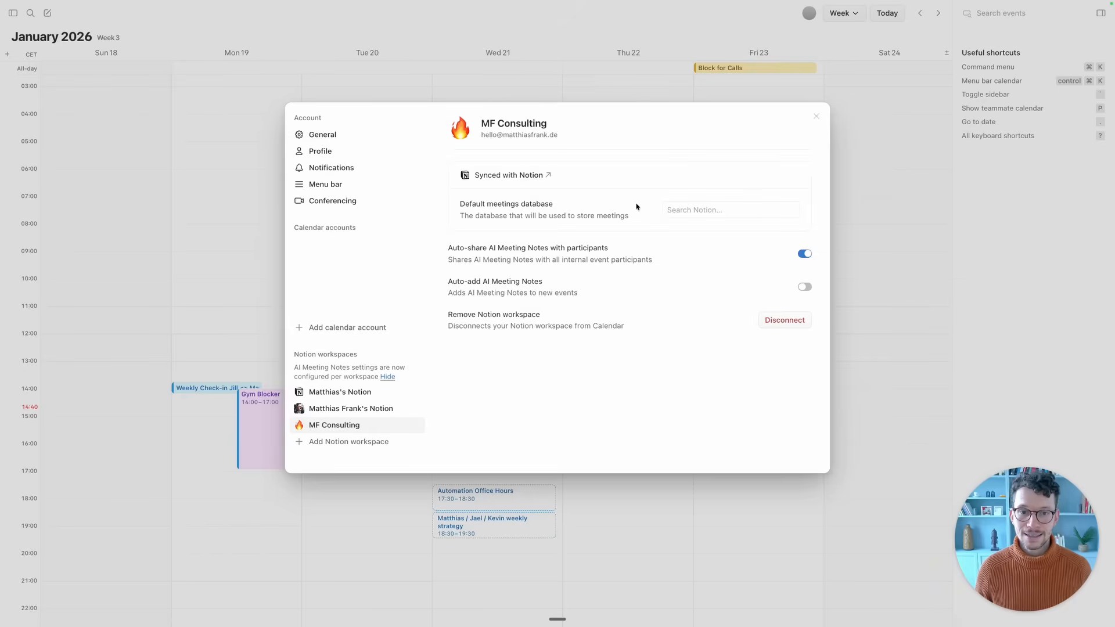
pyautogui.moveTo(688, 274)
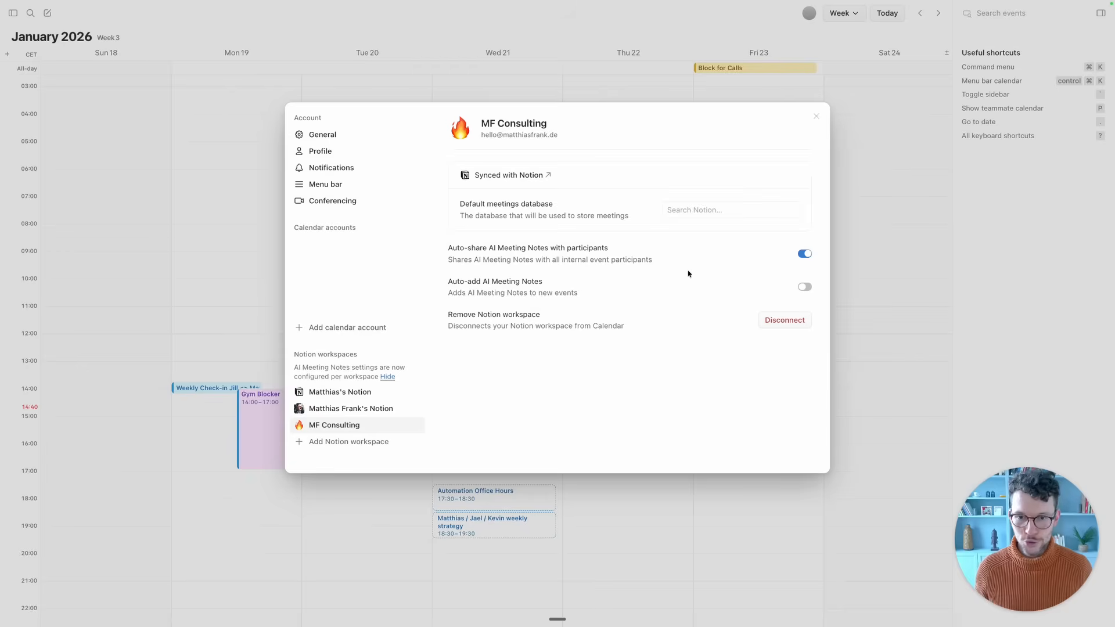
pyautogui.moveTo(475, 292)
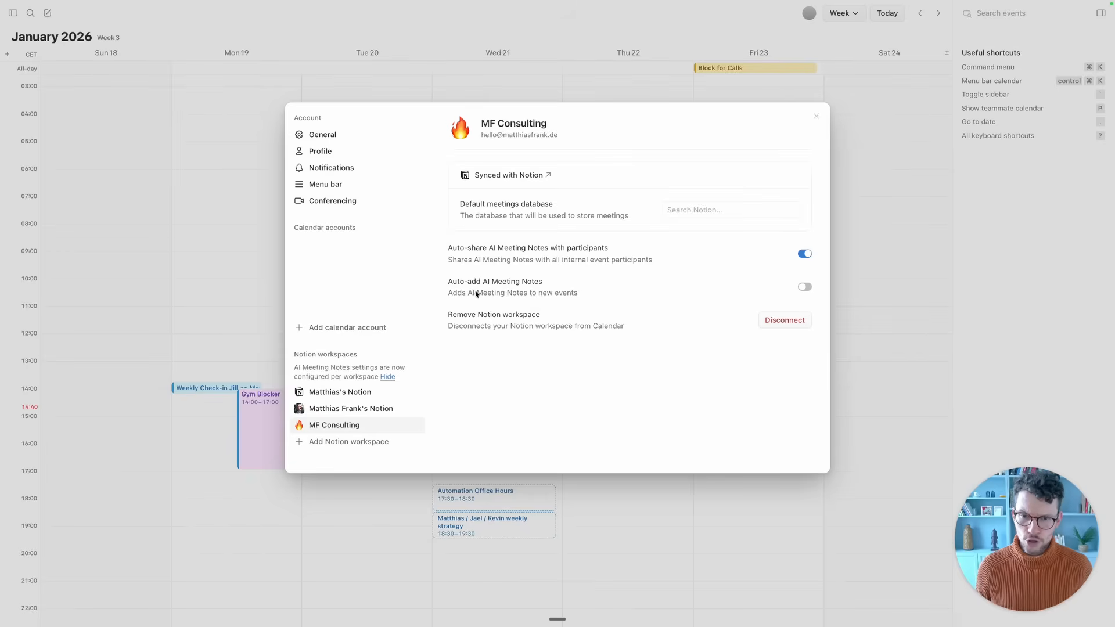
pyautogui.moveTo(777, 308)
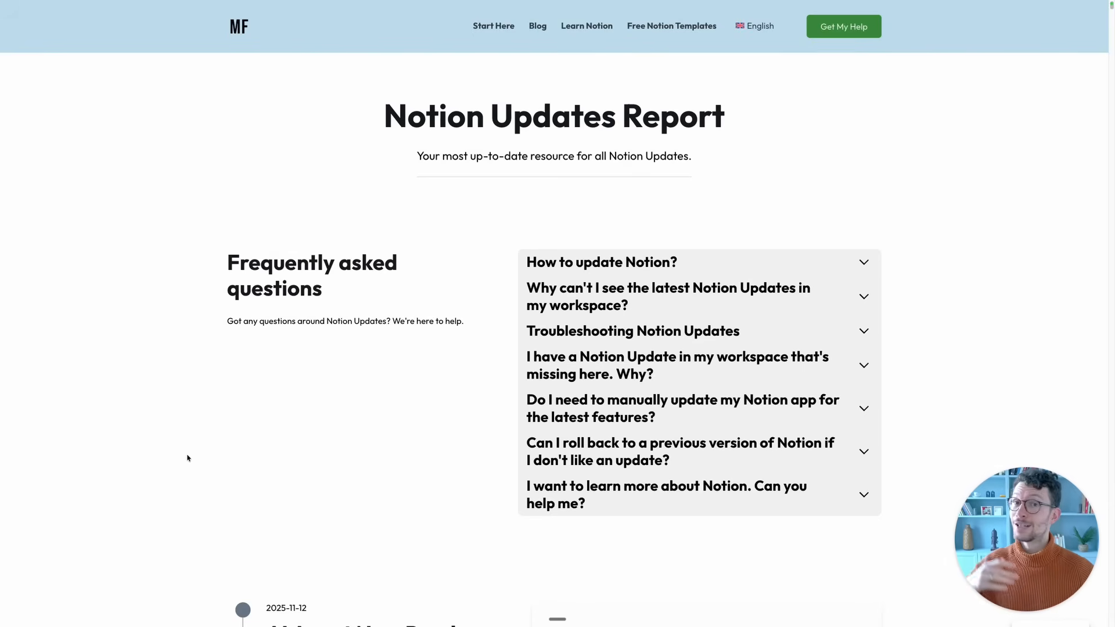
# - Scroll the Notion Updates Report past the FAQ to the July 2025 entries
pyautogui.scroll(-3)
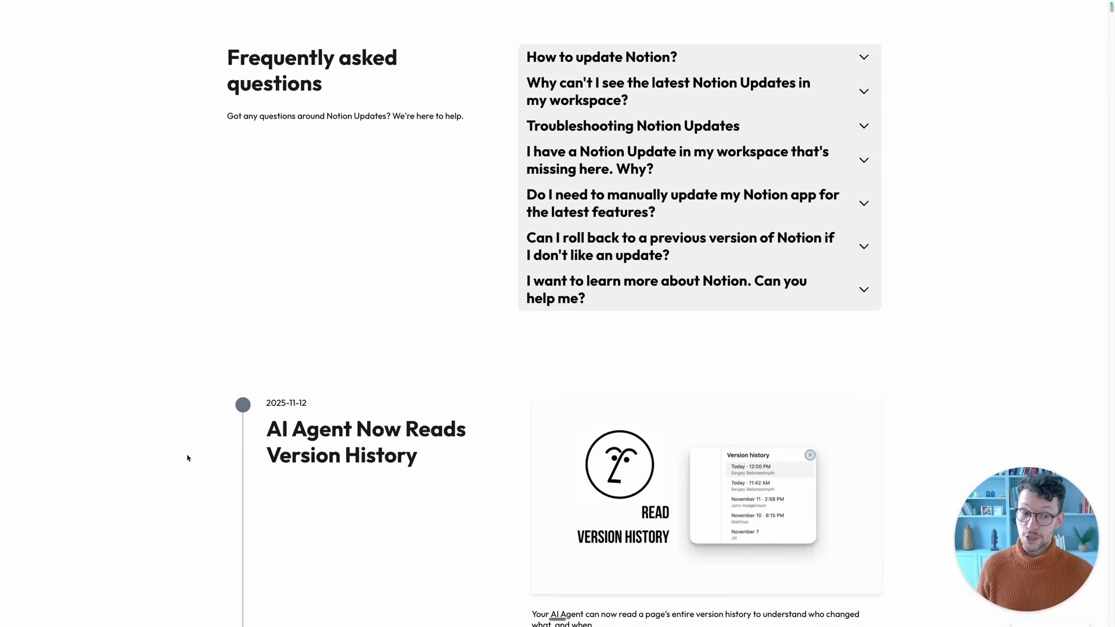
pyautogui.scroll(-3)
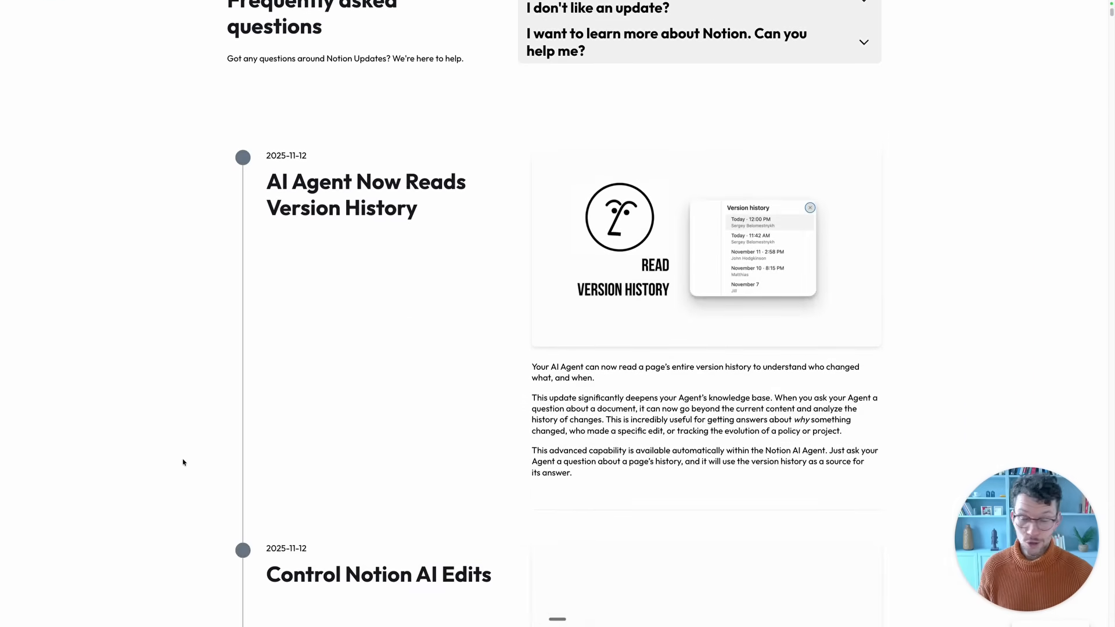
pyautogui.scroll(-3)
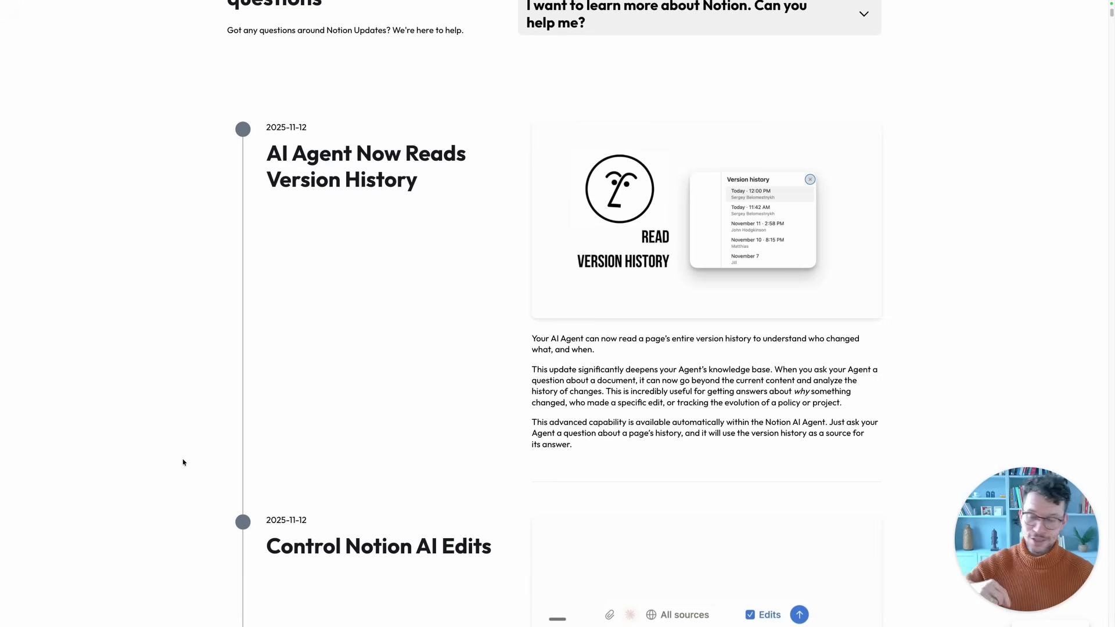
pyautogui.scroll(-3)
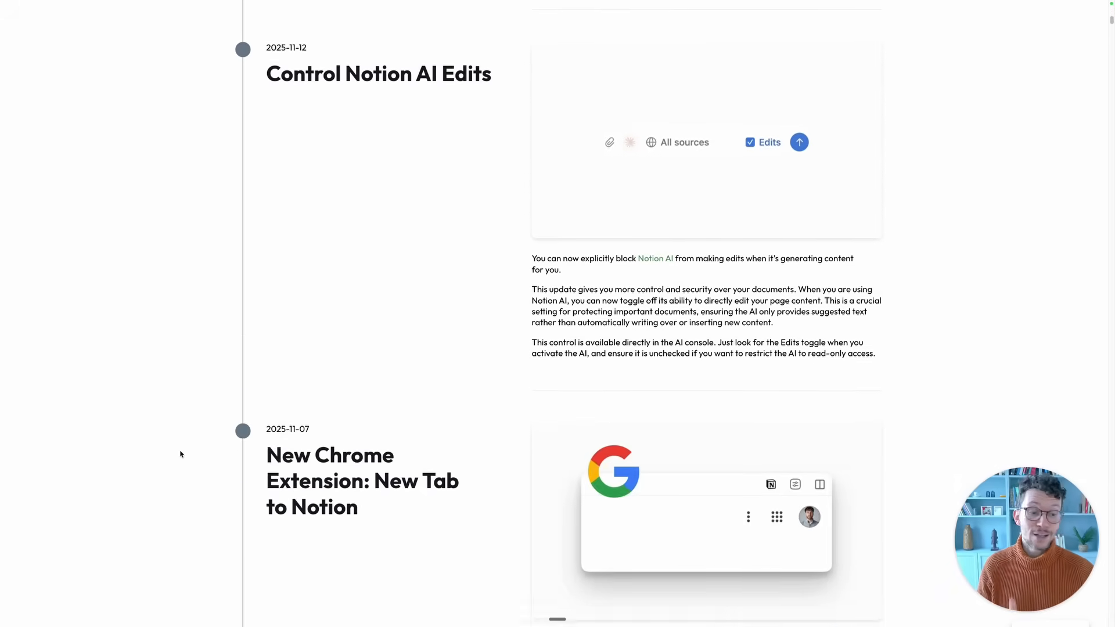
pyautogui.scroll(-3)
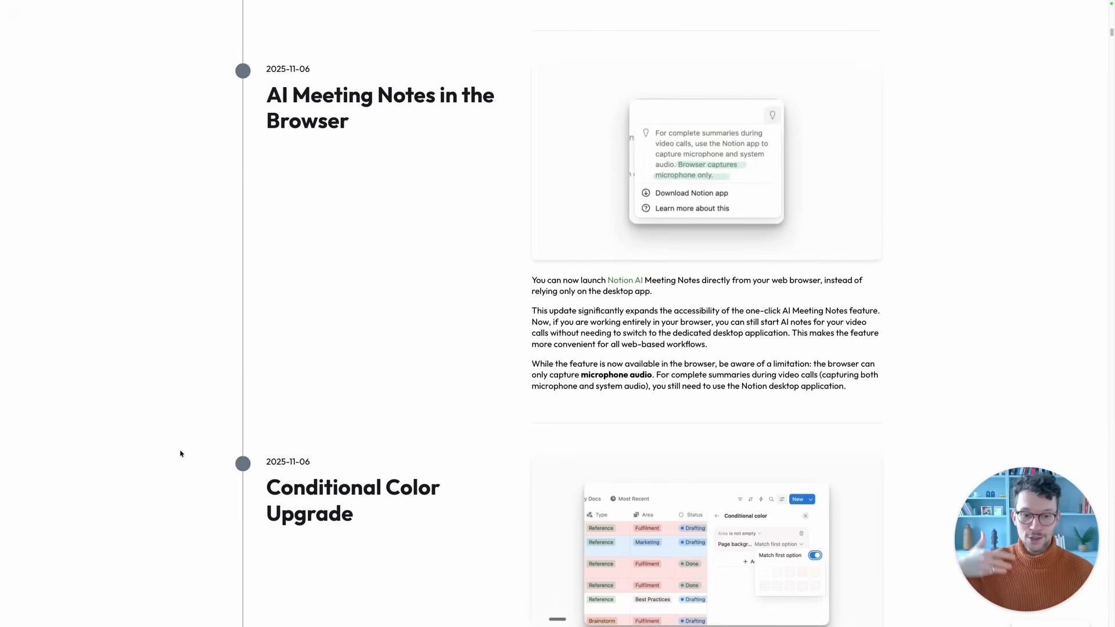
pyautogui.scroll(-3)
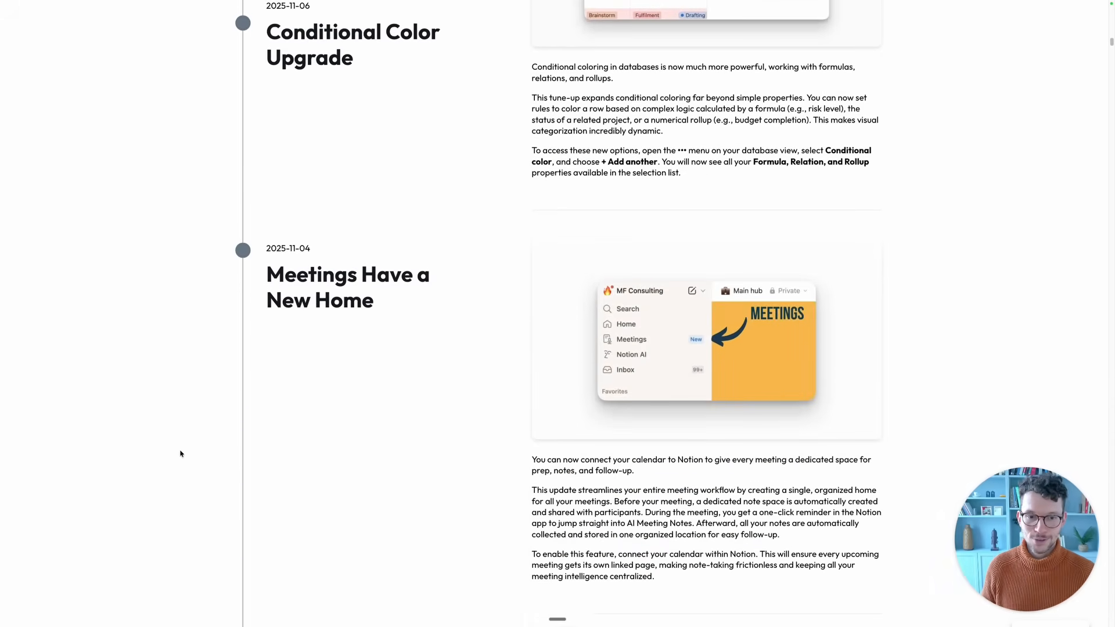
pyautogui.scroll(-3)
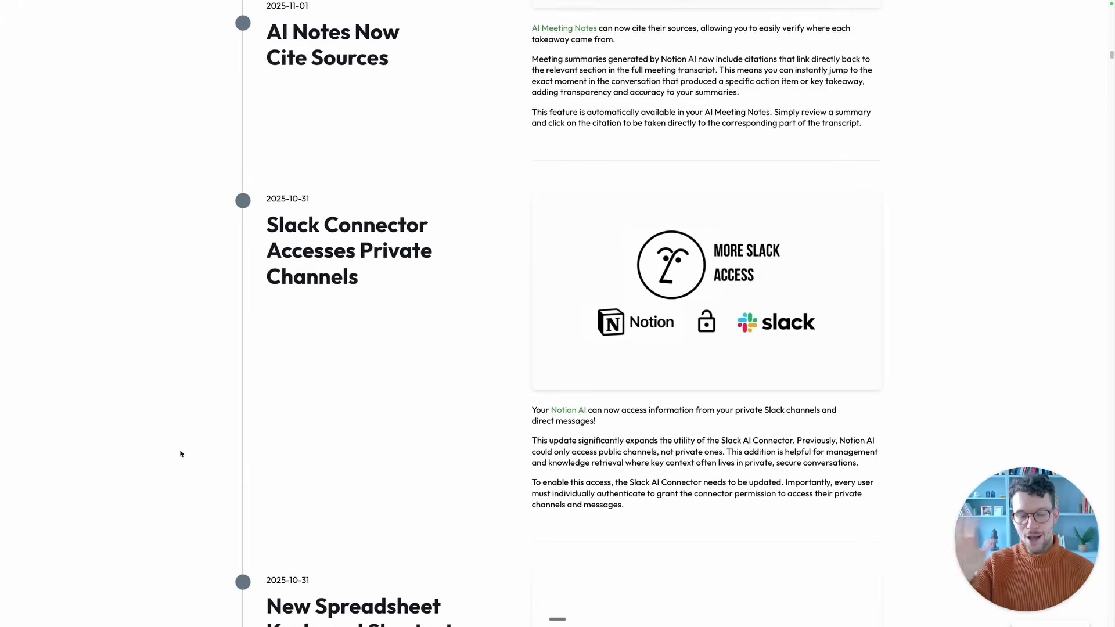
pyautogui.scroll(-3)
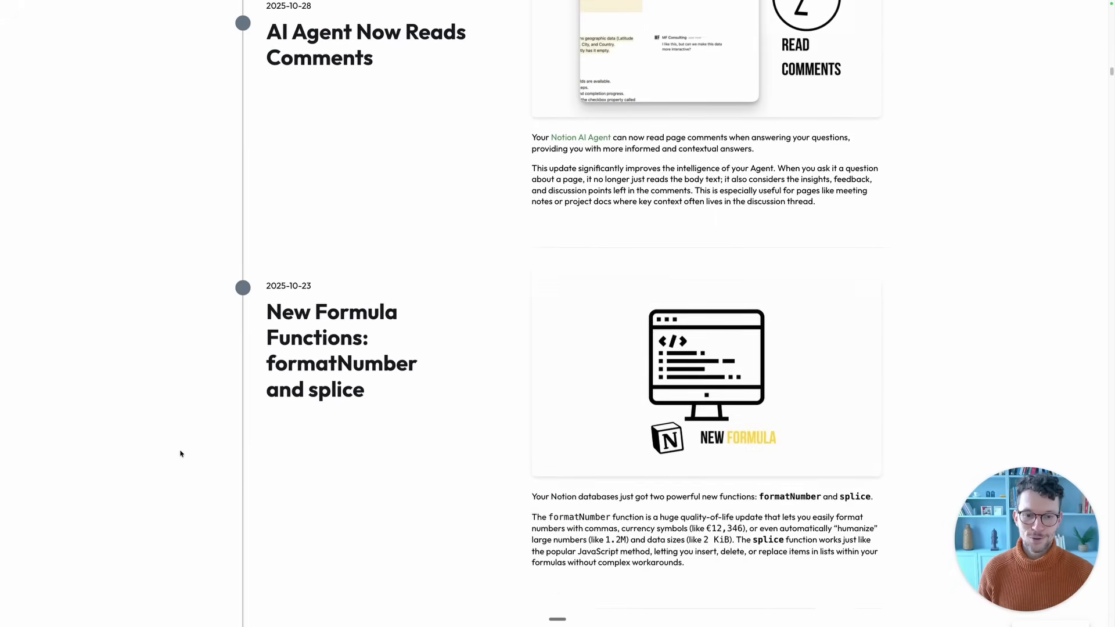
pyautogui.scroll(-3)
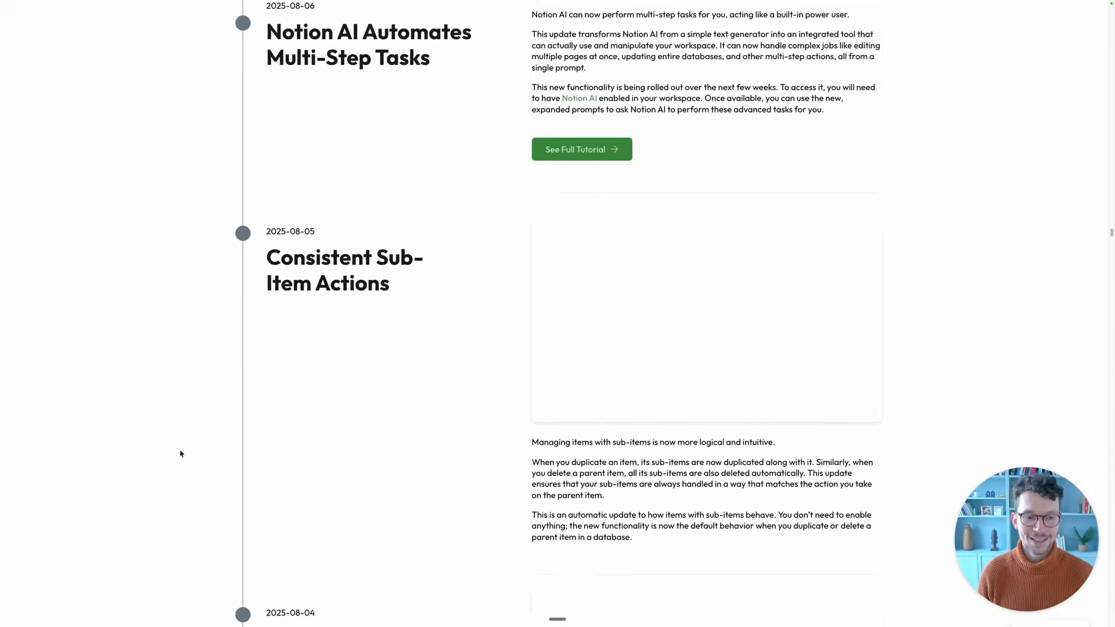
pyautogui.scroll(-3)
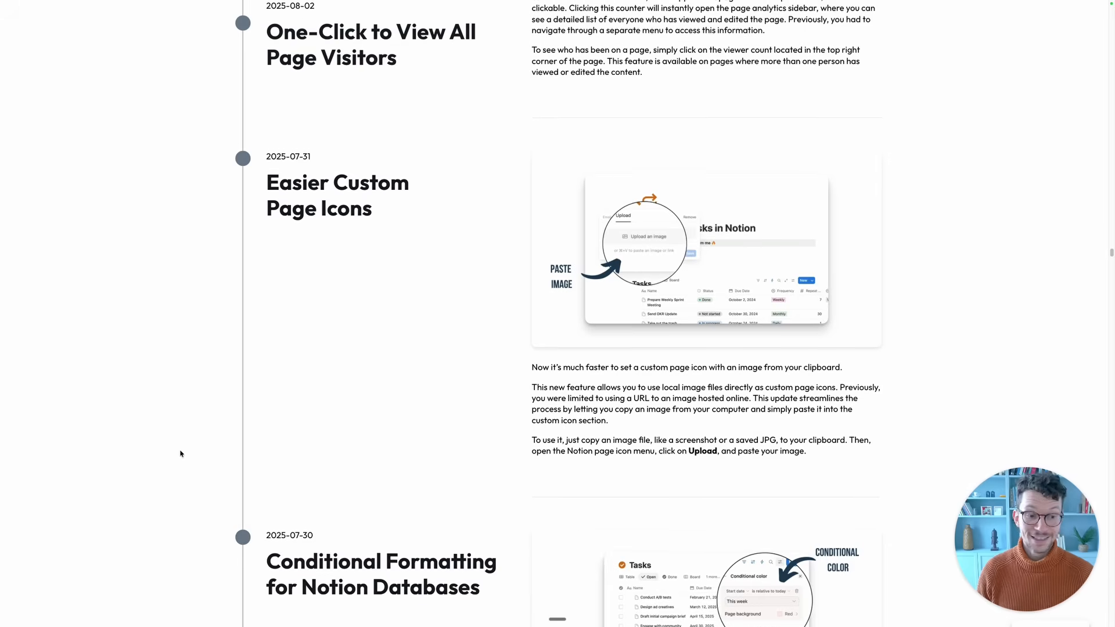
pyautogui.scroll(-3)
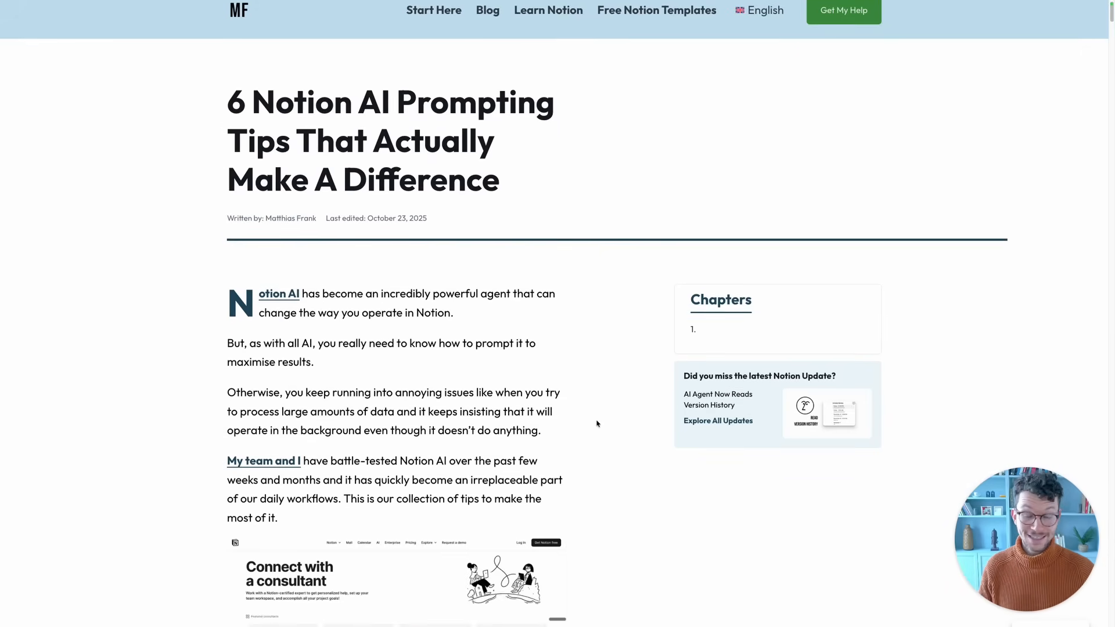
# - Scroll the '6 Notion AI Prompting Tips' article past the principles table to Principle 1
pyautogui.scroll(-3)
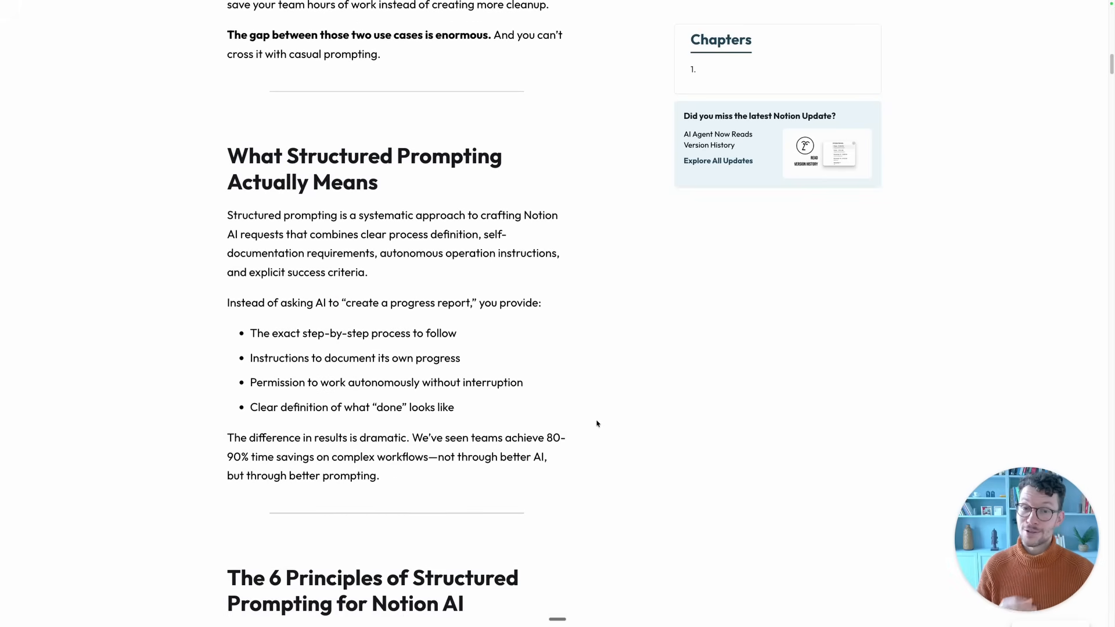
pyautogui.scroll(-3)
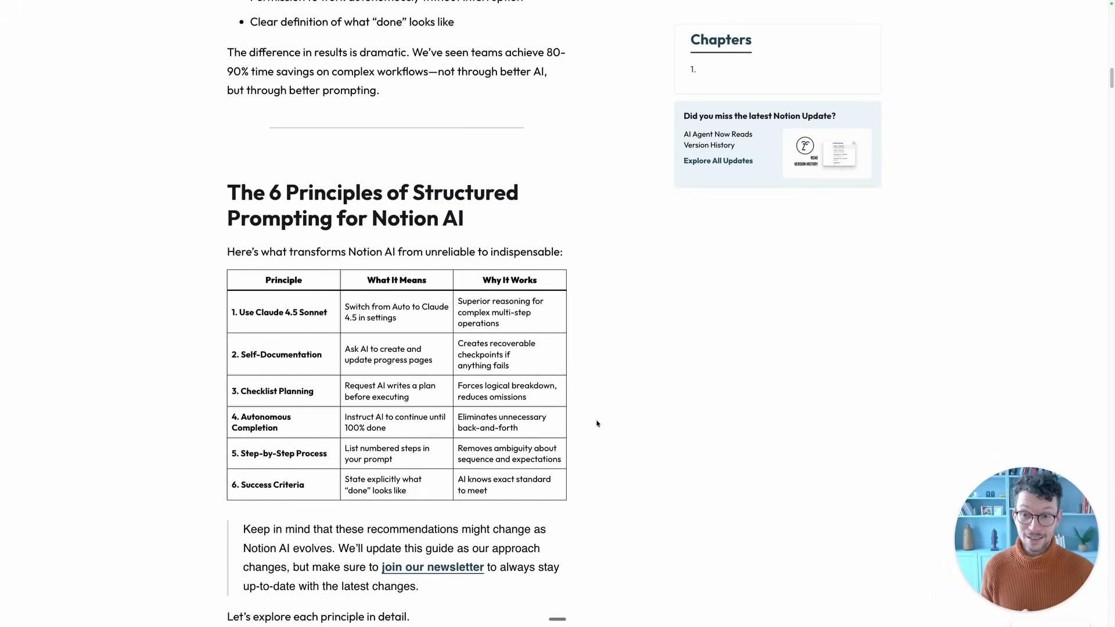
pyautogui.scroll(-3)
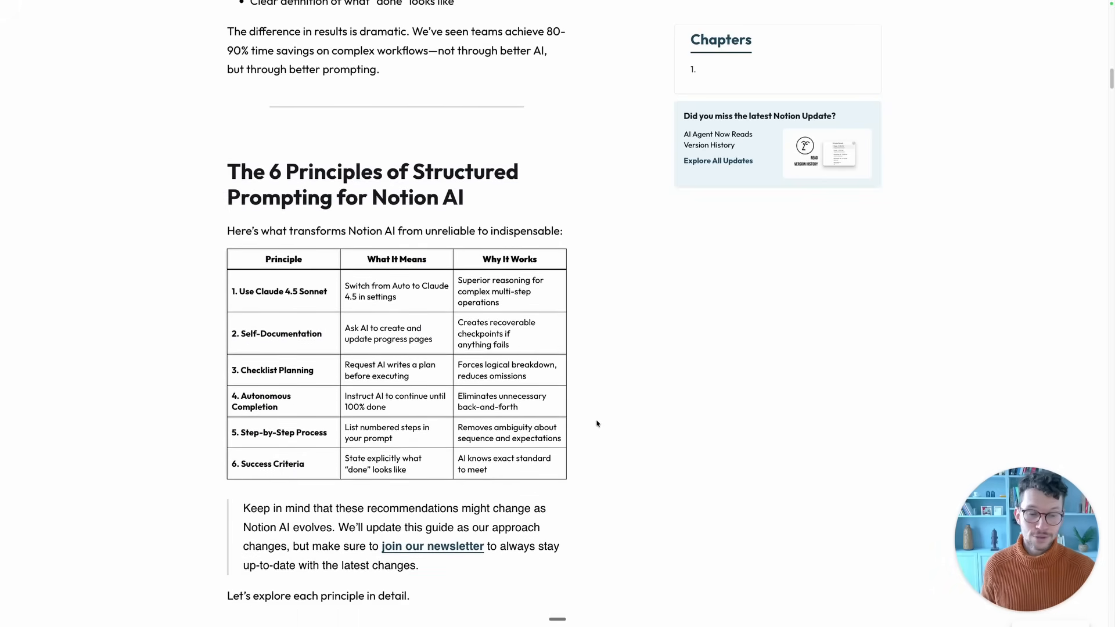
pyautogui.scroll(-3)
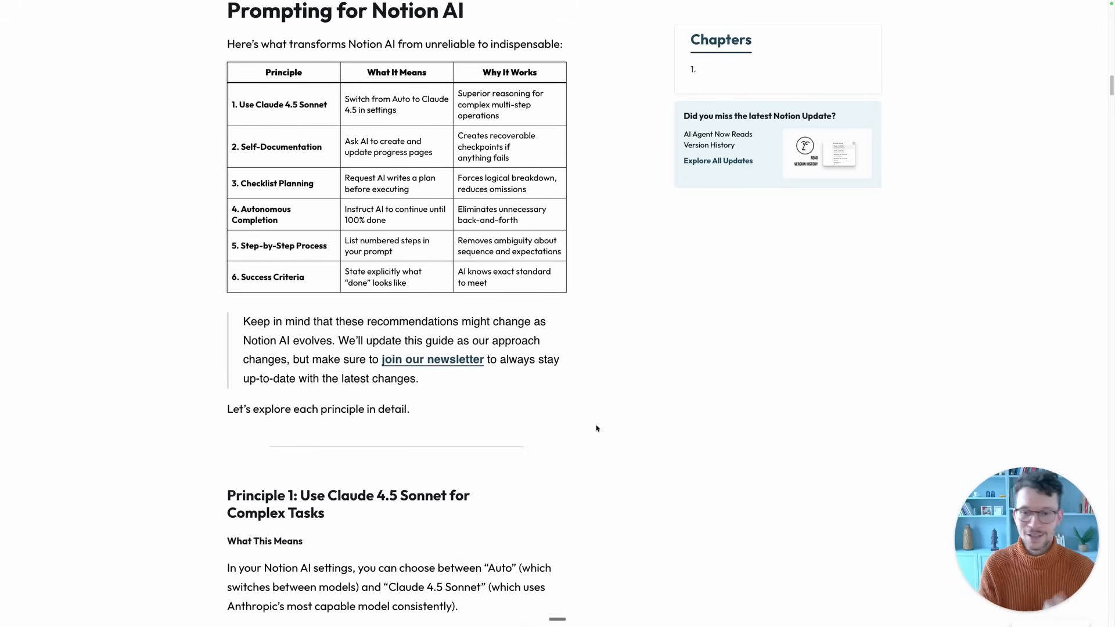
pyautogui.scroll(-3)
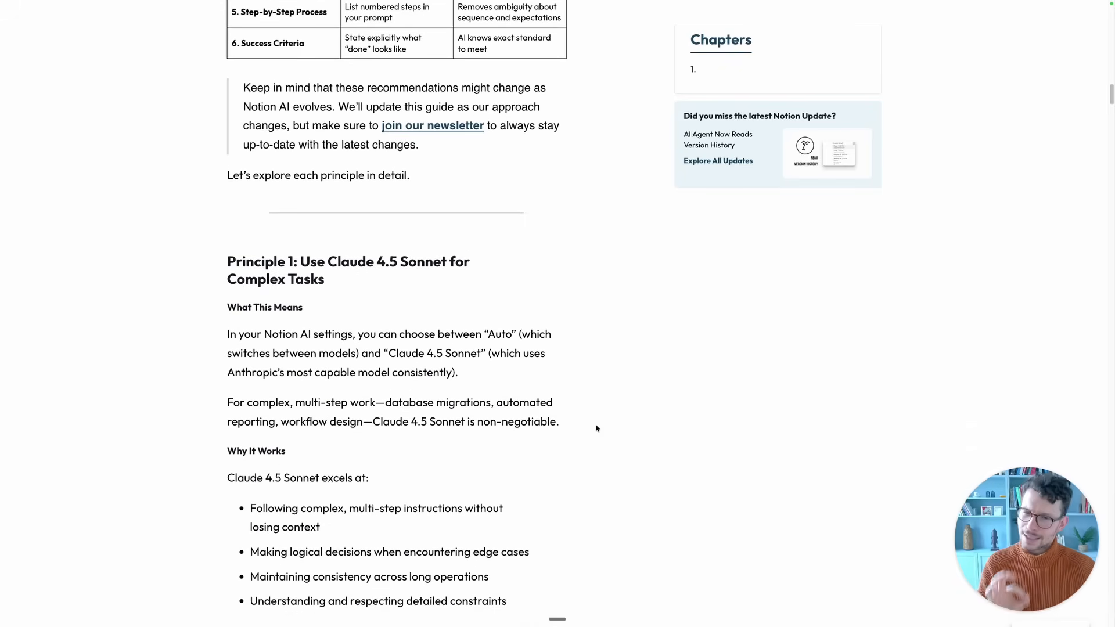
pyautogui.scroll(-3)
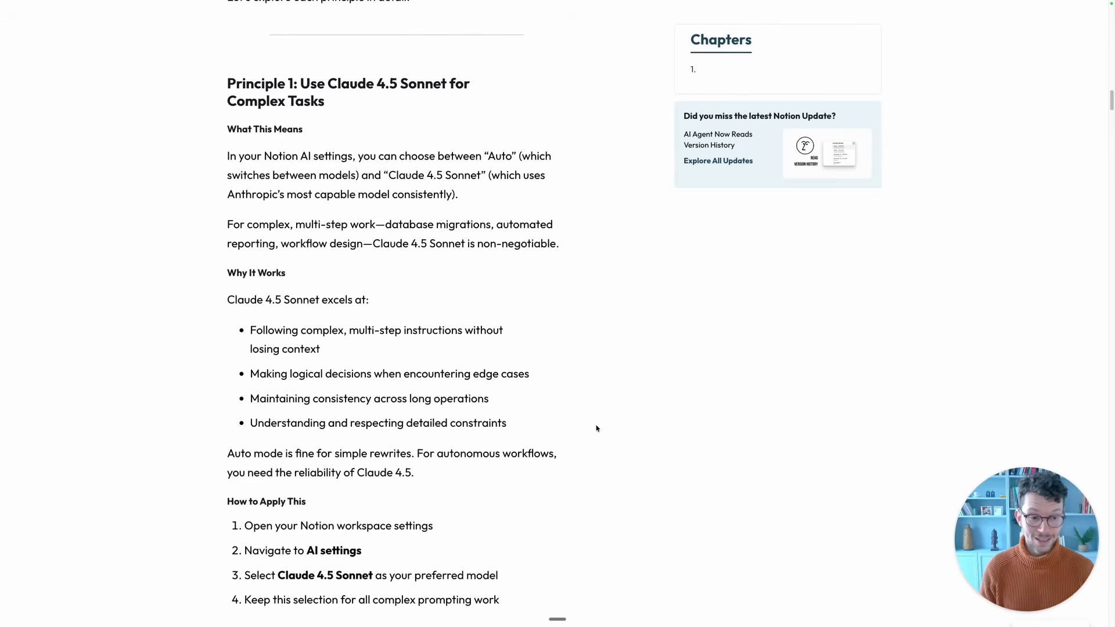